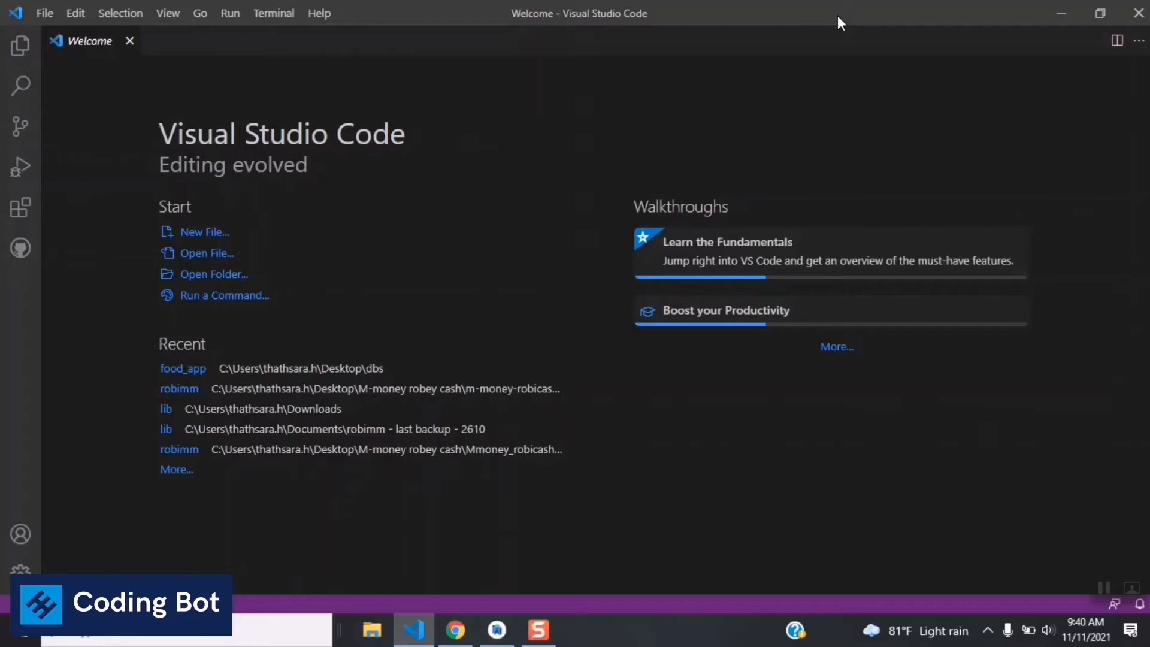
{"action": "mouse_move", "coordinate": [634, 148]}
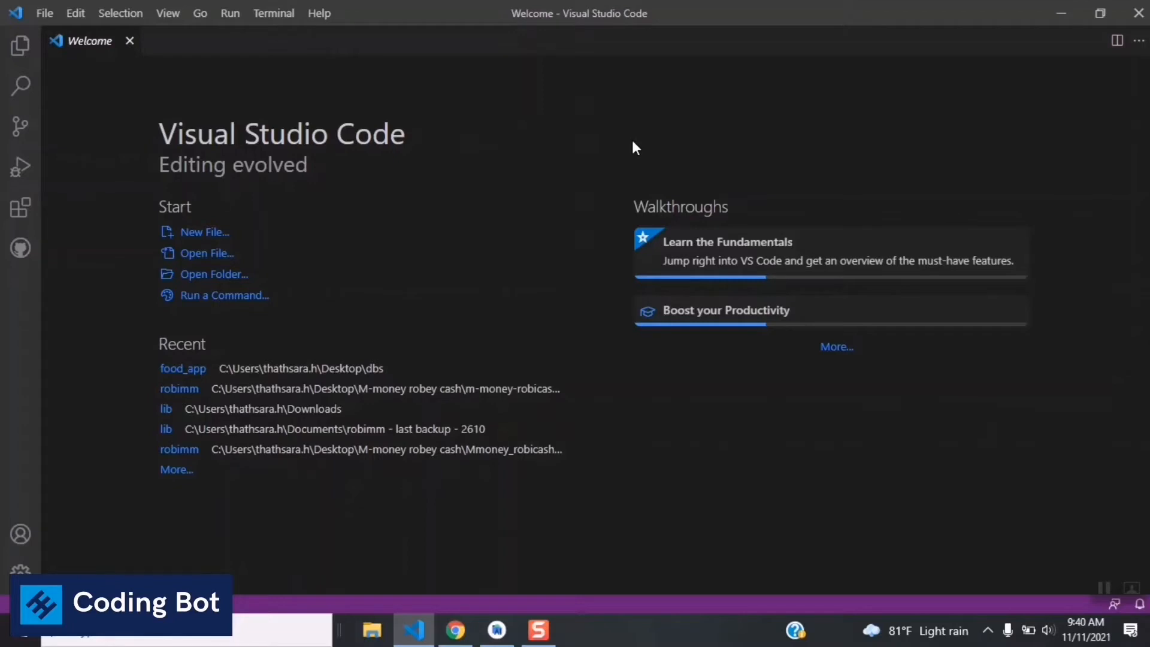
{"action": "mouse_move", "coordinate": [685, 37]}
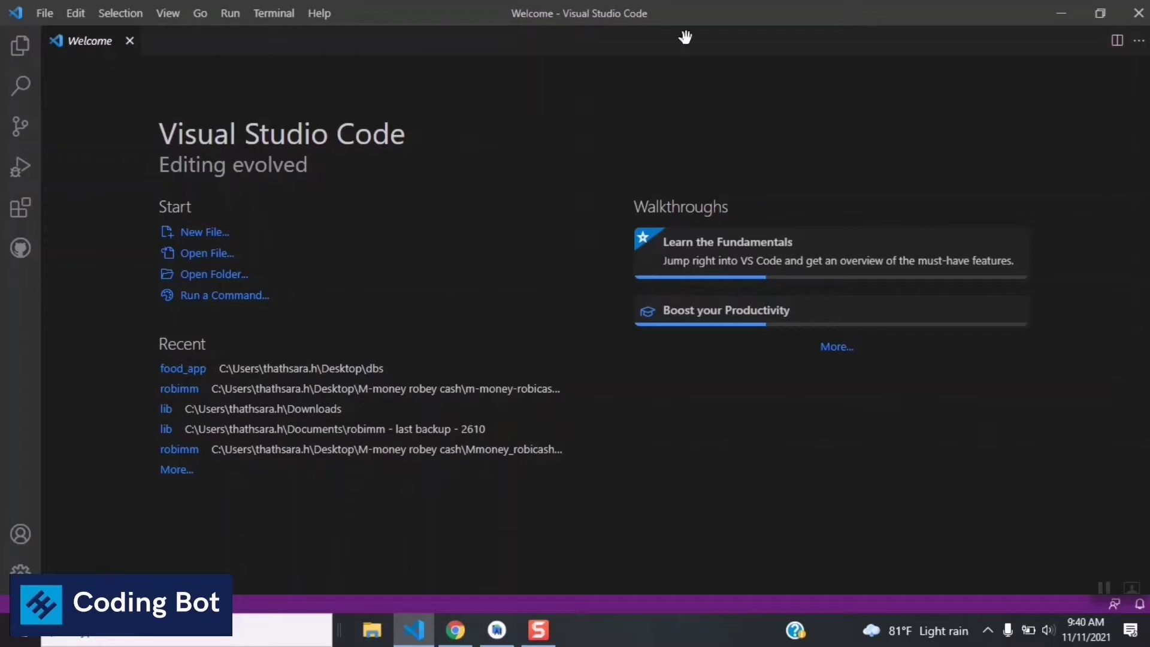
{"action": "mouse_move", "coordinate": [659, 24]}
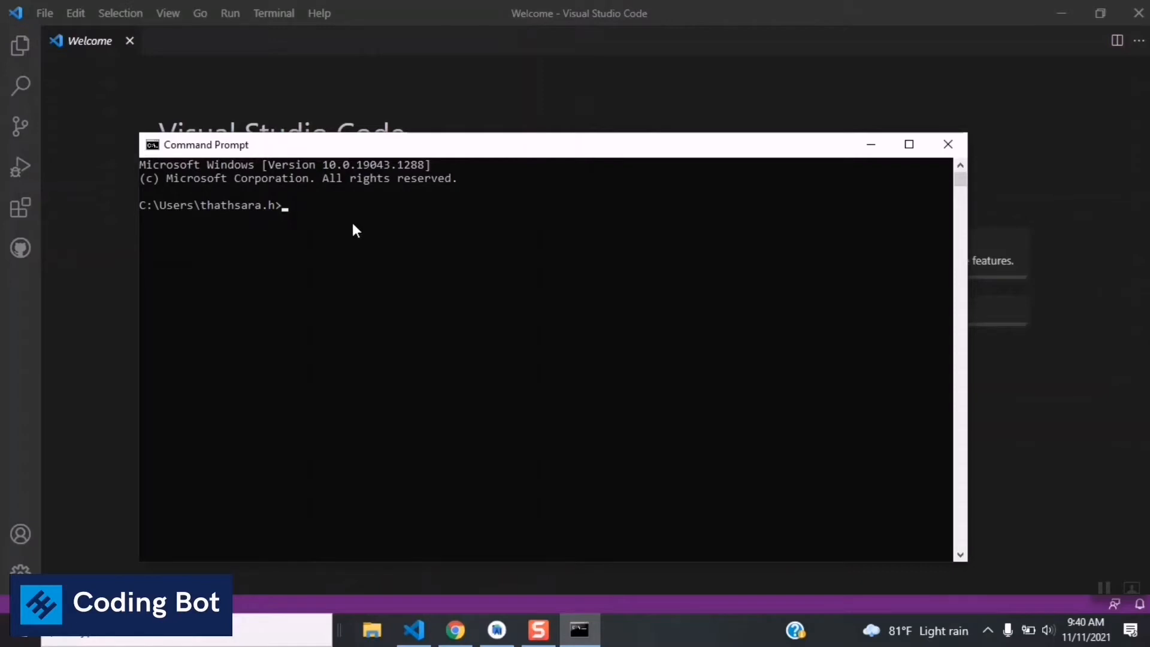
{"action": "mouse_move", "coordinate": [366, 226]}
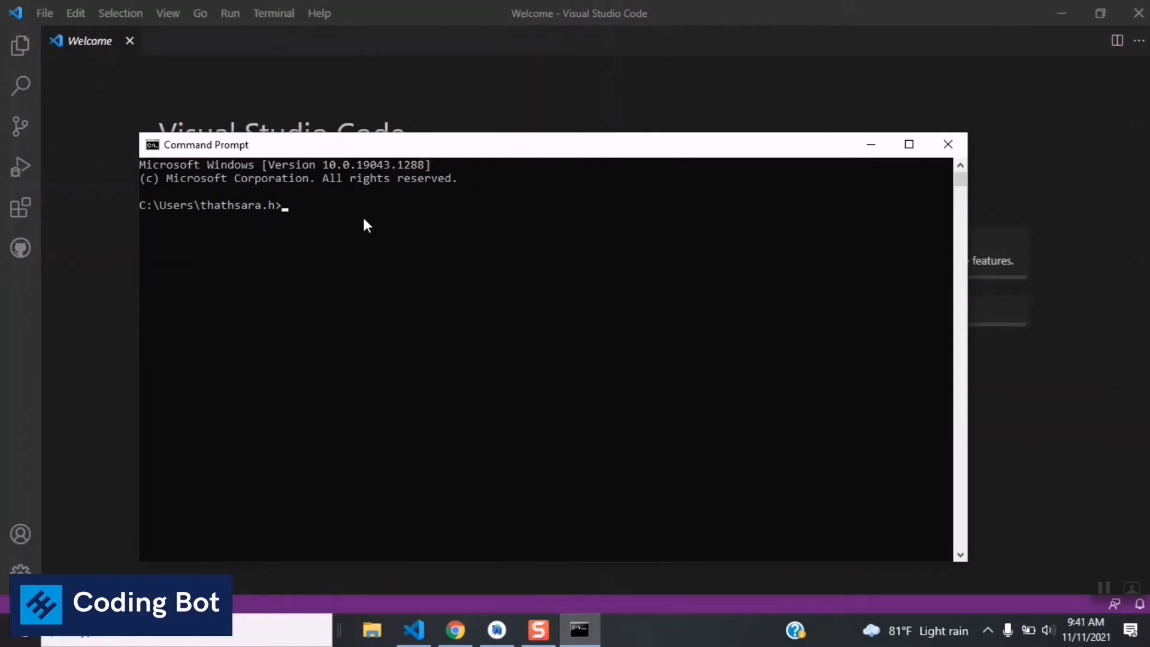
Run the flutter command in Command Prompt to list all available Flutter commands
{"action": "type", "text": "flutt"}
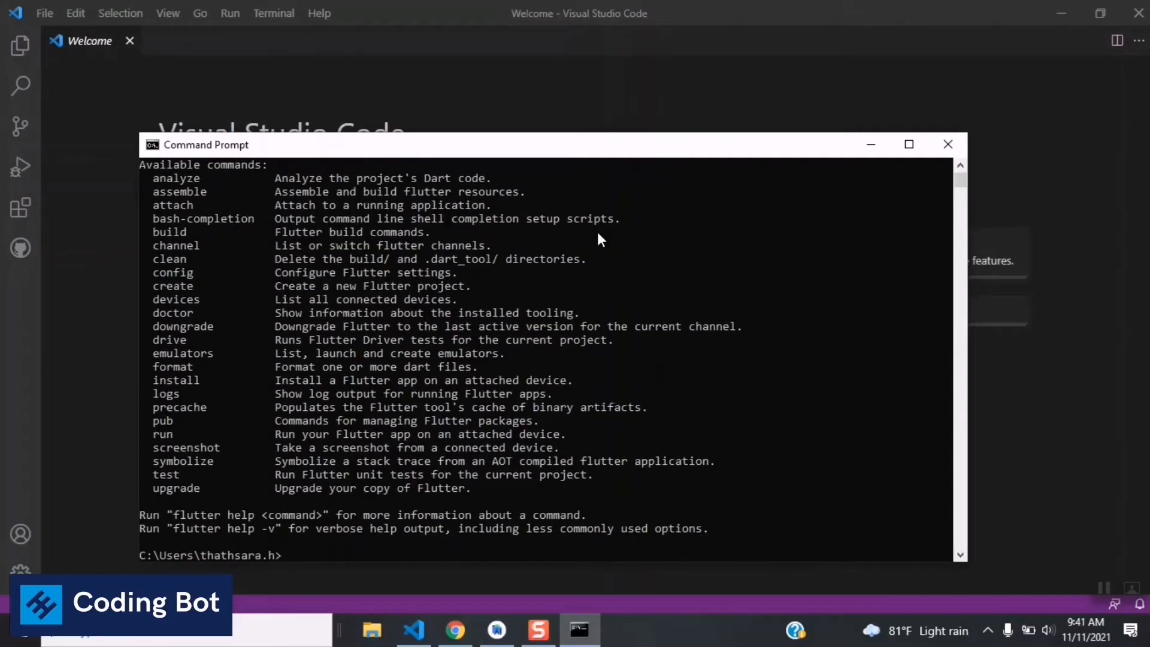
{"action": "scroll", "scroll_direction": "up", "scroll_amount": 3}
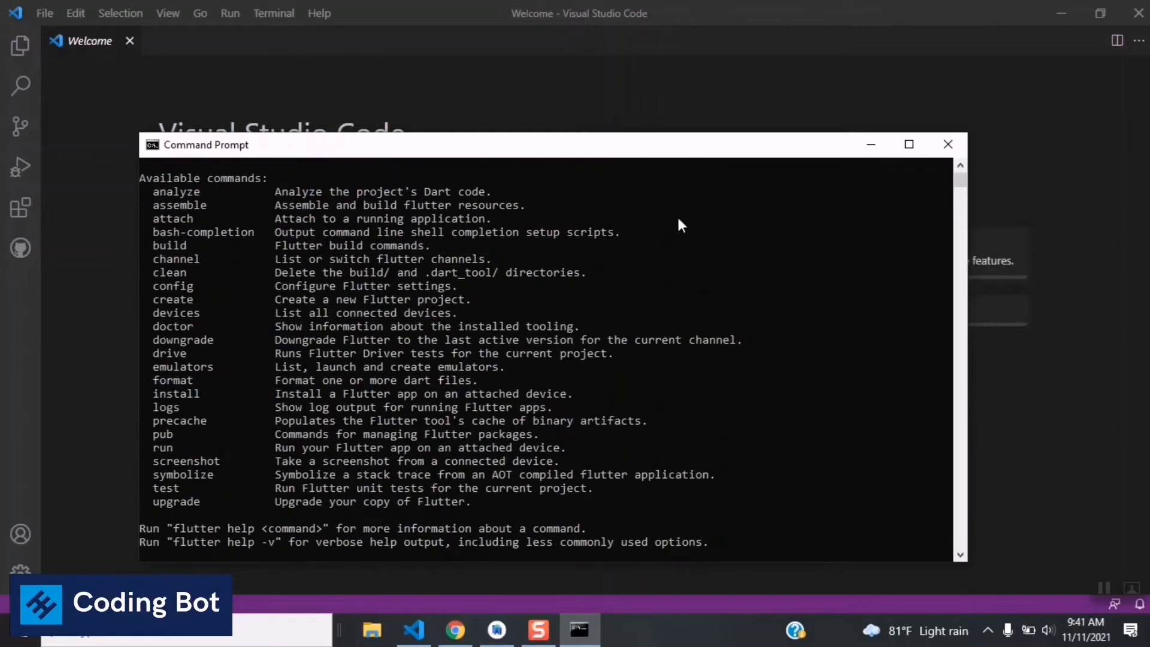
{"action": "scroll", "scroll_direction": "down", "scroll_amount": 3}
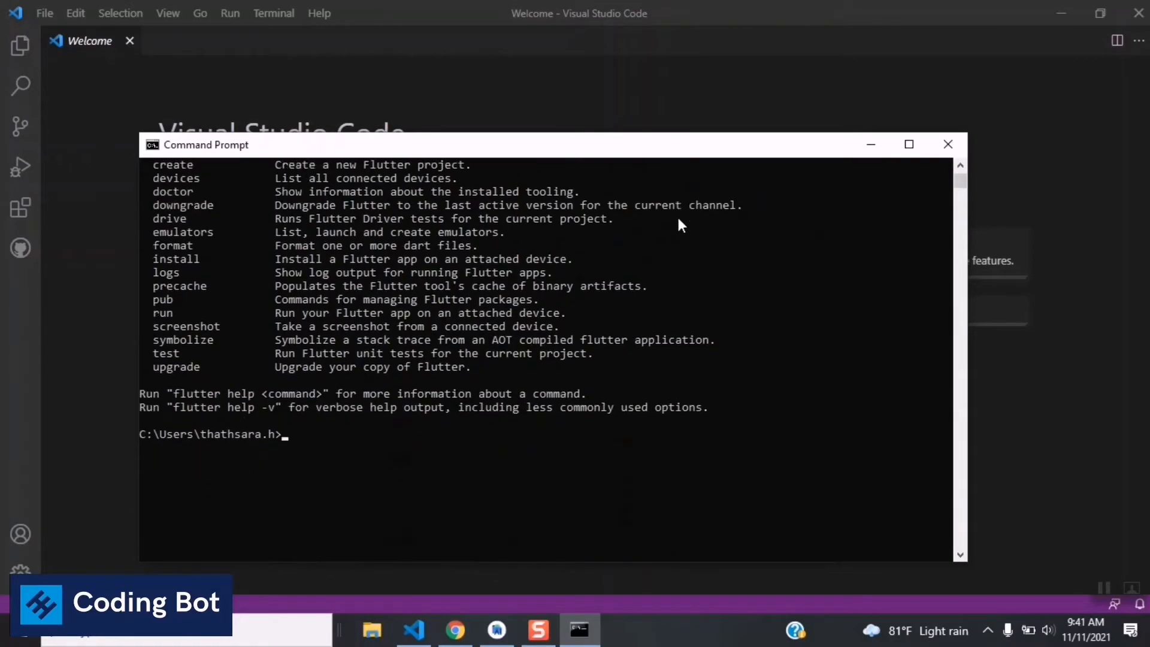
{"action": "type", "text": "flutter doctor"}
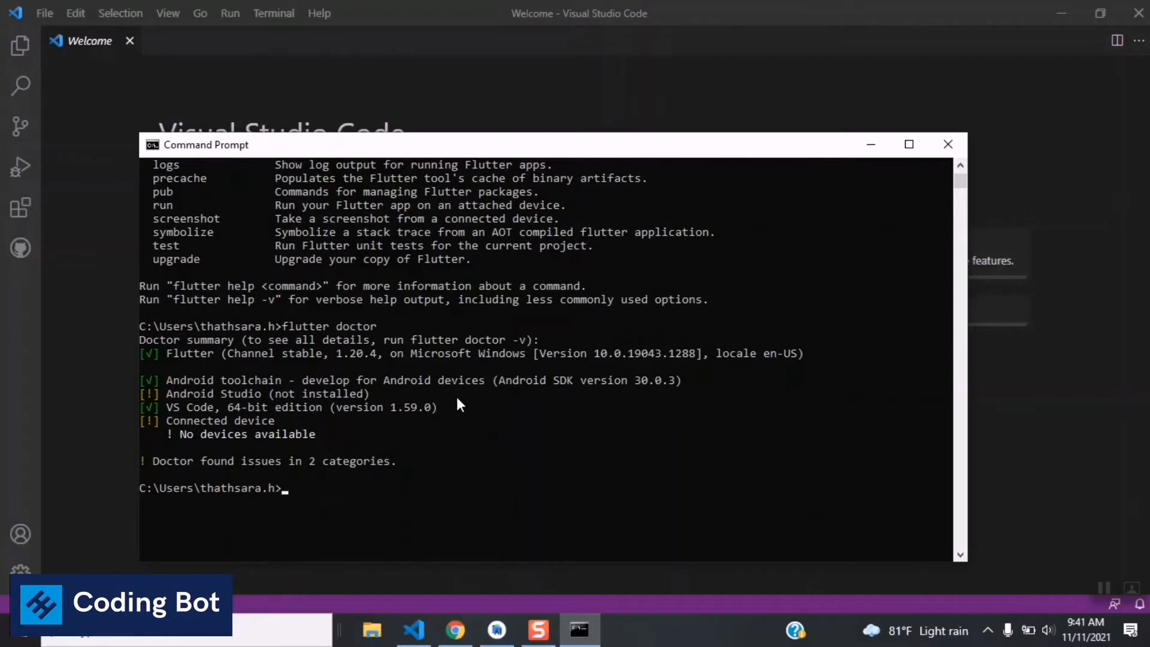
{"action": "mouse_move", "coordinate": [308, 401]}
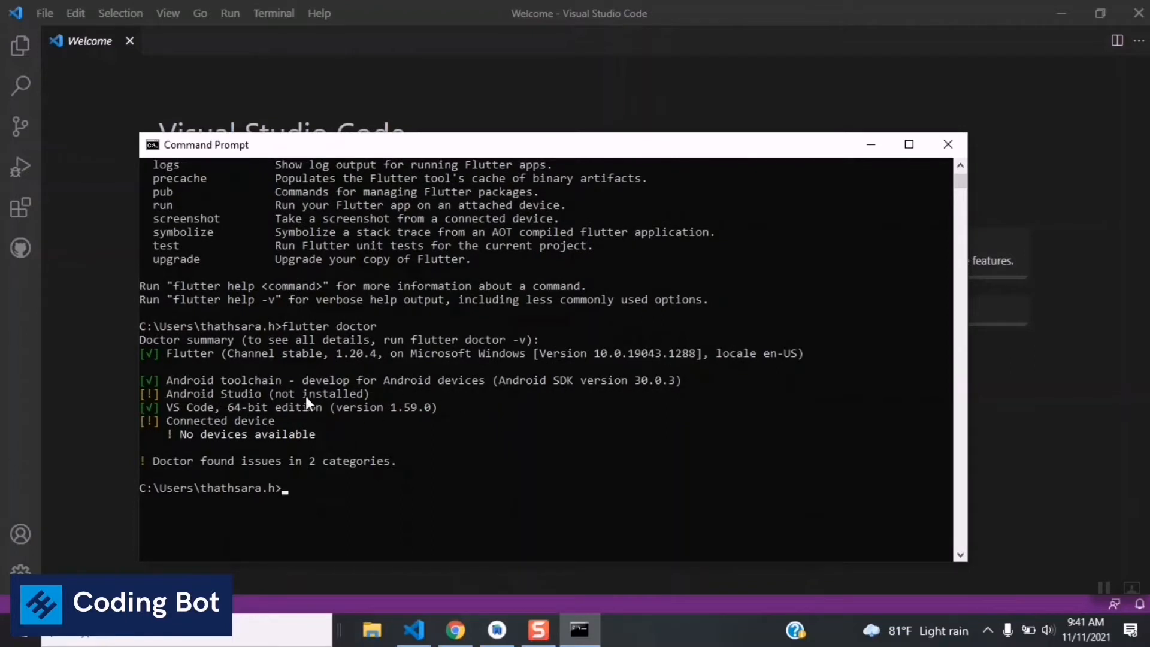
{"action": "mouse_move", "coordinate": [173, 402]}
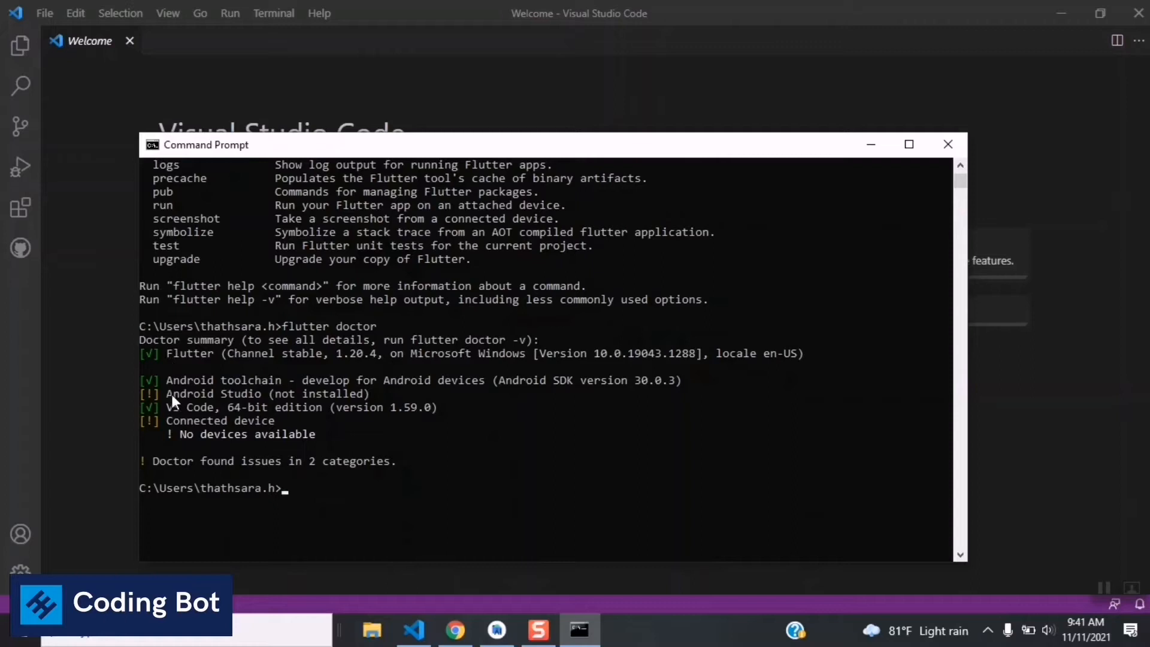
{"action": "mouse_move", "coordinate": [286, 417]}
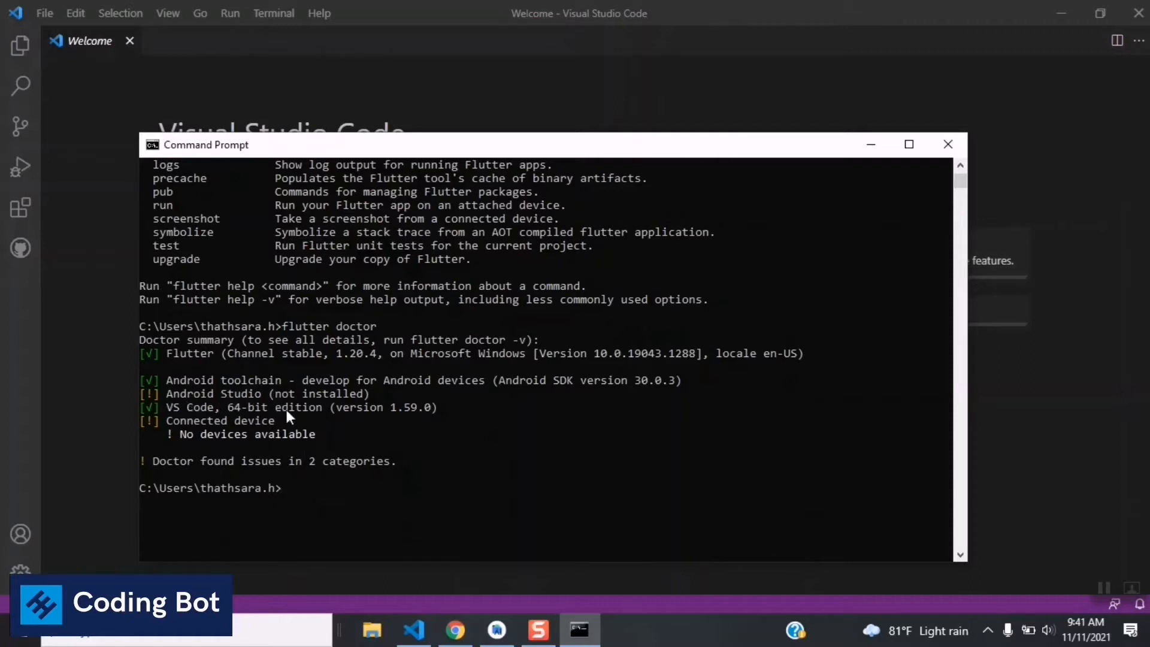
{"action": "mouse_move", "coordinate": [624, 582]}
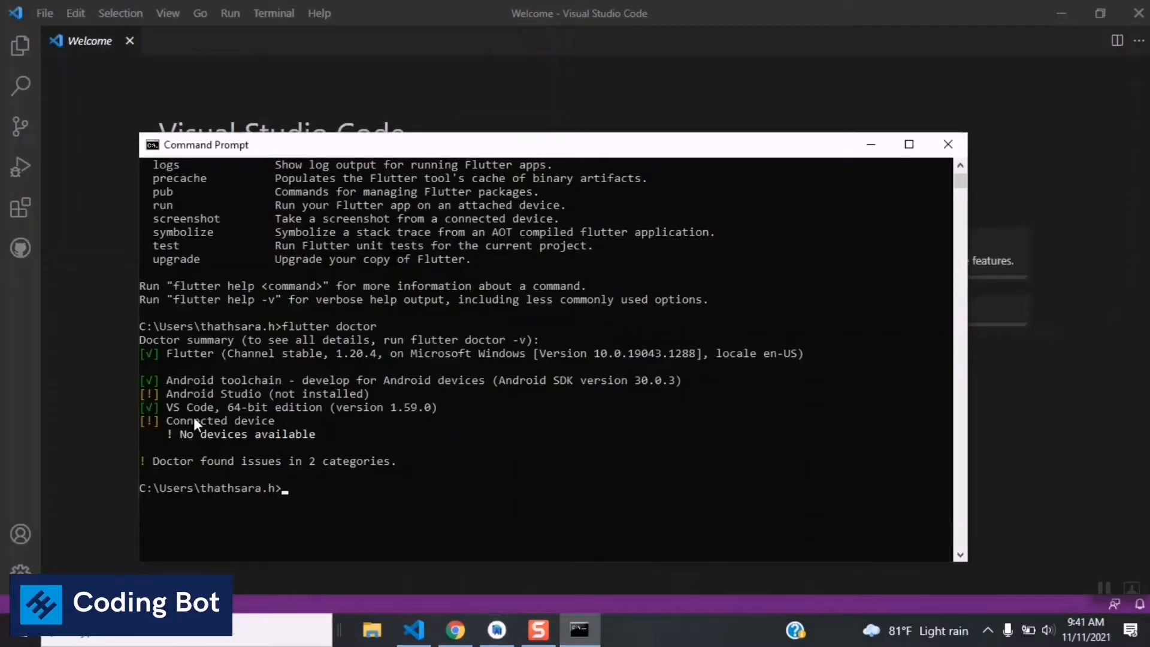
{"action": "mouse_move", "coordinate": [242, 447]}
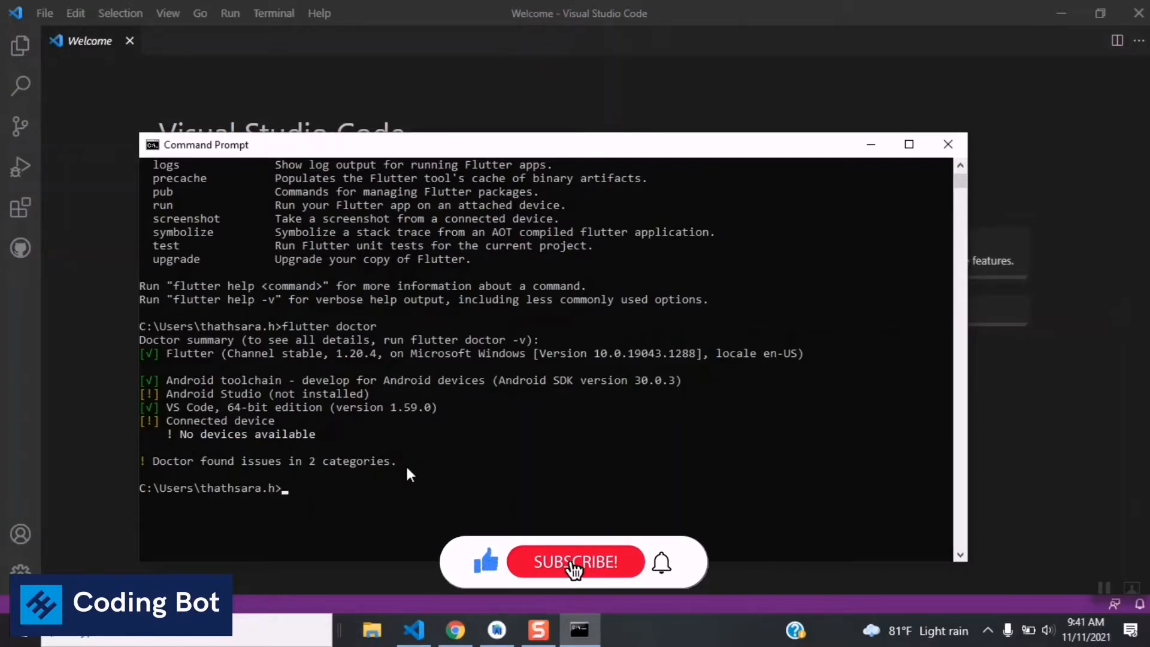
Review the flutter doctor summary reporting Android Studio missing and no connected devices
{"action": "left_click", "coordinate": [575, 562]}
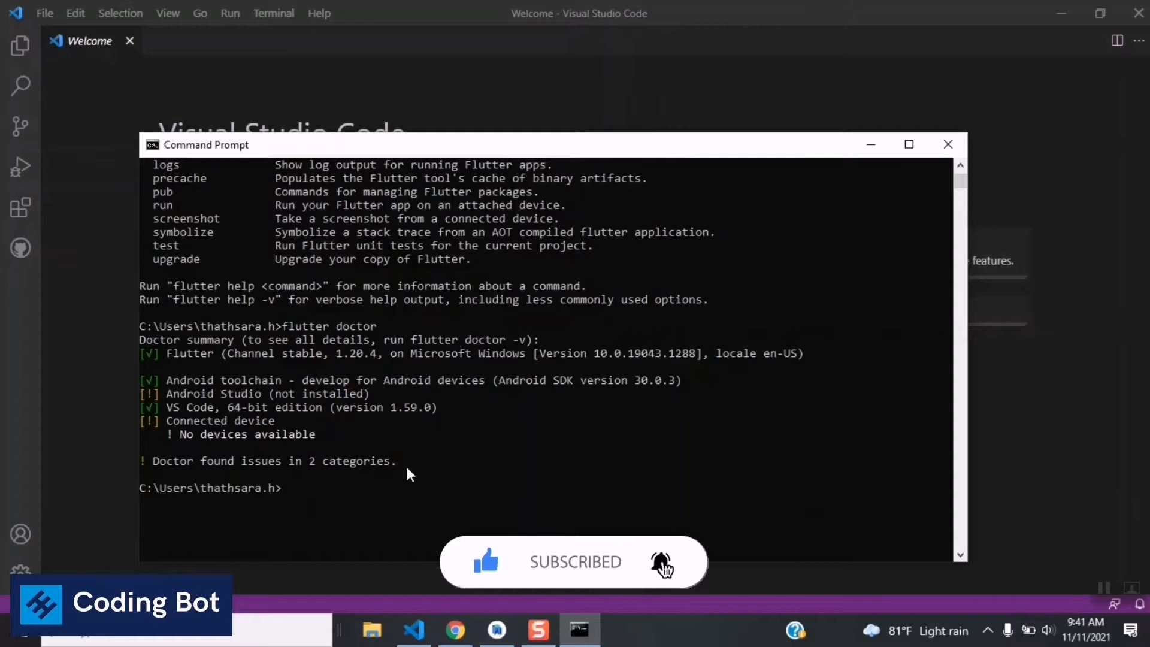
{"action": "mouse_move", "coordinate": [351, 426]}
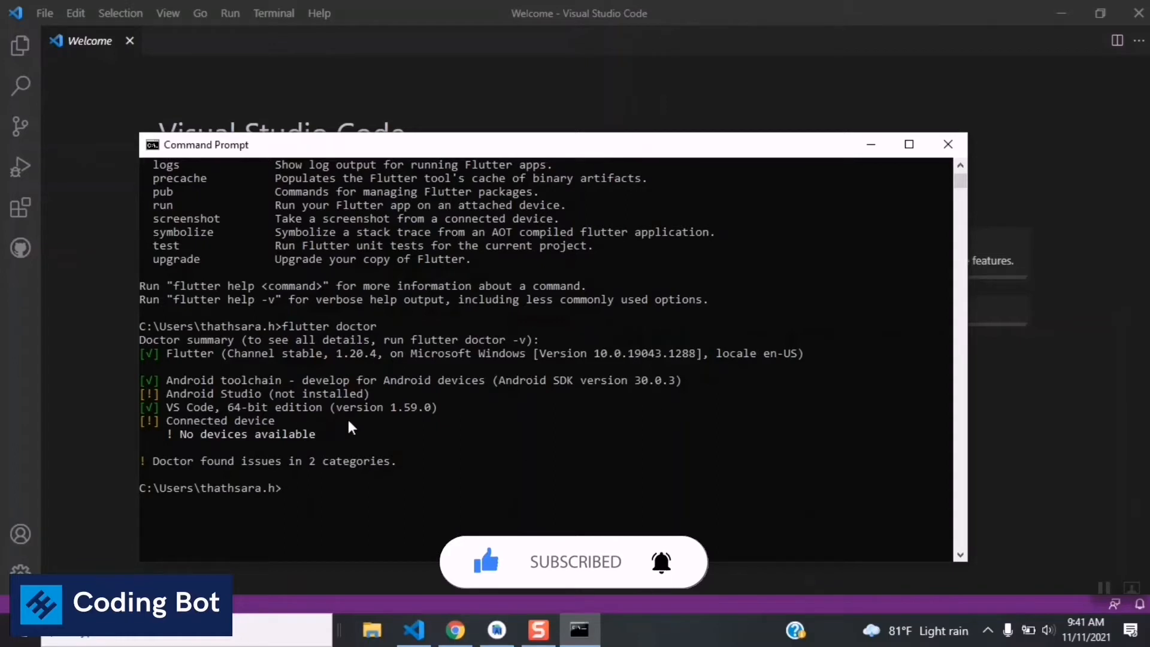
{"action": "mouse_move", "coordinate": [169, 360]}
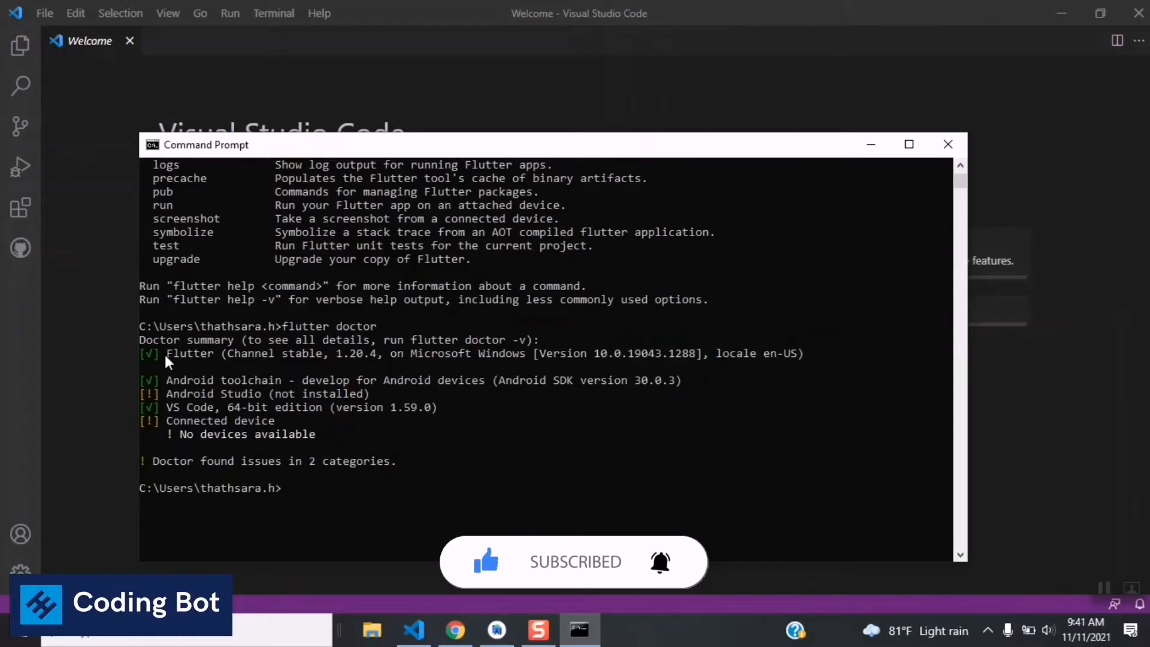
{"action": "mouse_move", "coordinate": [153, 470]}
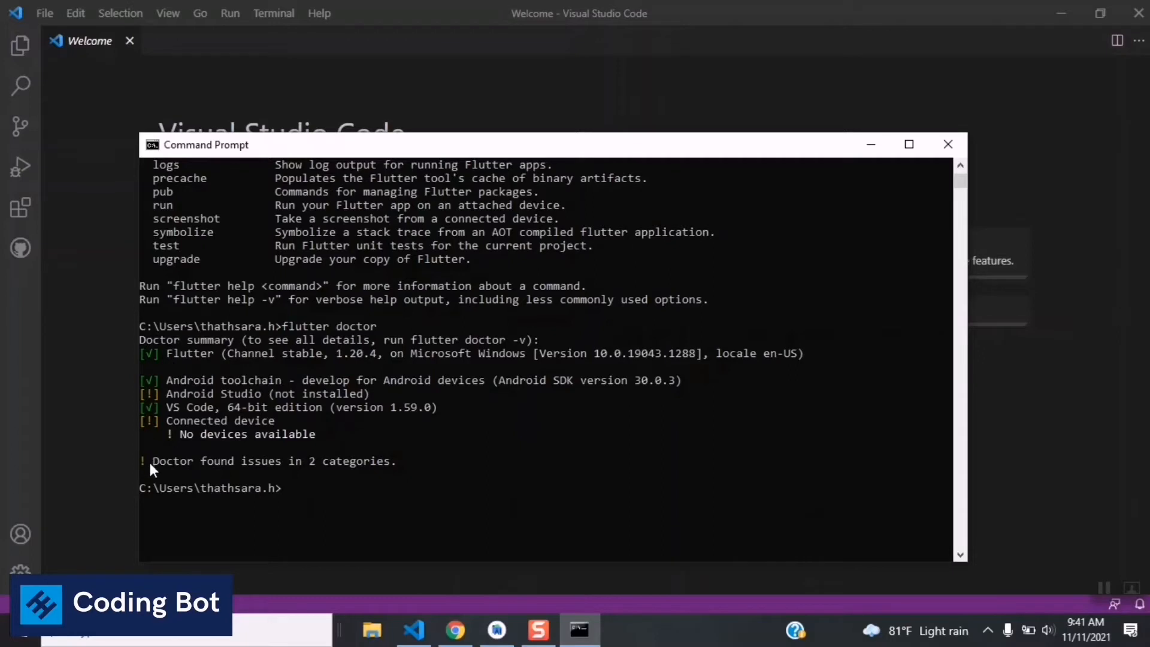
{"action": "mouse_move", "coordinate": [513, 367]}
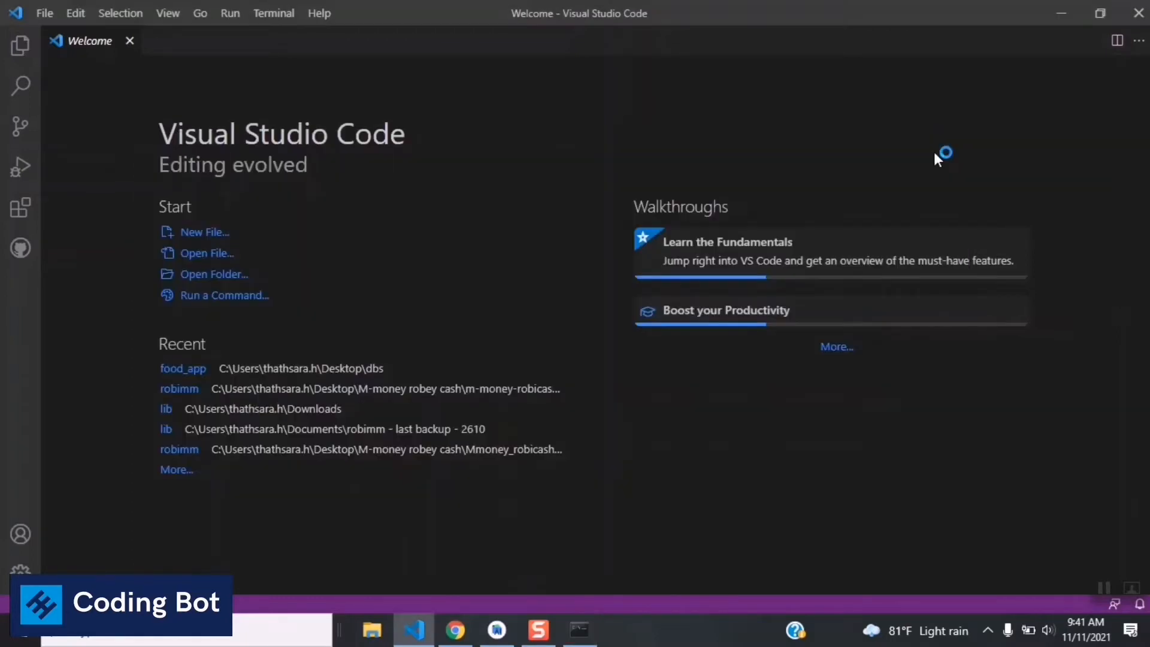
Show VS Code's installed extensions, including Dart and Flutter, via the Manage gear menu
{"action": "left_click", "coordinate": [20, 45]}
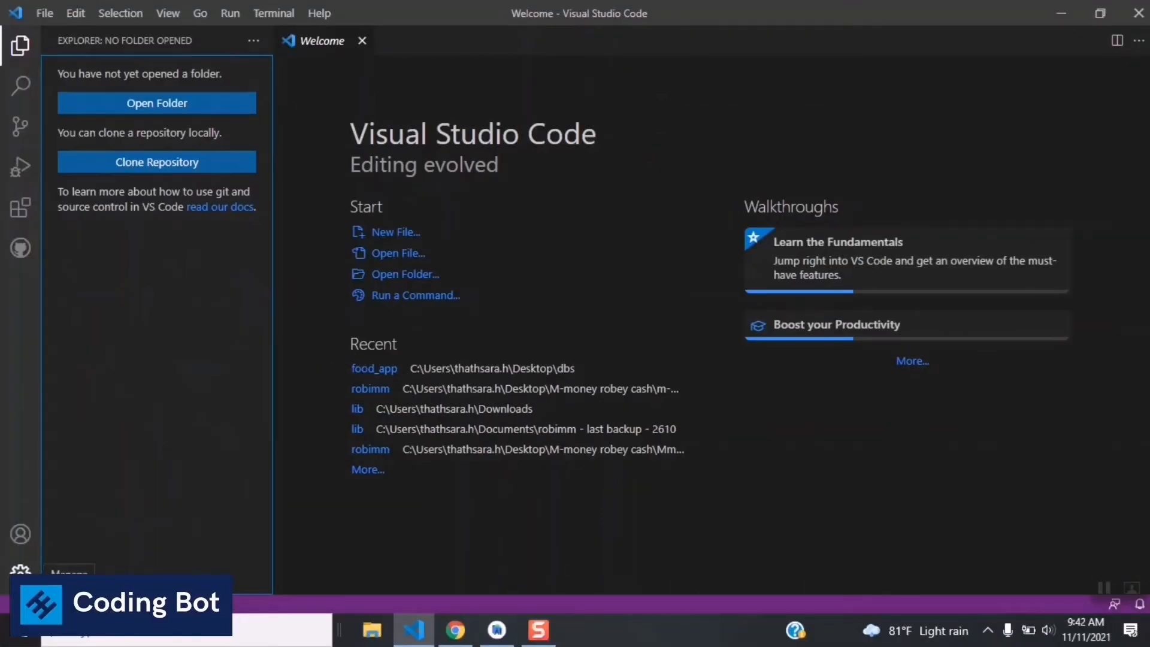
{"action": "left_click", "coordinate": [20, 570]}
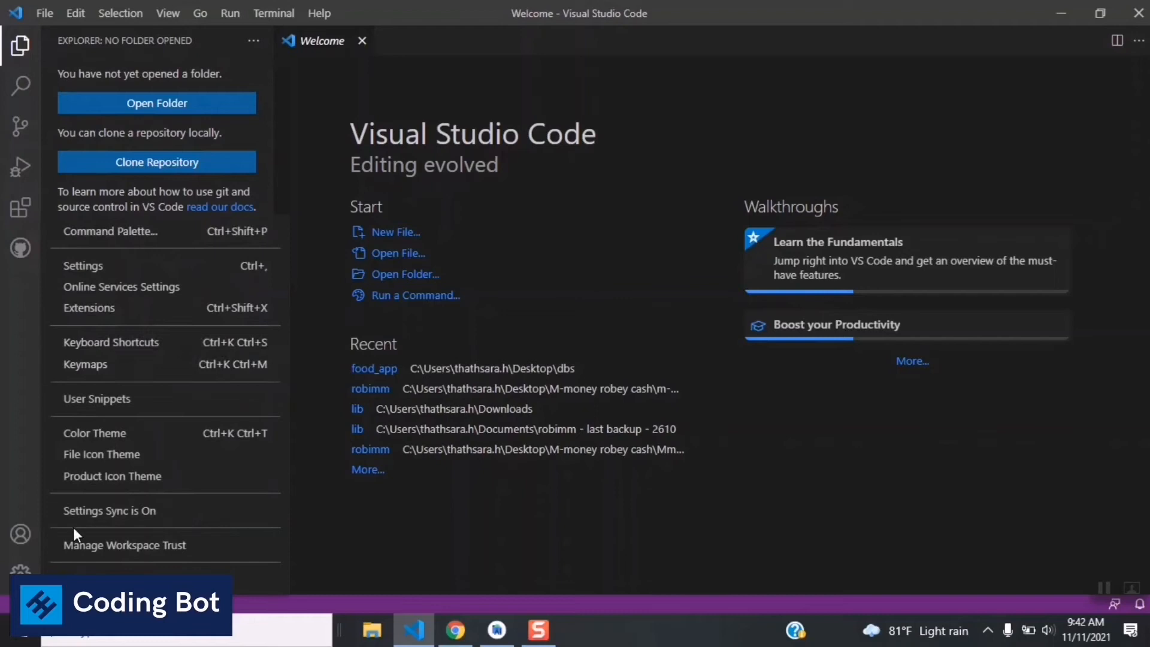
{"action": "mouse_move", "coordinate": [175, 286]}
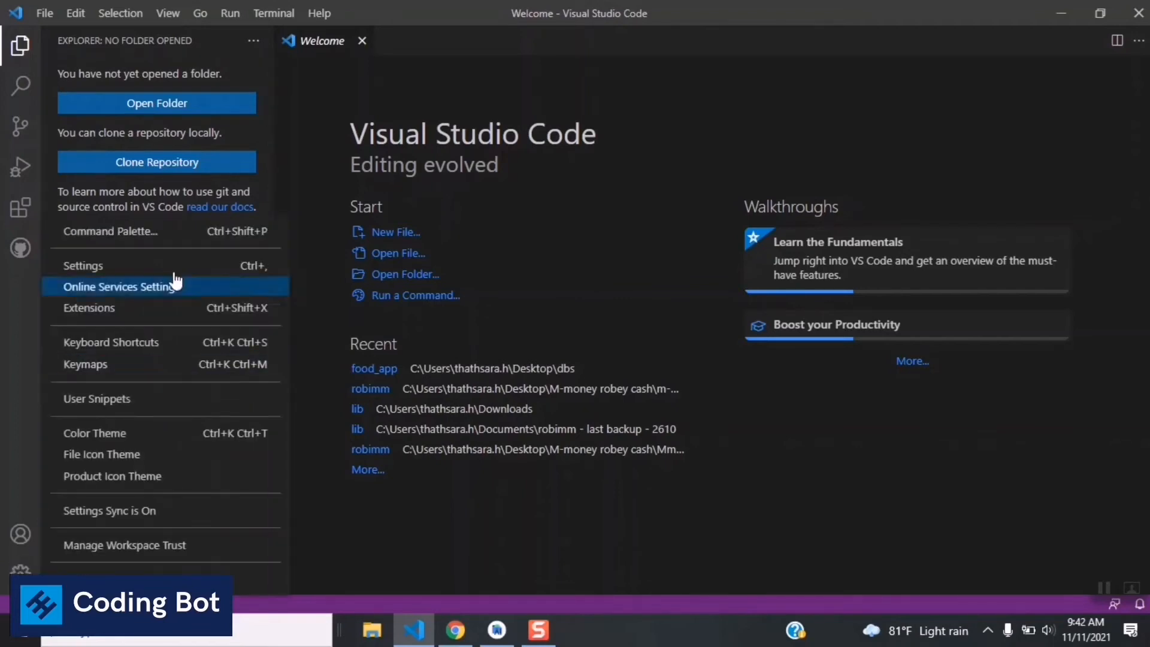
{"action": "left_click", "coordinate": [87, 308]}
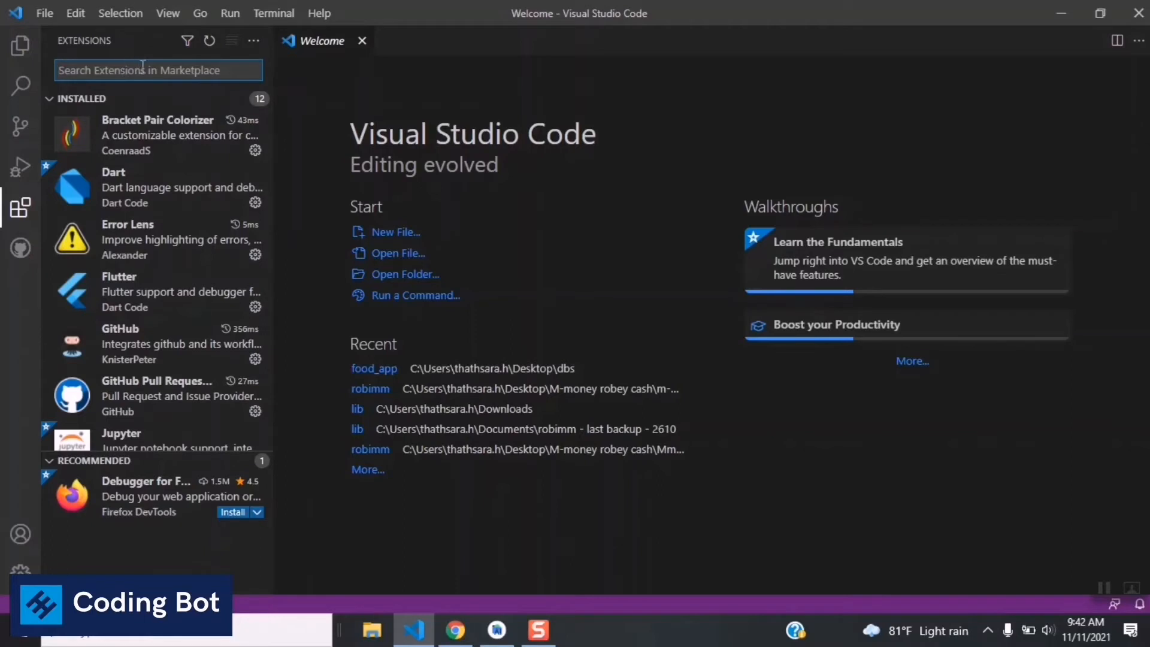
Search the extensions for 'flutter' and view the Flutter extension's details page
{"action": "type", "text": "flu"}
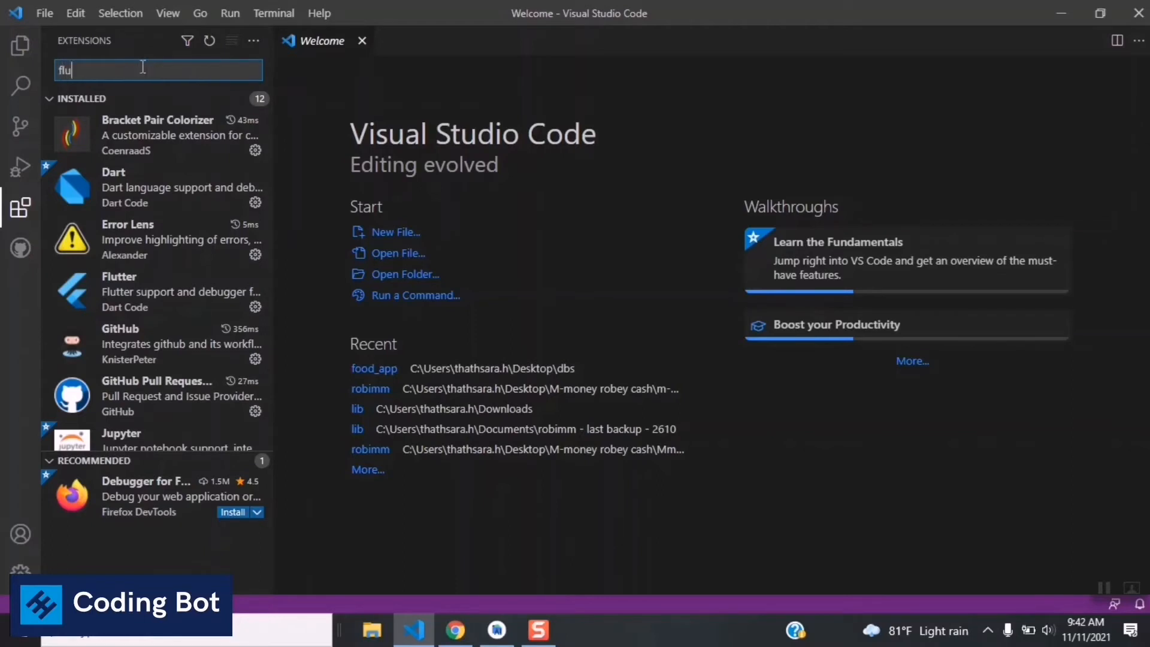
{"action": "type", "text": "tter"}
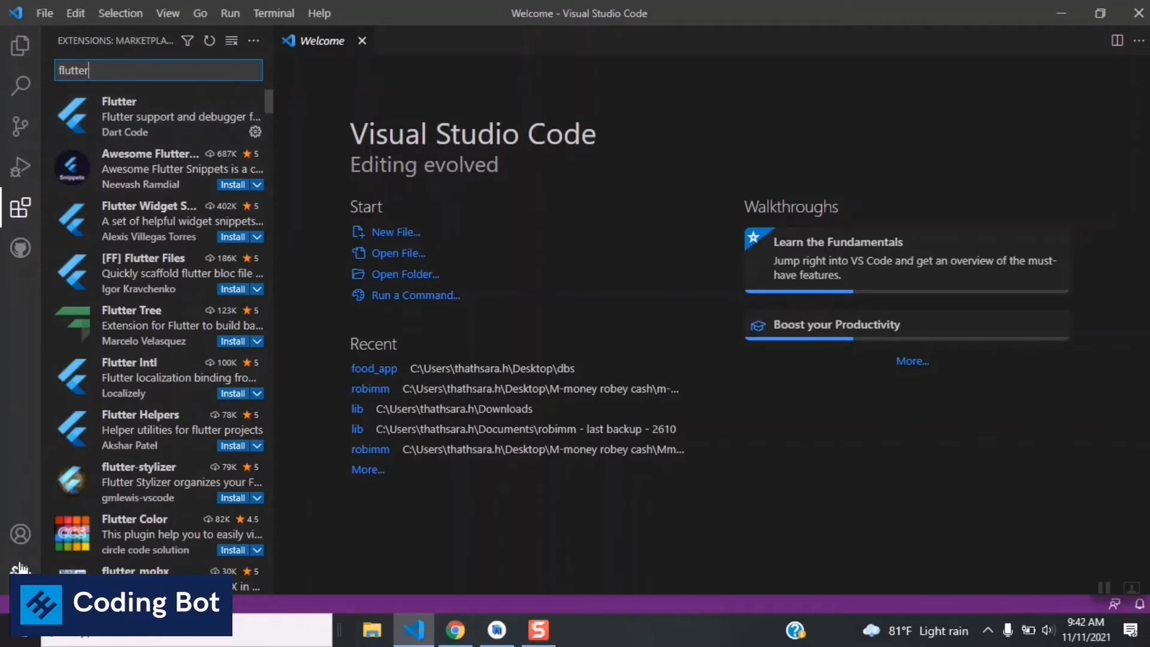
{"action": "left_click", "coordinate": [20, 568]}
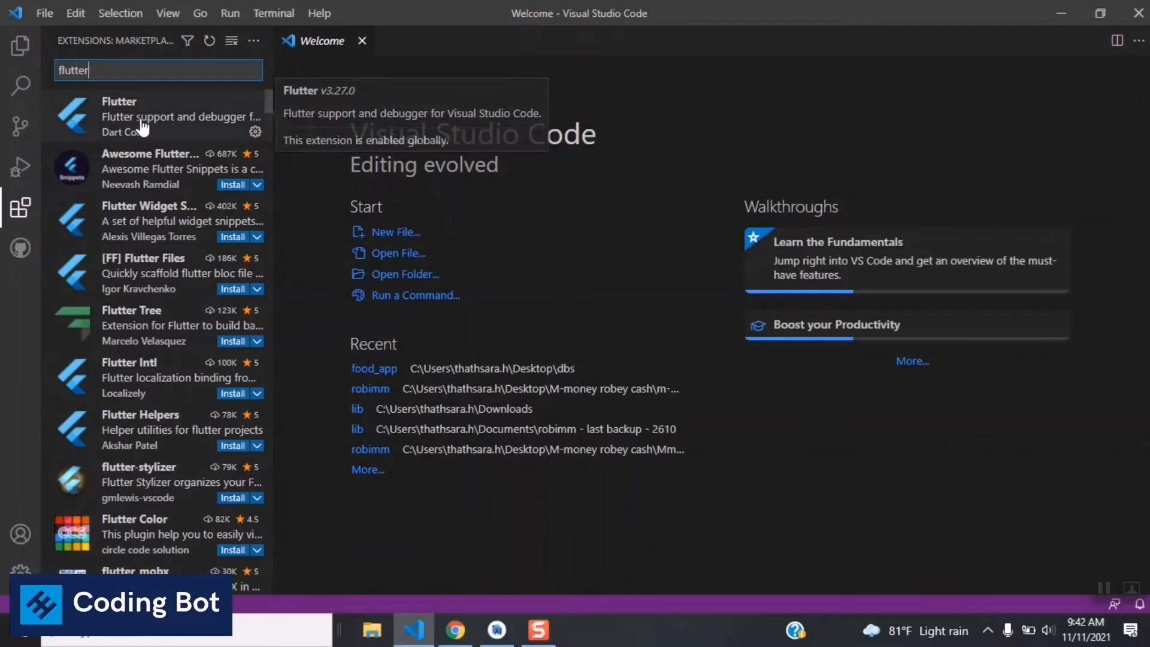
{"action": "left_click", "coordinate": [146, 116]}
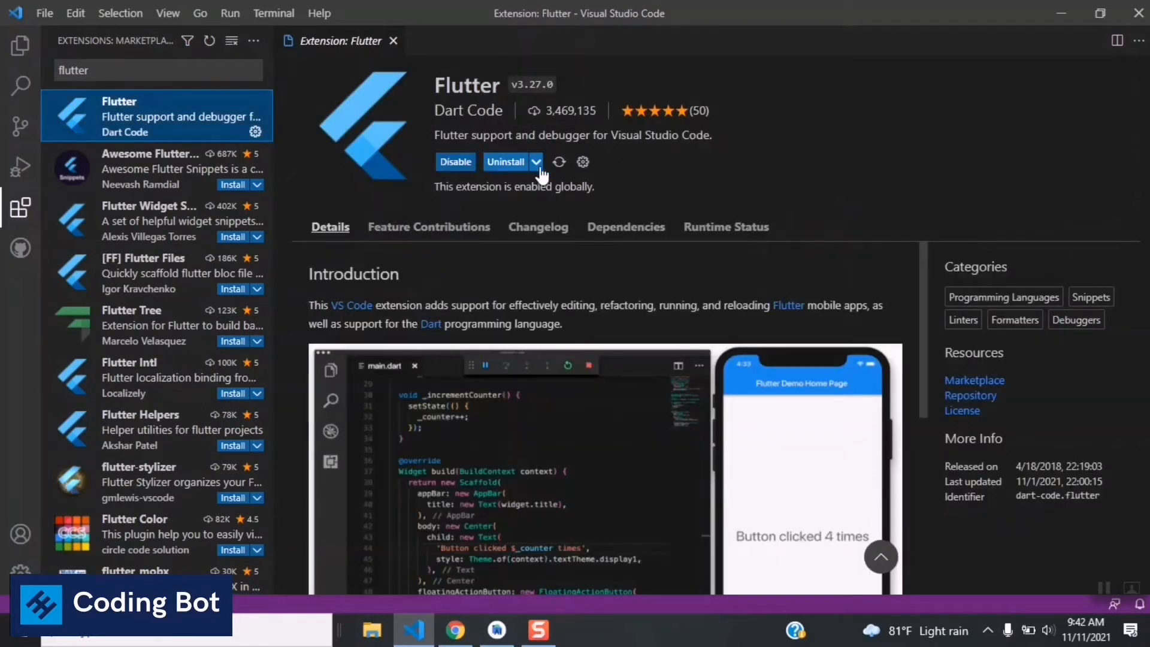
{"action": "mouse_move", "coordinate": [99, 128]}
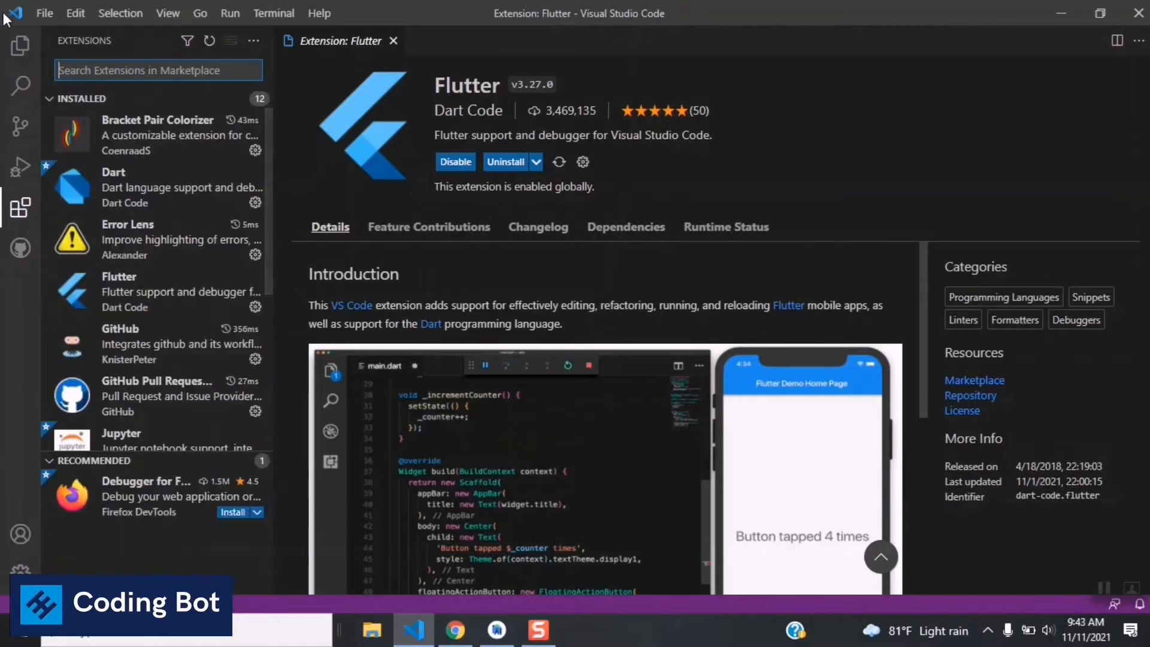
{"action": "mouse_move", "coordinate": [125, 149]}
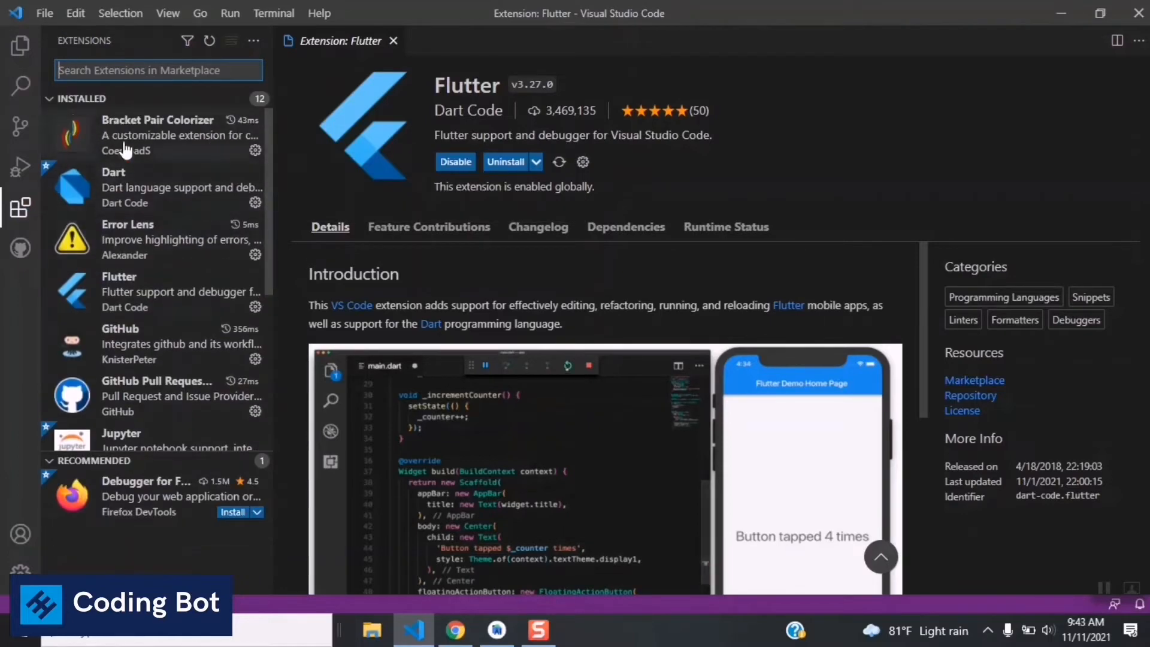
Close the Flutter extension page and return to the Explorer, which shows no folder open
{"action": "scroll", "scroll_direction": "down", "scroll_amount": 3}
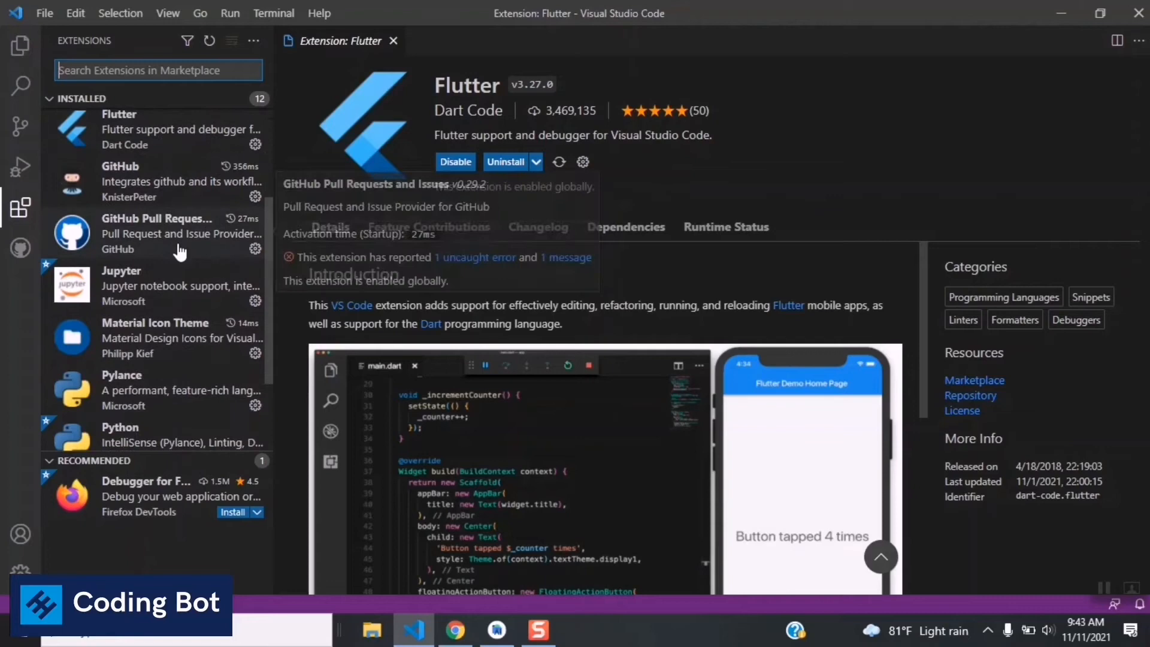
{"action": "scroll", "scroll_direction": "down", "scroll_amount": 3}
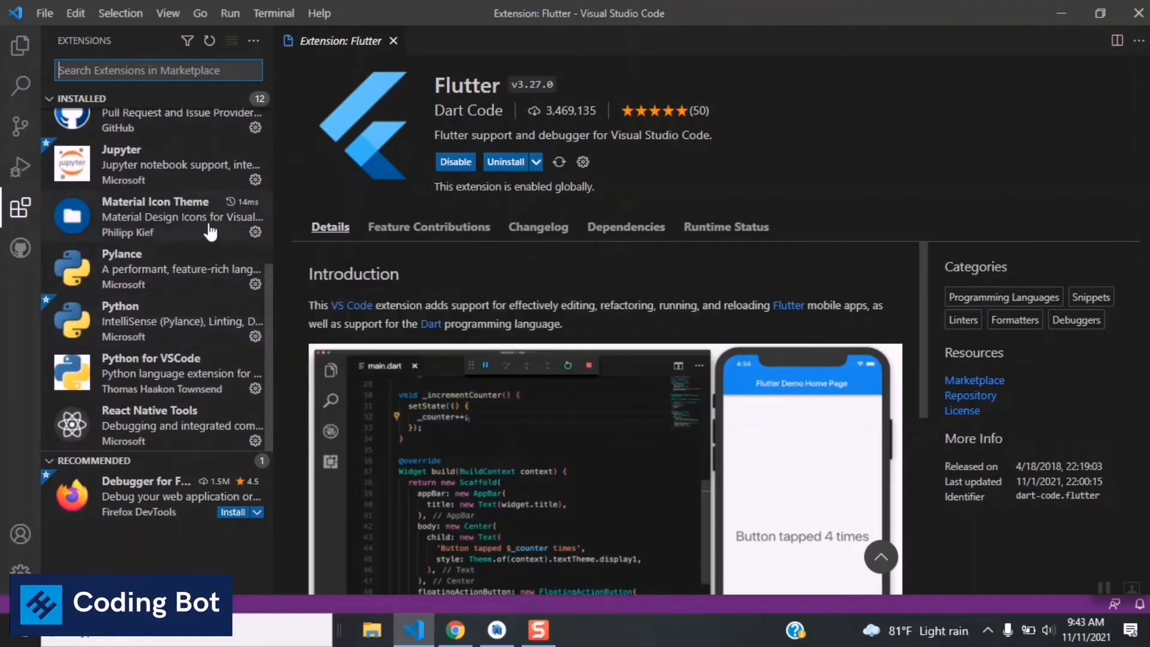
{"action": "mouse_move", "coordinate": [190, 235]}
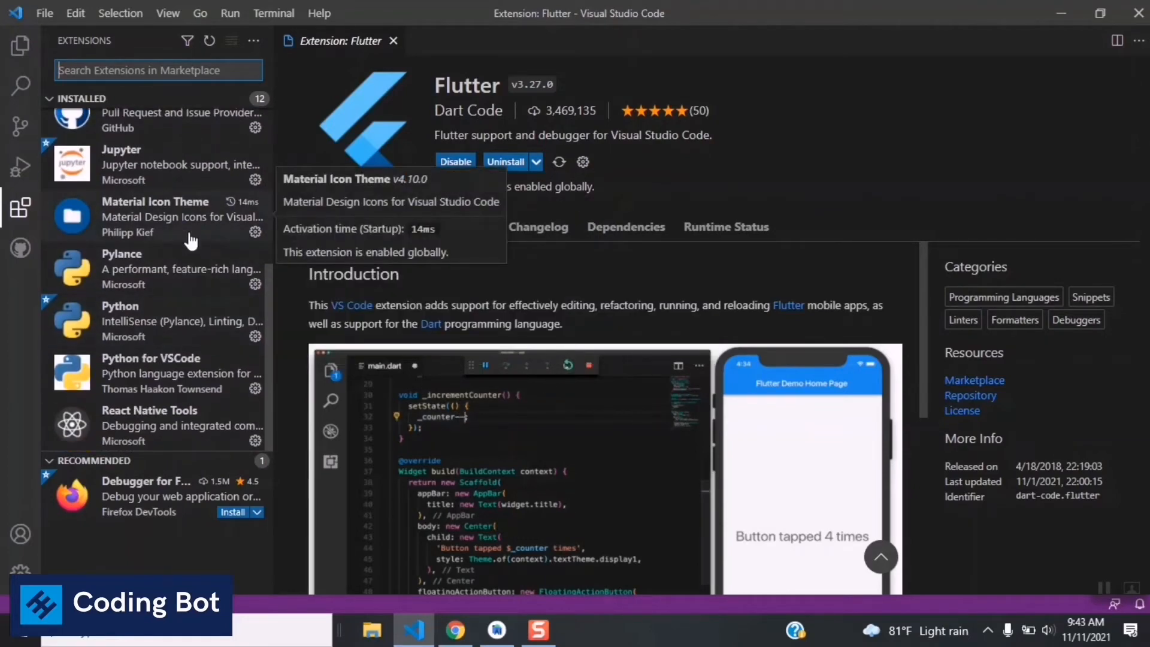
{"action": "mouse_move", "coordinate": [191, 252]}
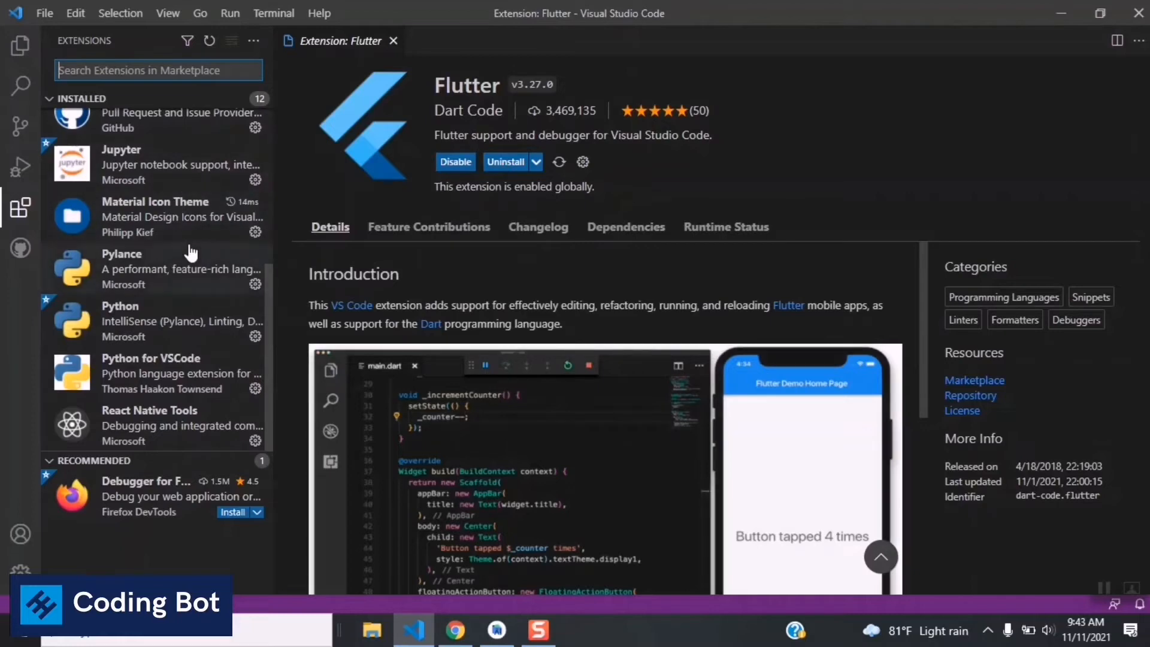
{"action": "scroll", "scroll_direction": "up", "scroll_amount": 3}
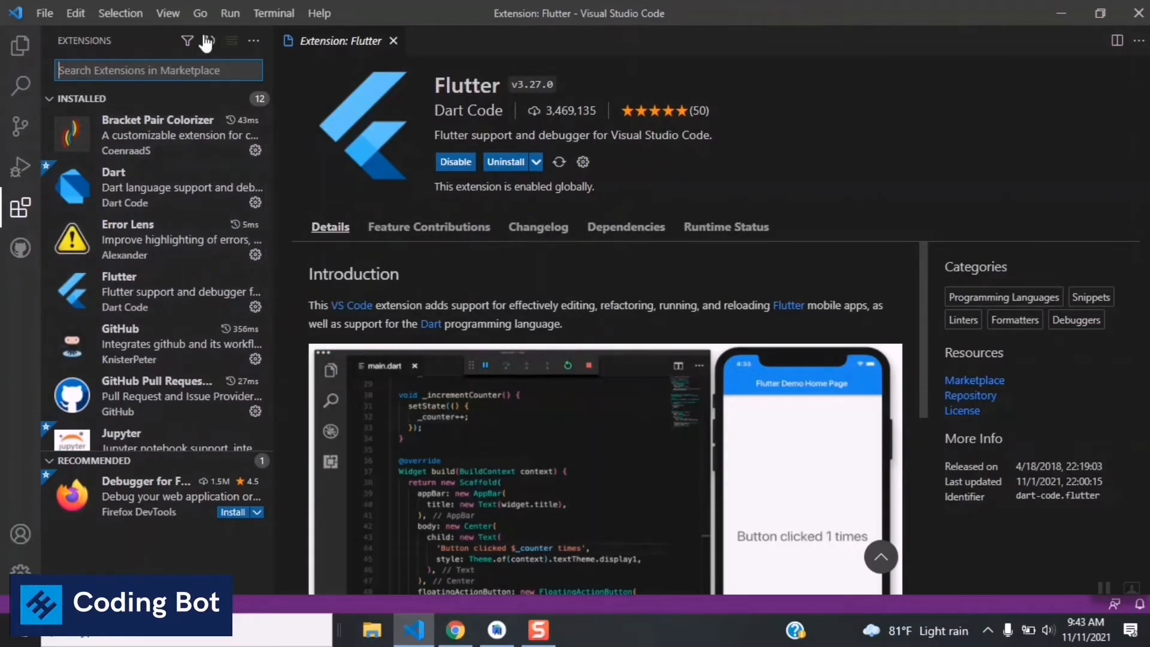
{"action": "left_click", "coordinate": [393, 41]}
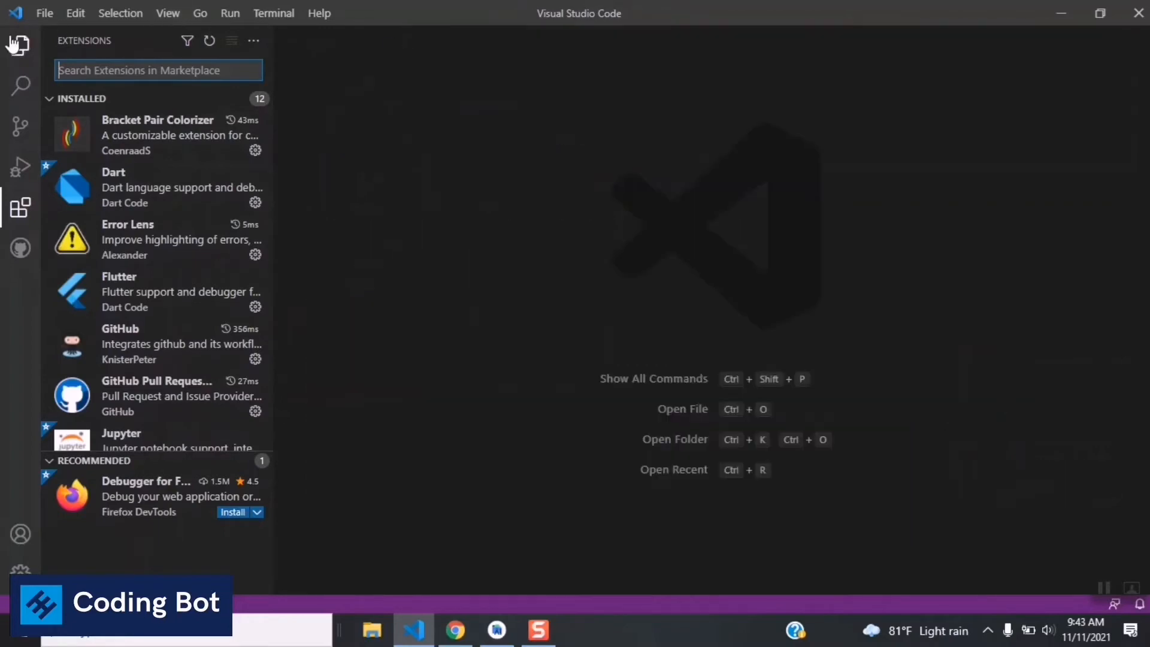
{"action": "left_click", "coordinate": [20, 45]}
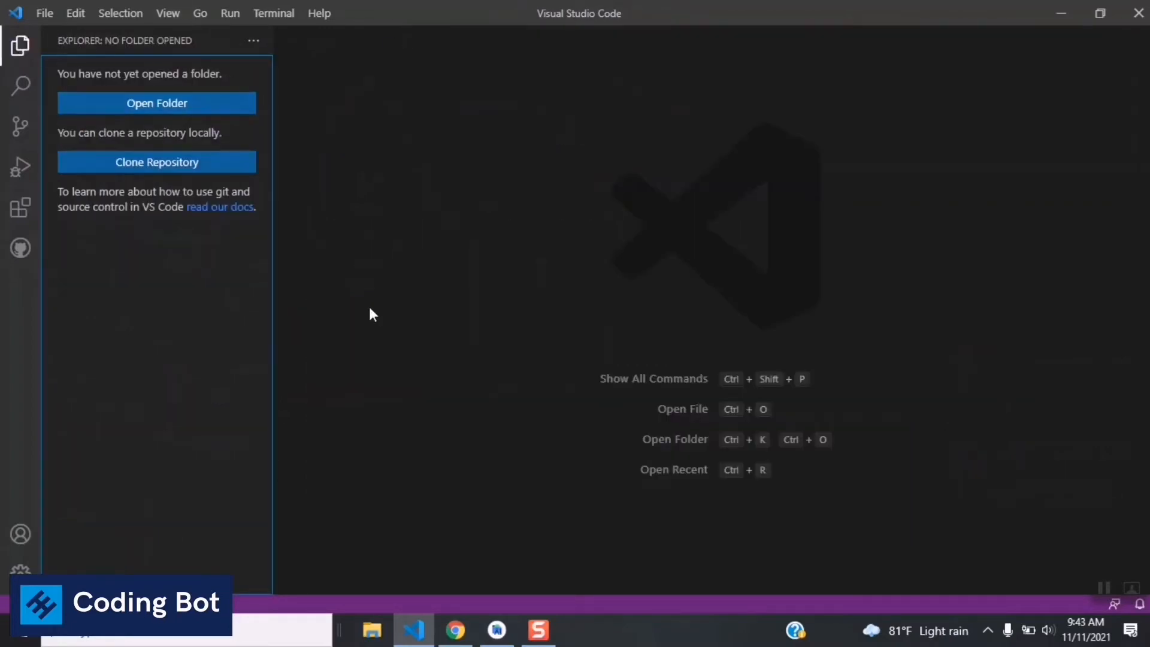
{"action": "mouse_move", "coordinate": [552, 469]}
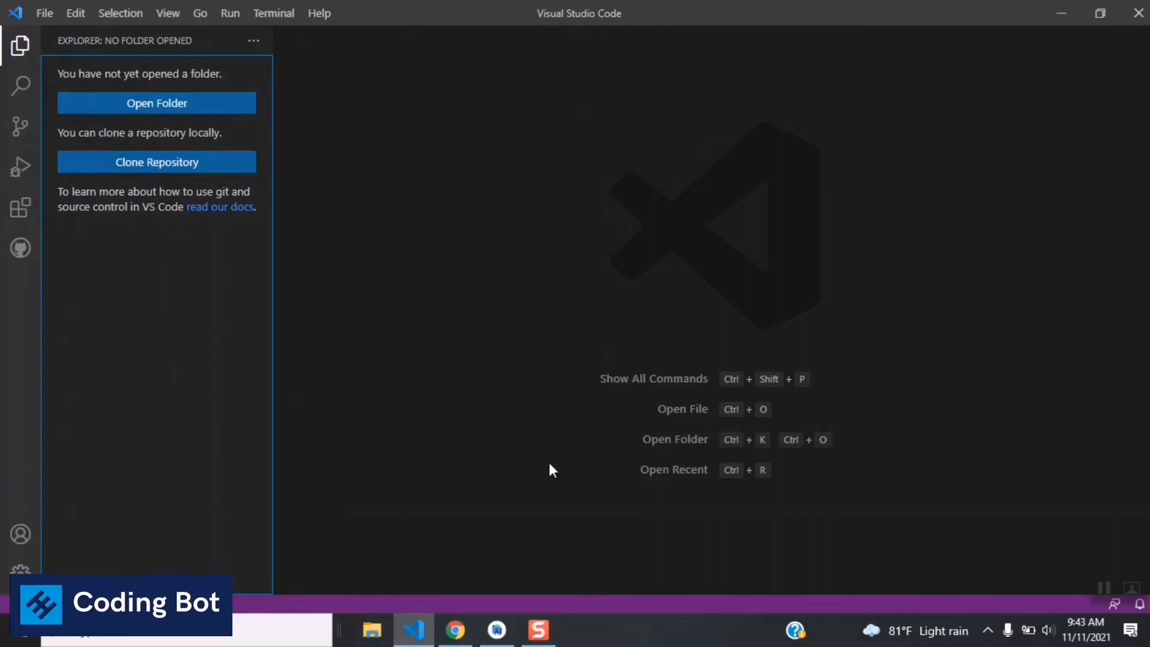
Switch to Android Studio showing the travel Flutter project
{"action": "left_click", "coordinate": [496, 628]}
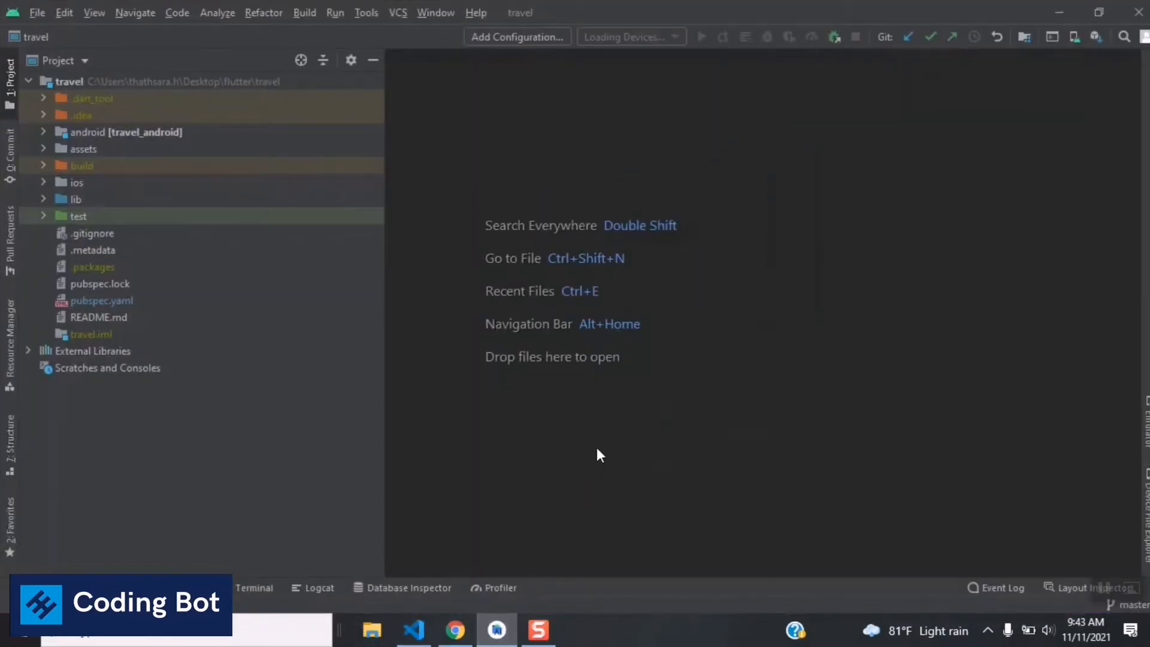
{"action": "mouse_move", "coordinate": [825, 242]}
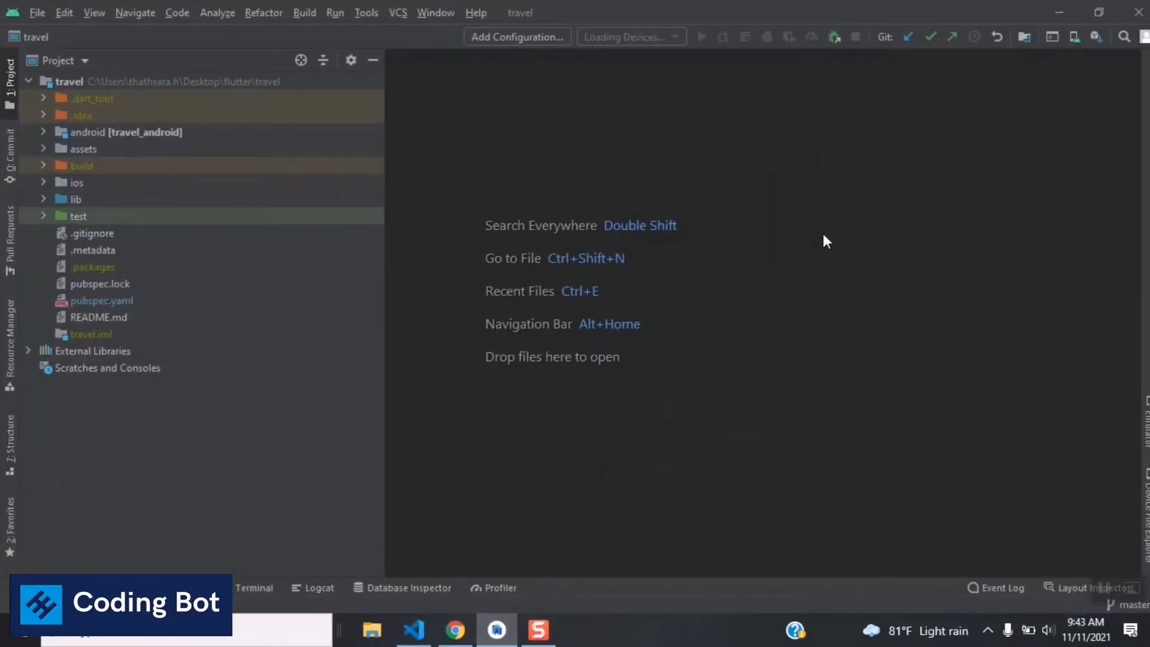
{"action": "mouse_move", "coordinate": [590, 223]}
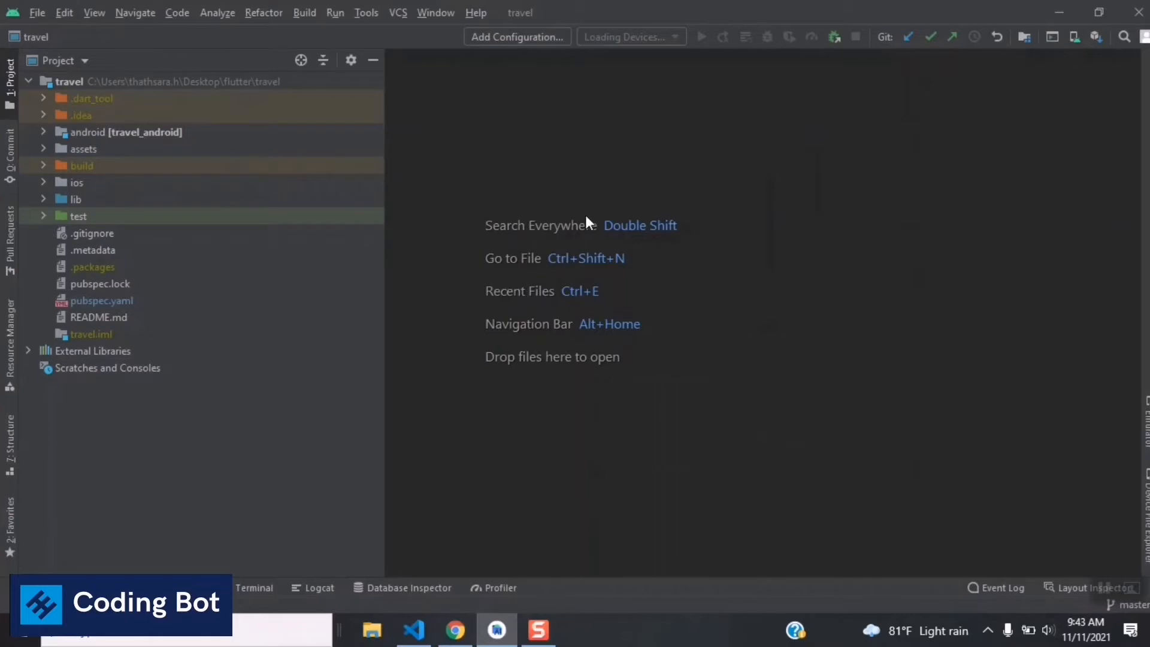
{"action": "mouse_move", "coordinate": [985, 73]}
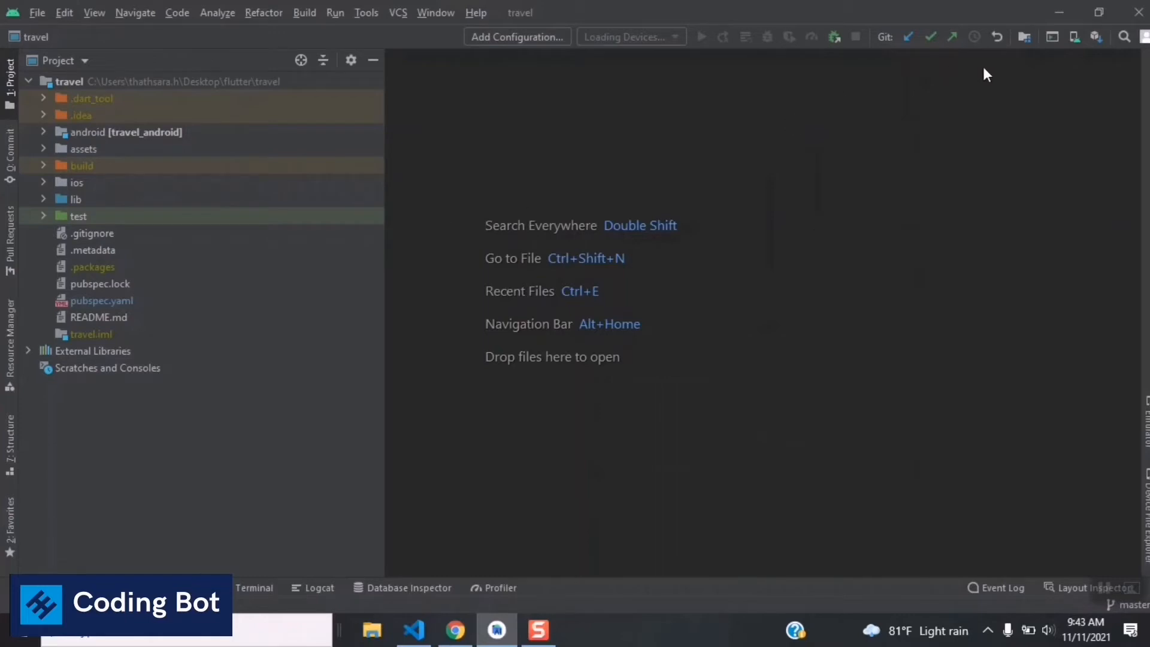
{"action": "mouse_move", "coordinate": [431, 62]}
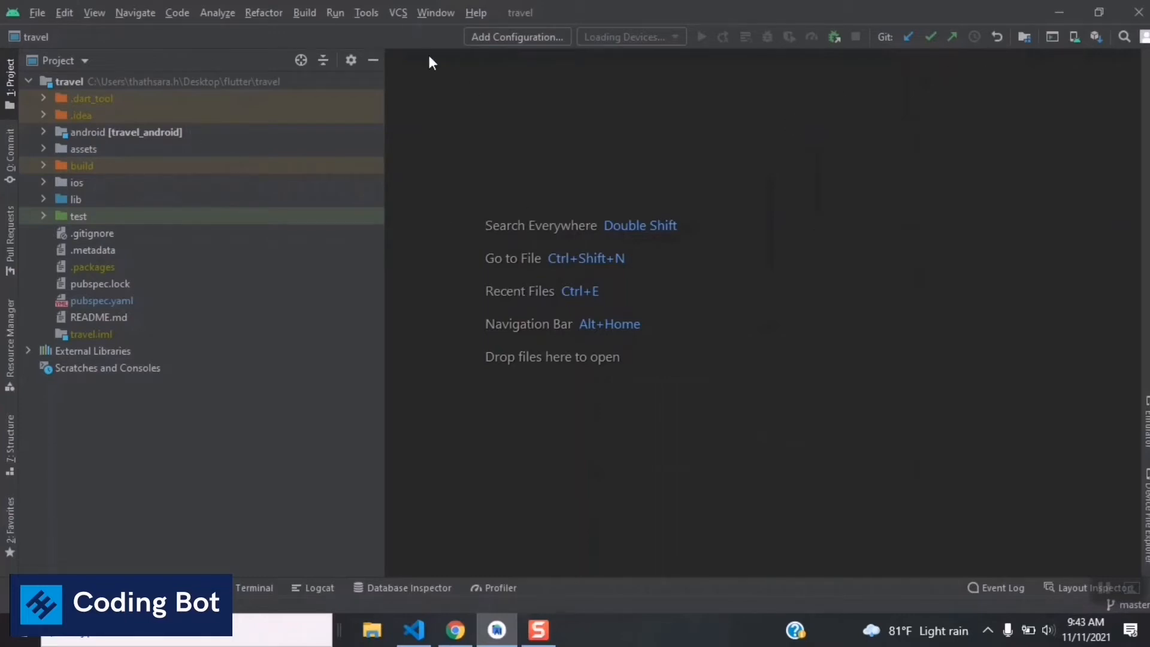
{"action": "mouse_move", "coordinate": [619, 204]}
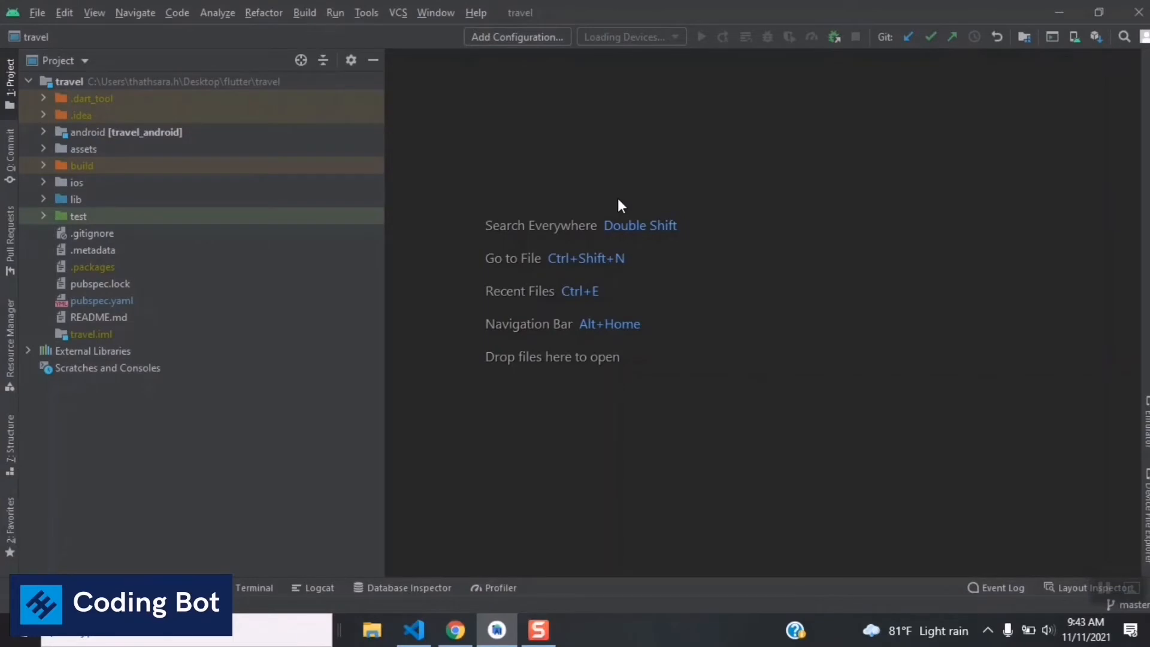
{"action": "mouse_move", "coordinate": [747, 136]}
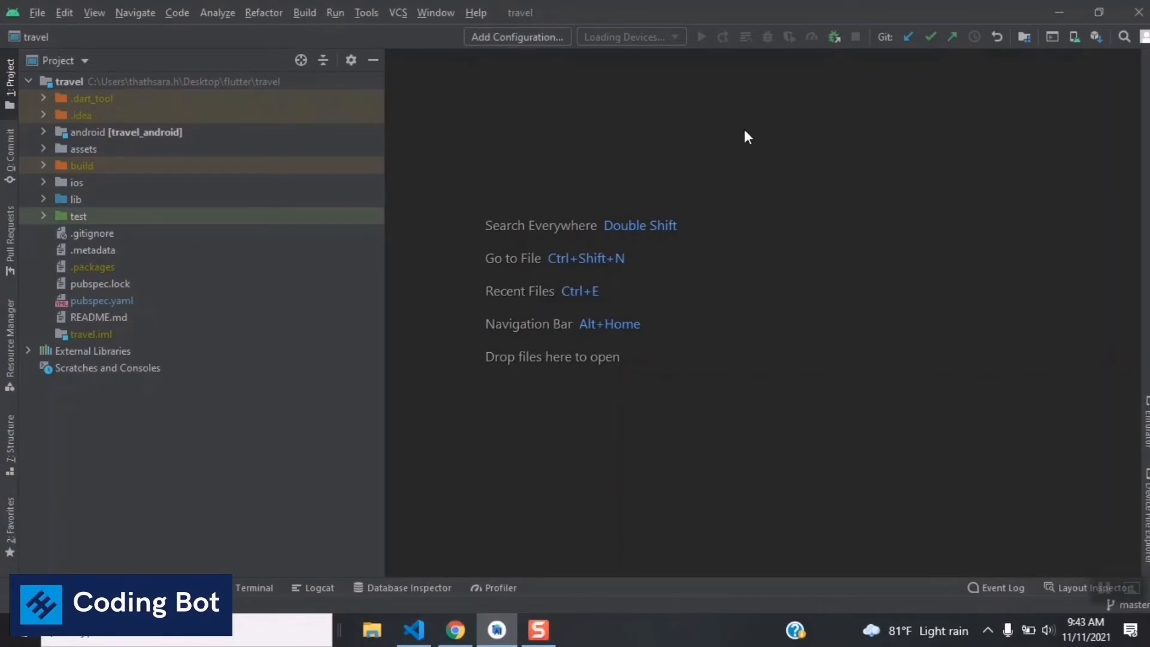
{"action": "mouse_move", "coordinate": [1078, 37]}
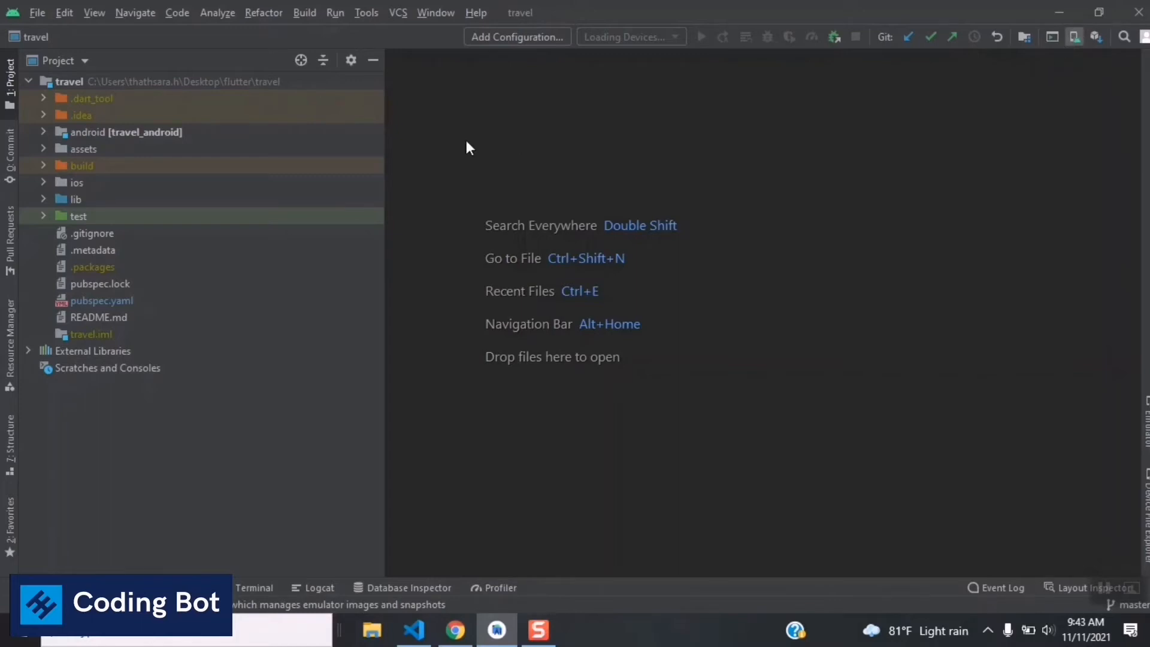
Wipe the user data of the Pixel 4 API 27 virtual device in AVD Manager
{"action": "left_click", "coordinate": [366, 11]}
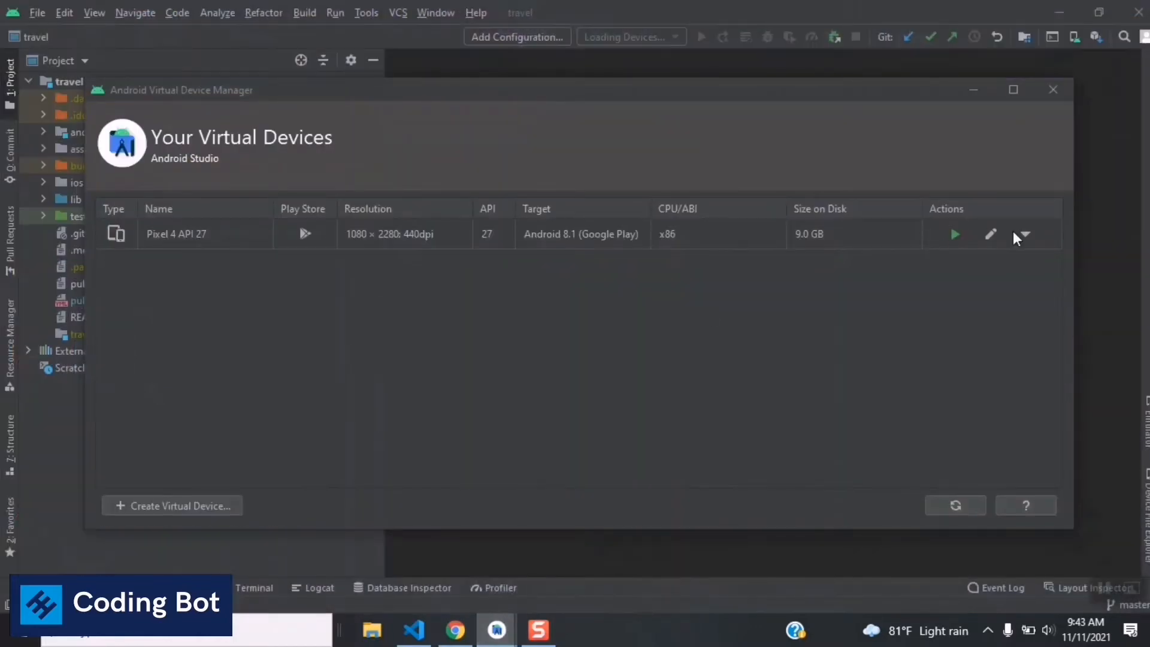
{"action": "mouse_move", "coordinate": [1024, 238]}
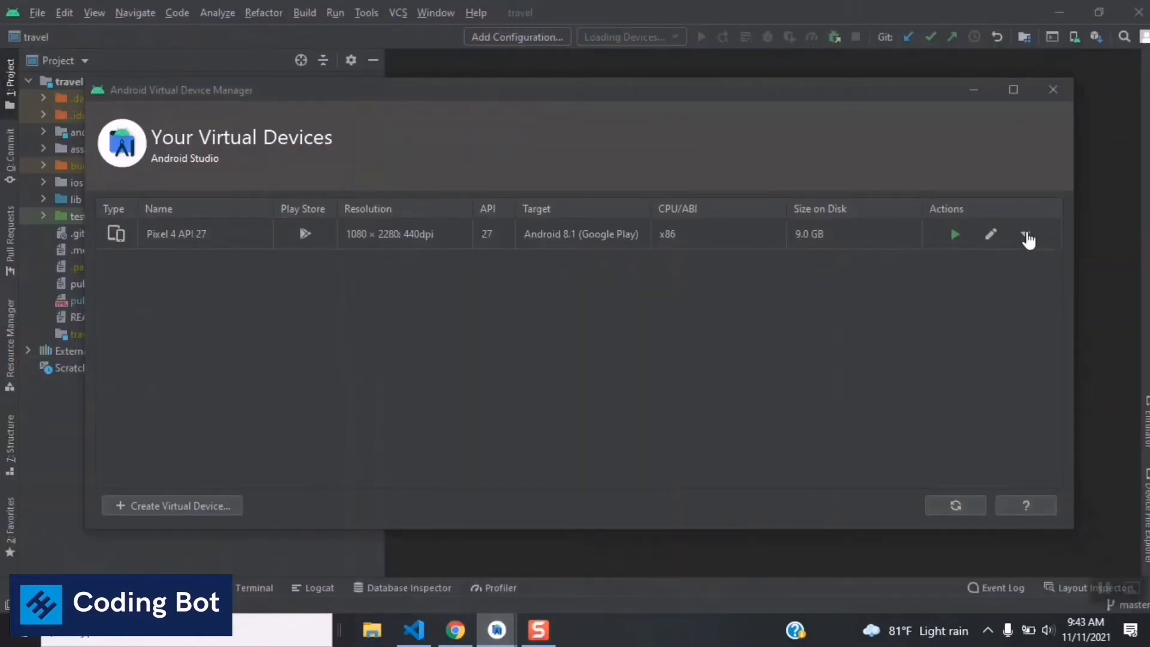
{"action": "left_click", "coordinate": [1025, 234]}
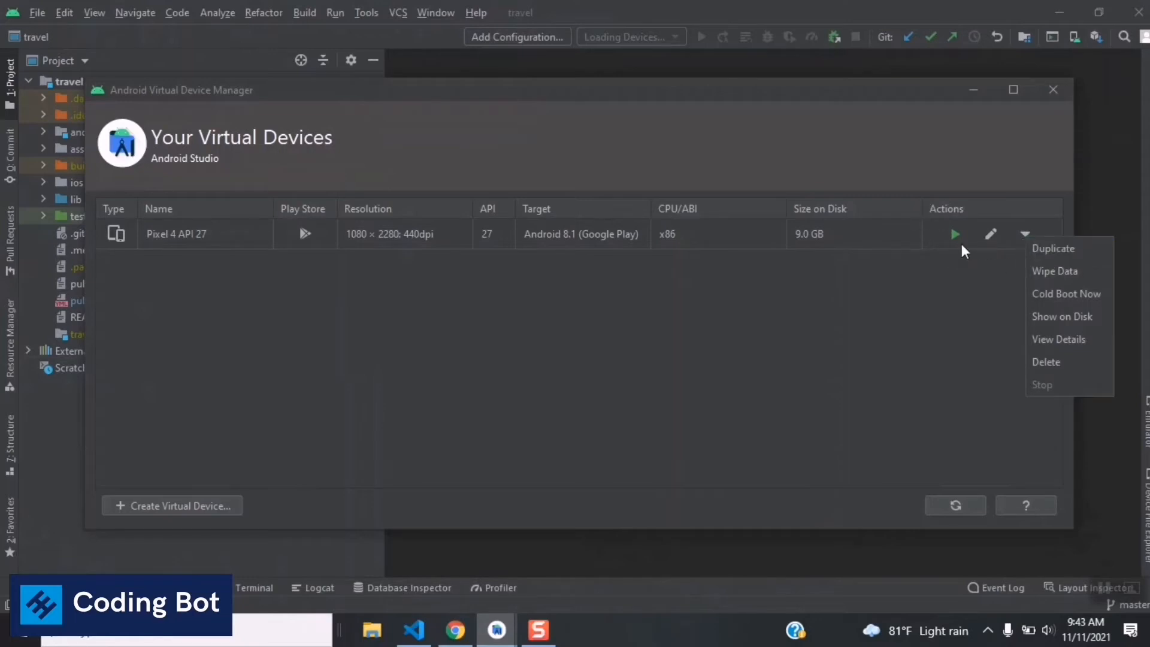
{"action": "left_click", "coordinate": [1054, 270]}
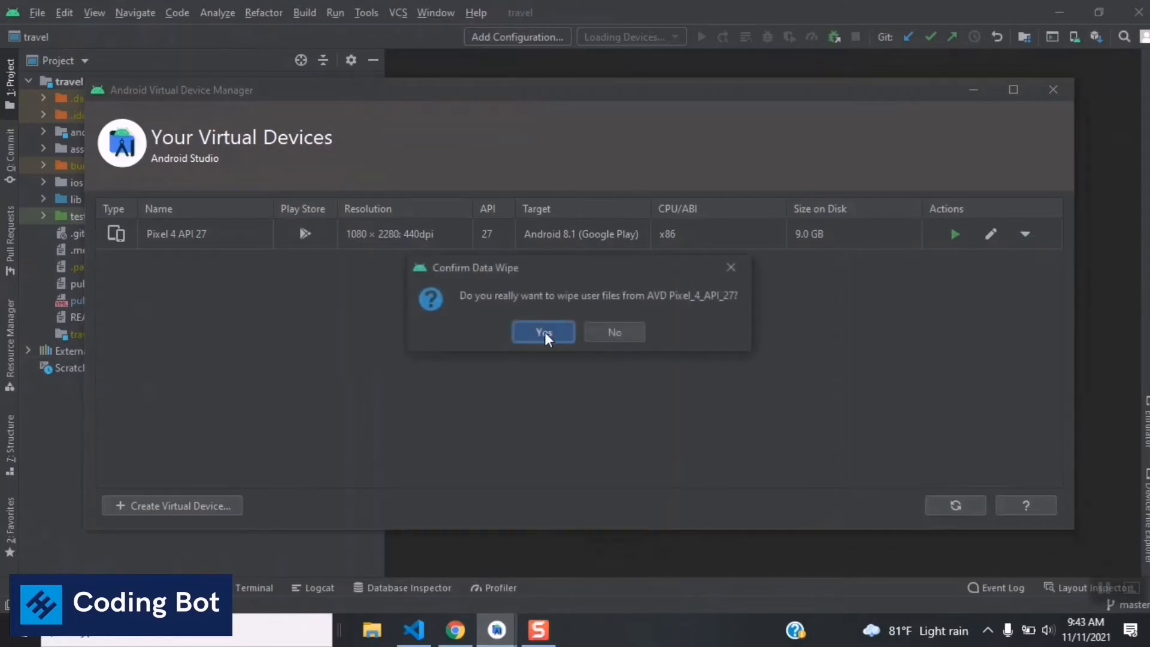
{"action": "left_click", "coordinate": [543, 332]}
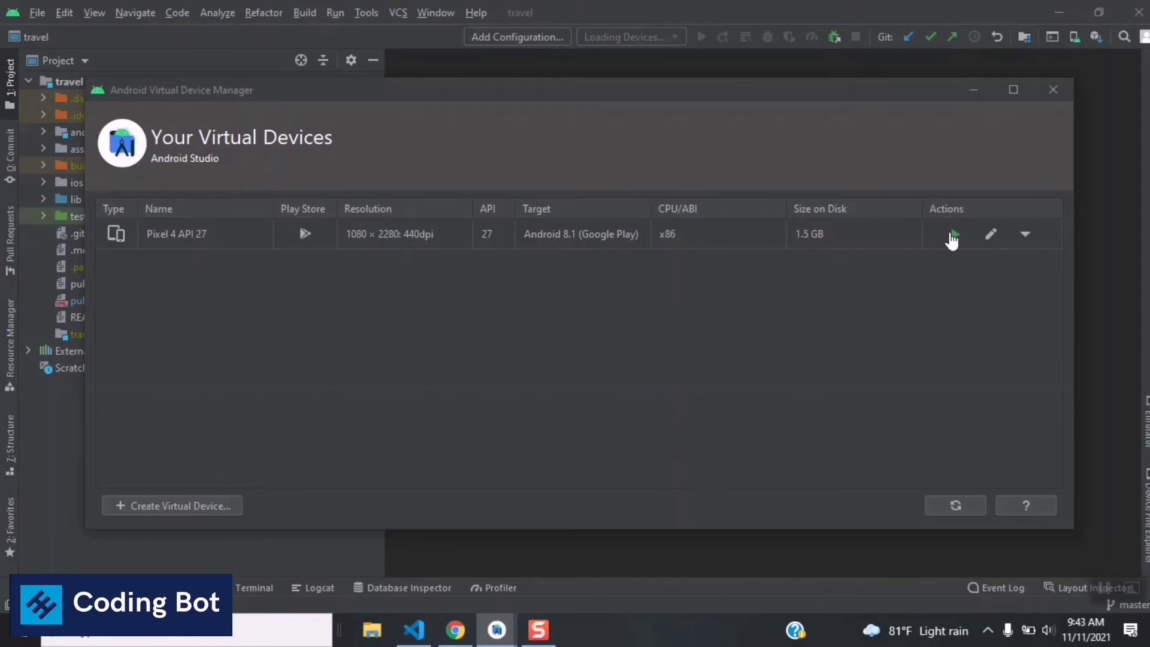
Launch the Pixel 4 API 27 emulator and dismiss the unable-to-locate-adb error
{"action": "left_click", "coordinate": [953, 233]}
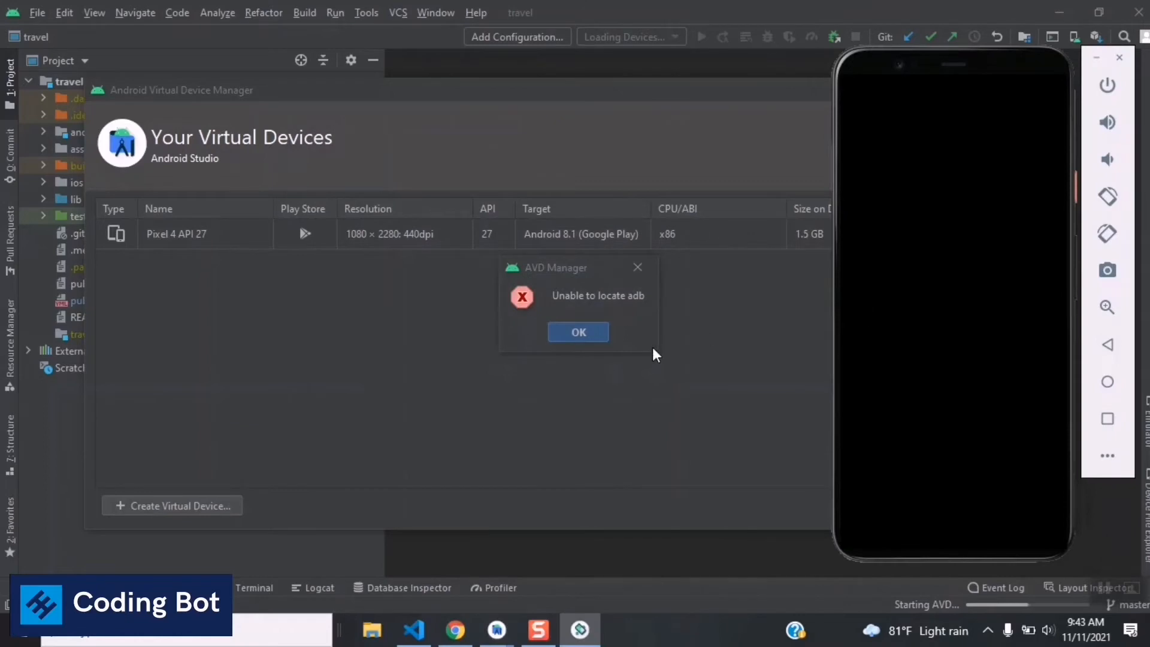
{"action": "left_click", "coordinate": [577, 332]}
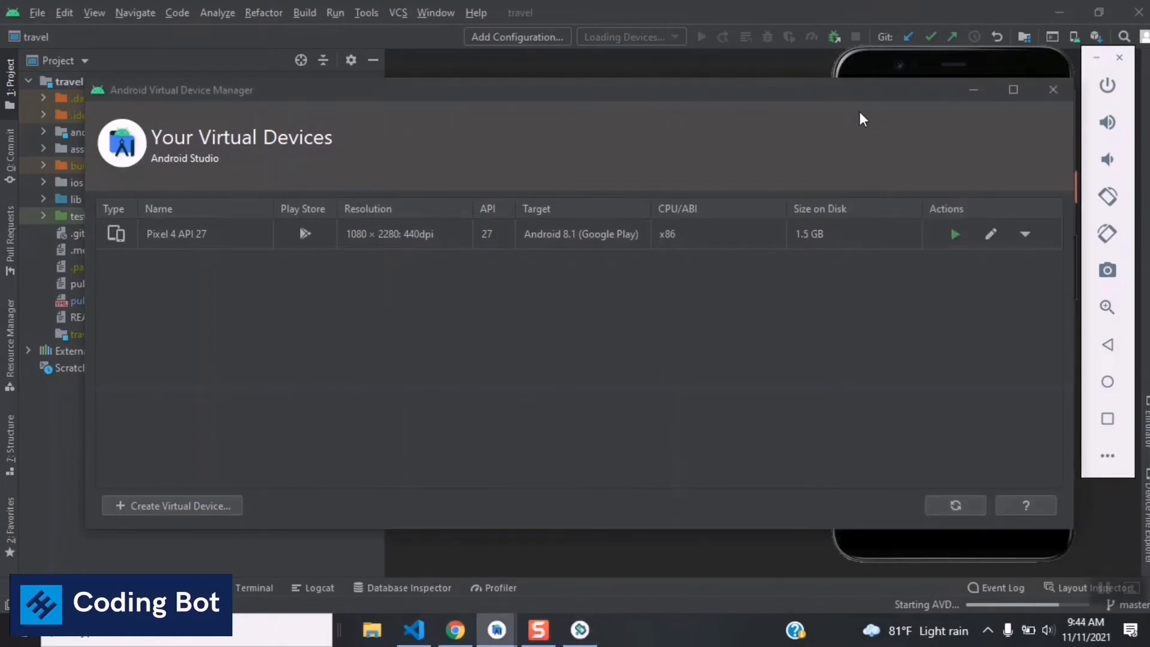
{"action": "mouse_move", "coordinate": [851, 100]}
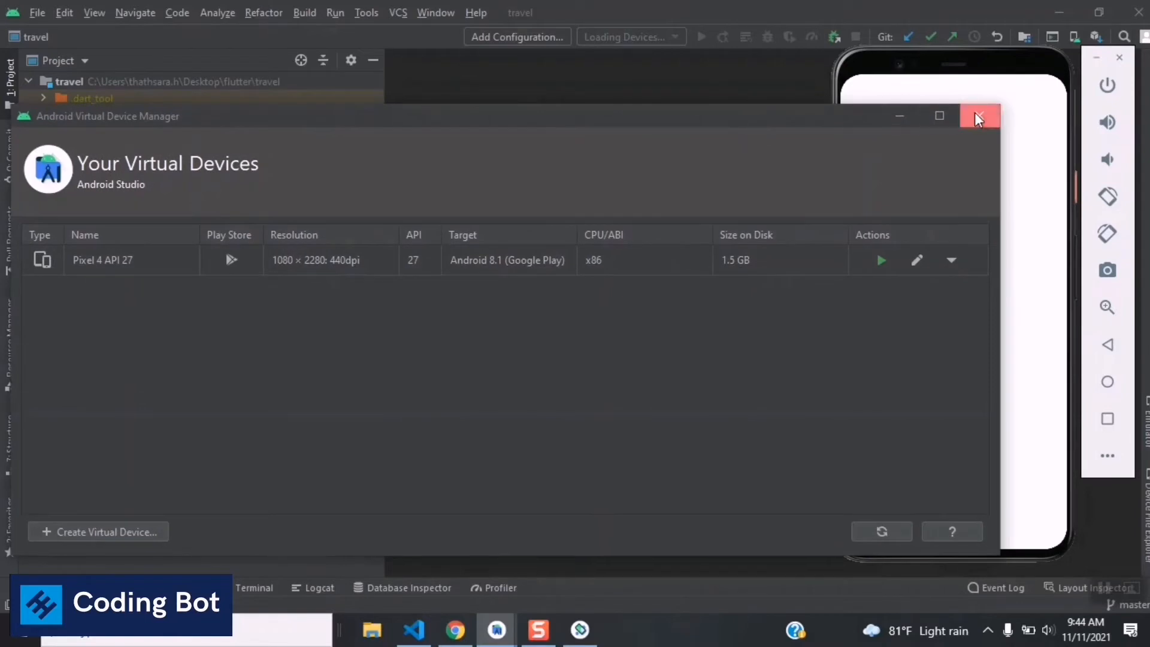
Close AVD Manager and exit Android Studio, leaving the emulator running
{"action": "left_click", "coordinate": [978, 118]}
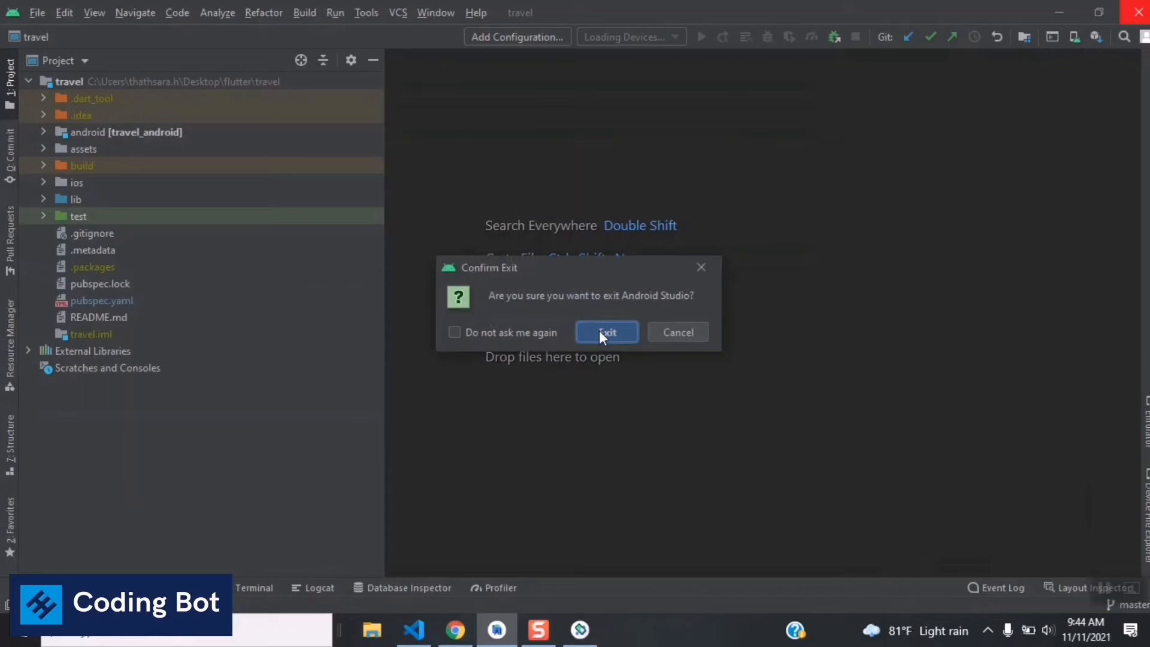
{"action": "left_click", "coordinate": [606, 332]}
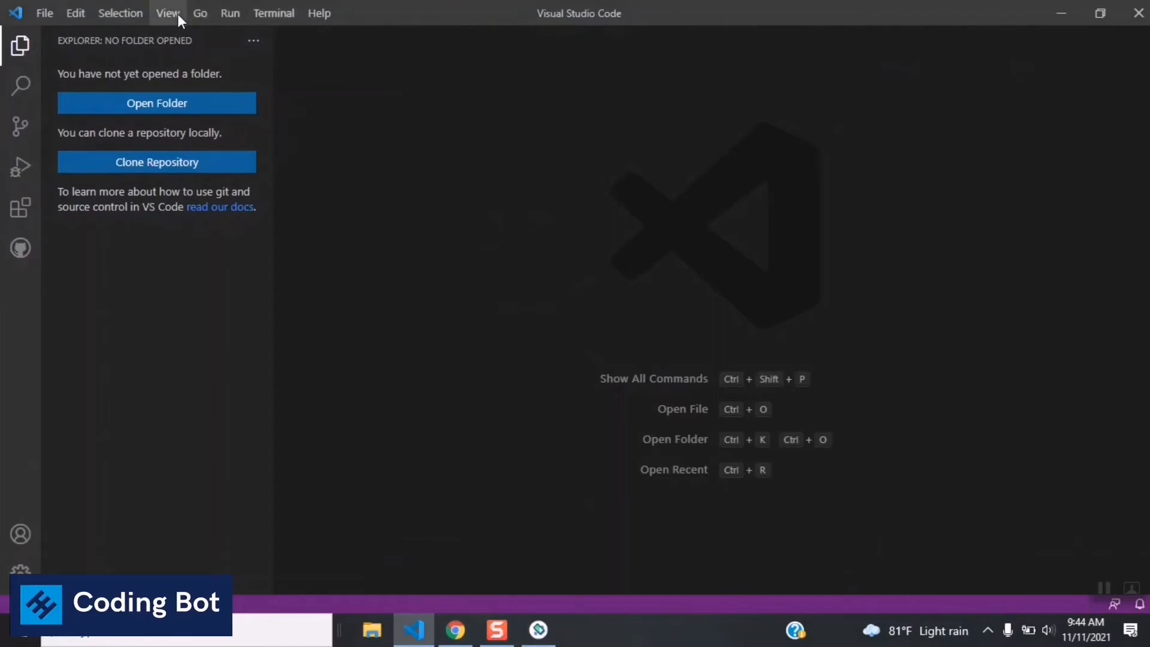
Start Flutter: New Project from the Command Palette, bringing up the folder picker
{"action": "left_click", "coordinate": [120, 12]}
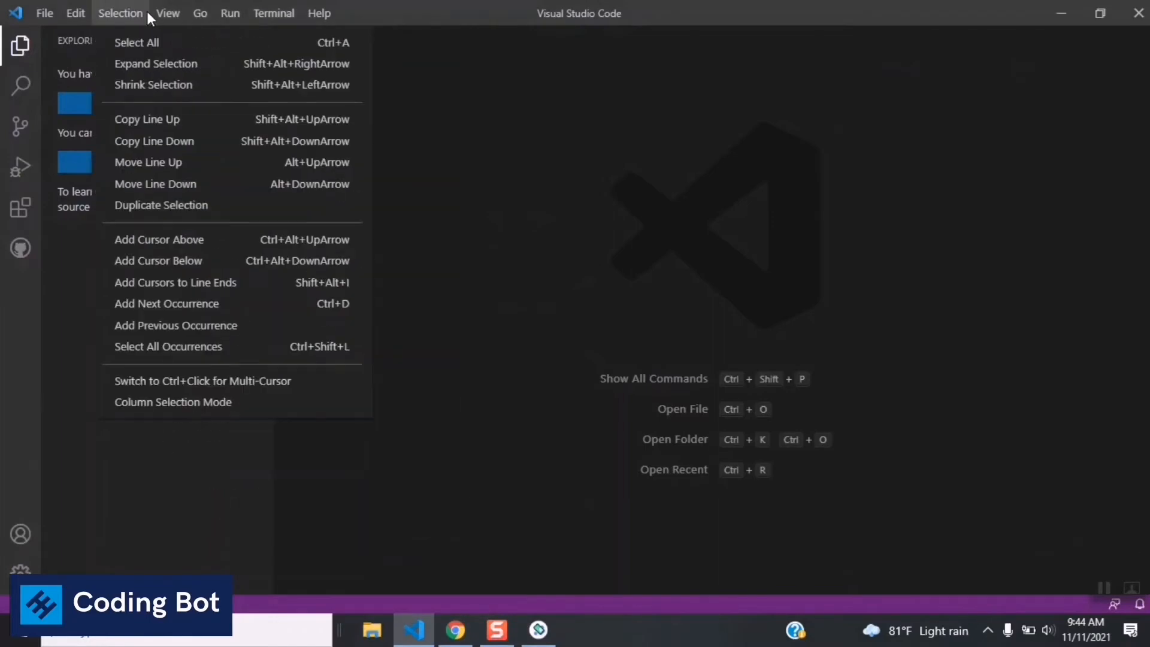
{"action": "left_click", "coordinate": [168, 13]}
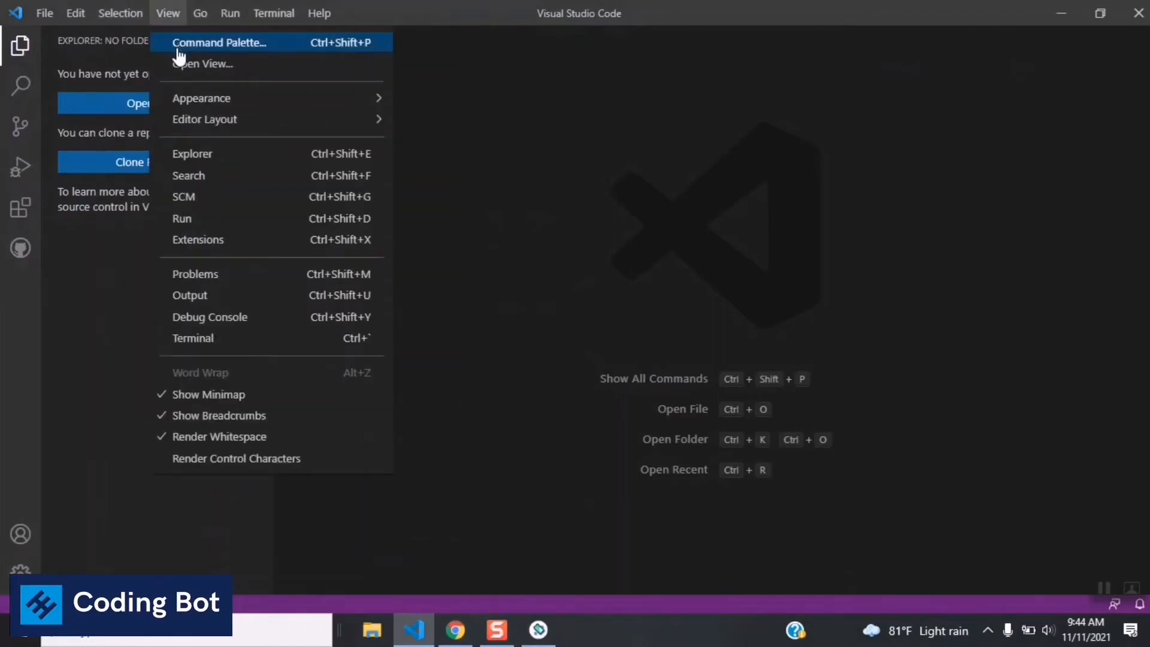
{"action": "left_click", "coordinate": [218, 41]}
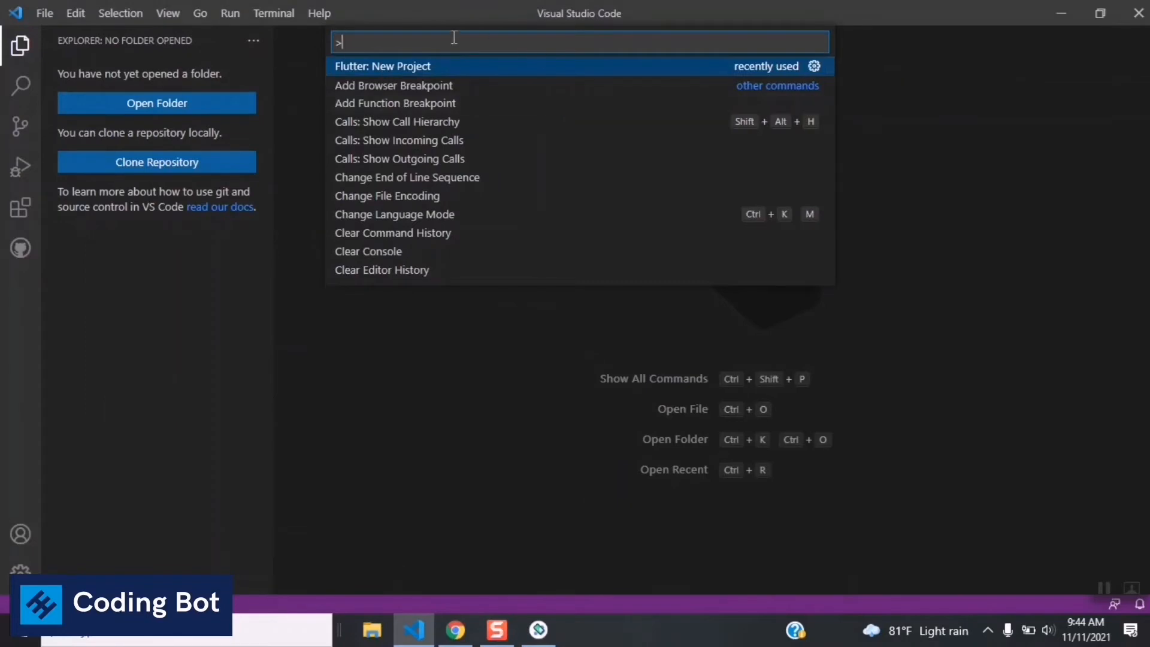
{"action": "type", "text": "flu"}
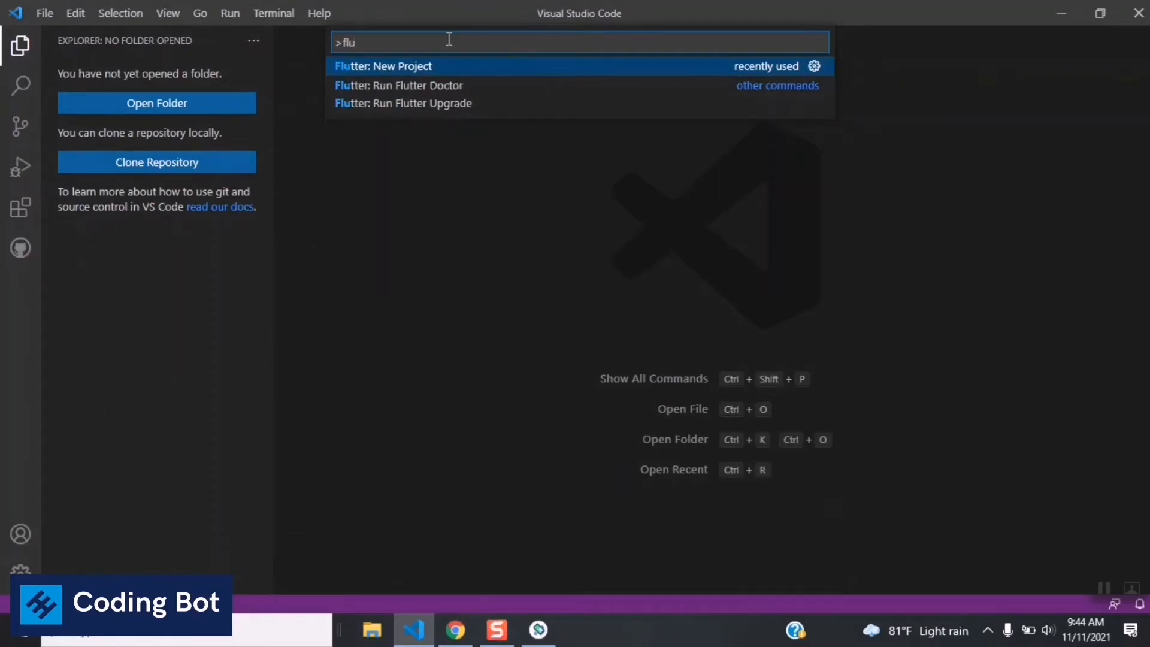
{"action": "mouse_move", "coordinate": [400, 76]}
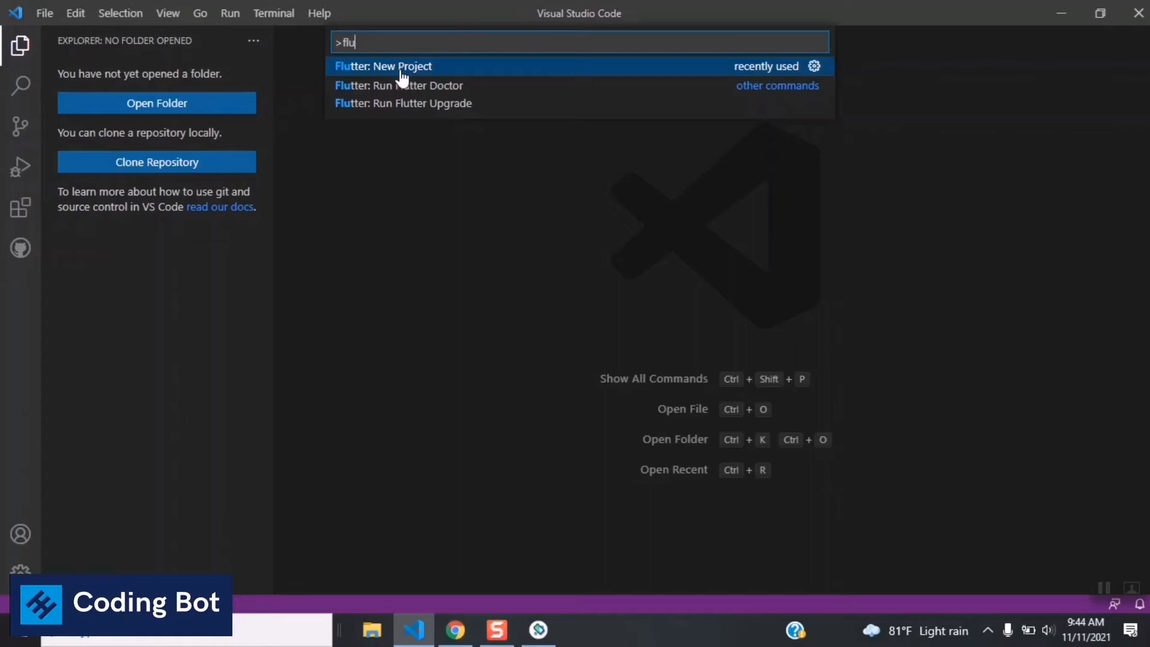
{"action": "left_click", "coordinate": [383, 66]}
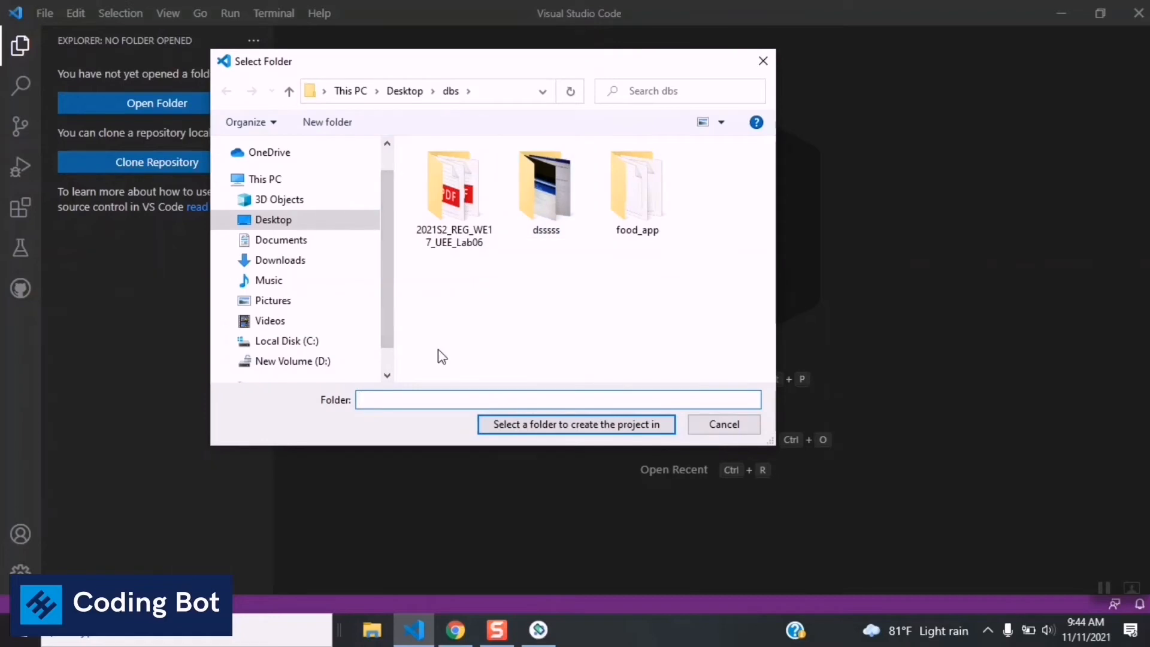
Choose the Desktop's dbs folder as the new project's location
{"action": "left_click", "coordinate": [546, 187]}
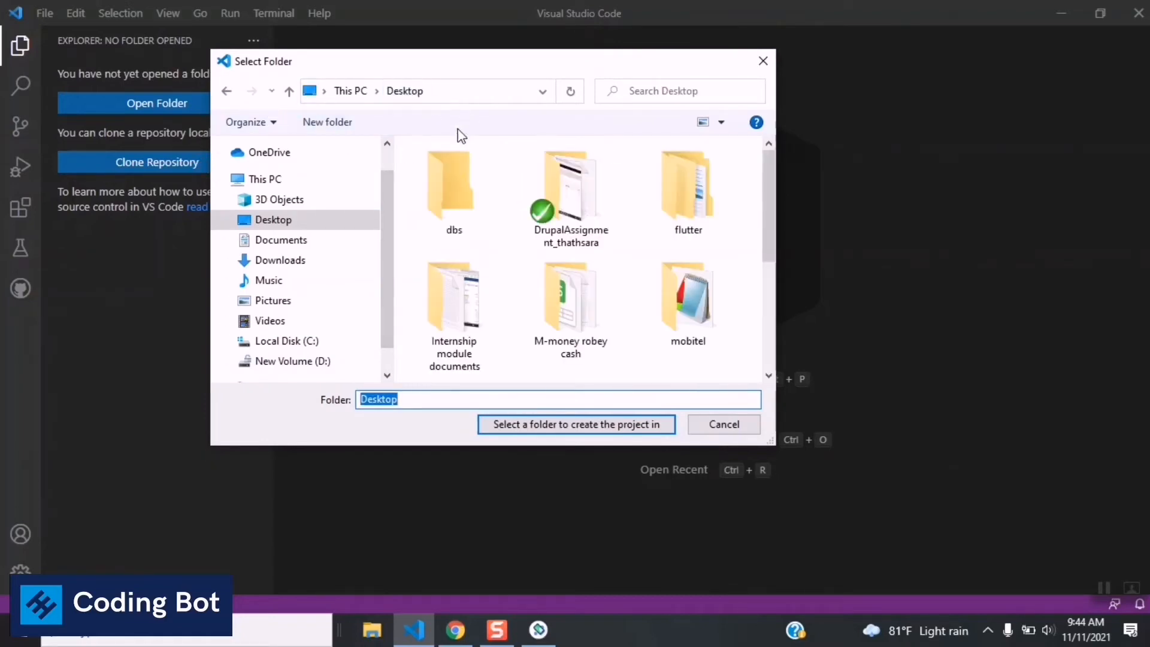
{"action": "double_click", "coordinate": [452, 187]}
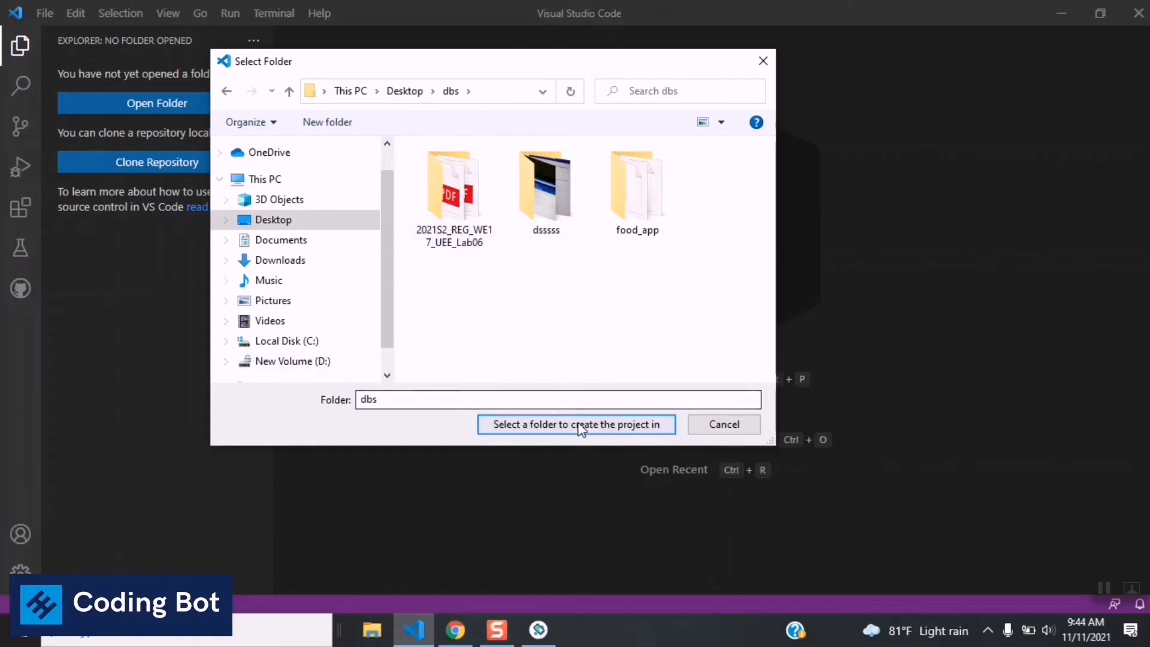
{"action": "left_click", "coordinate": [575, 423]}
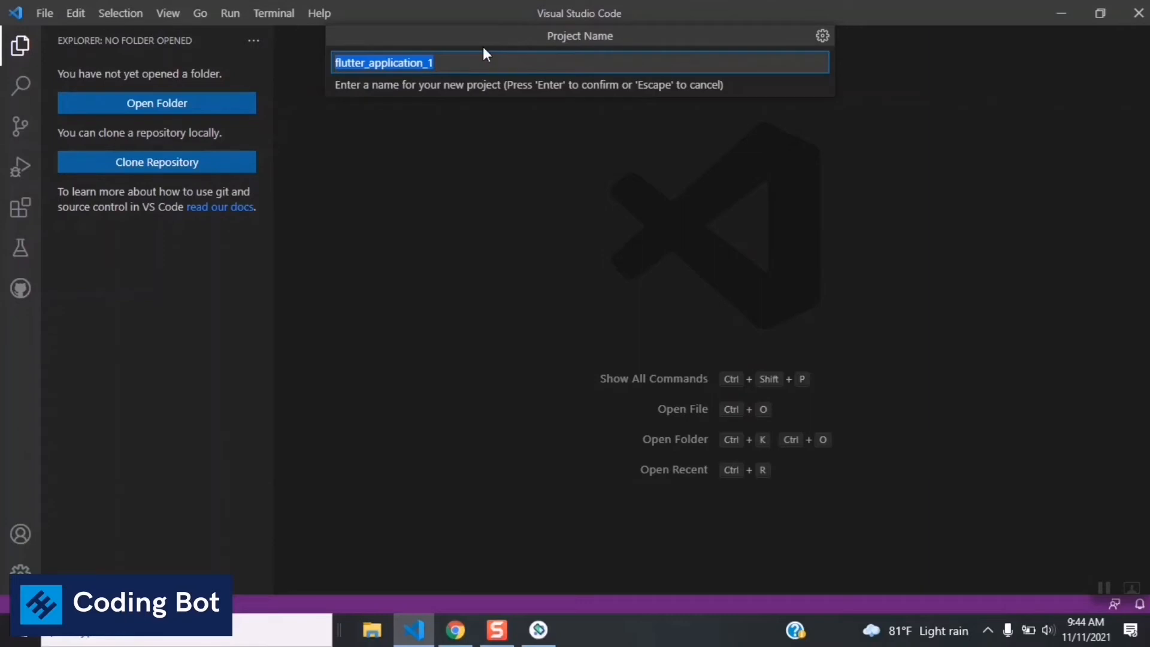
Name the project car_app and create it, reopening VS Code on the new project
{"action": "type", "text": "car_"}
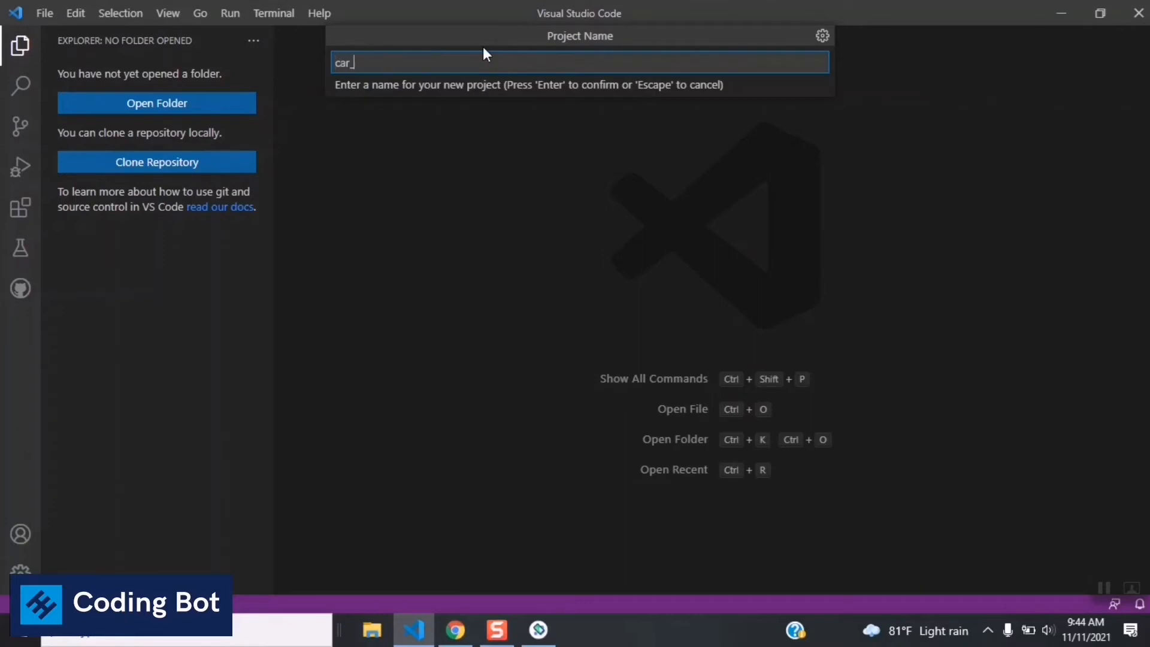
{"action": "key", "text": "Escape"}
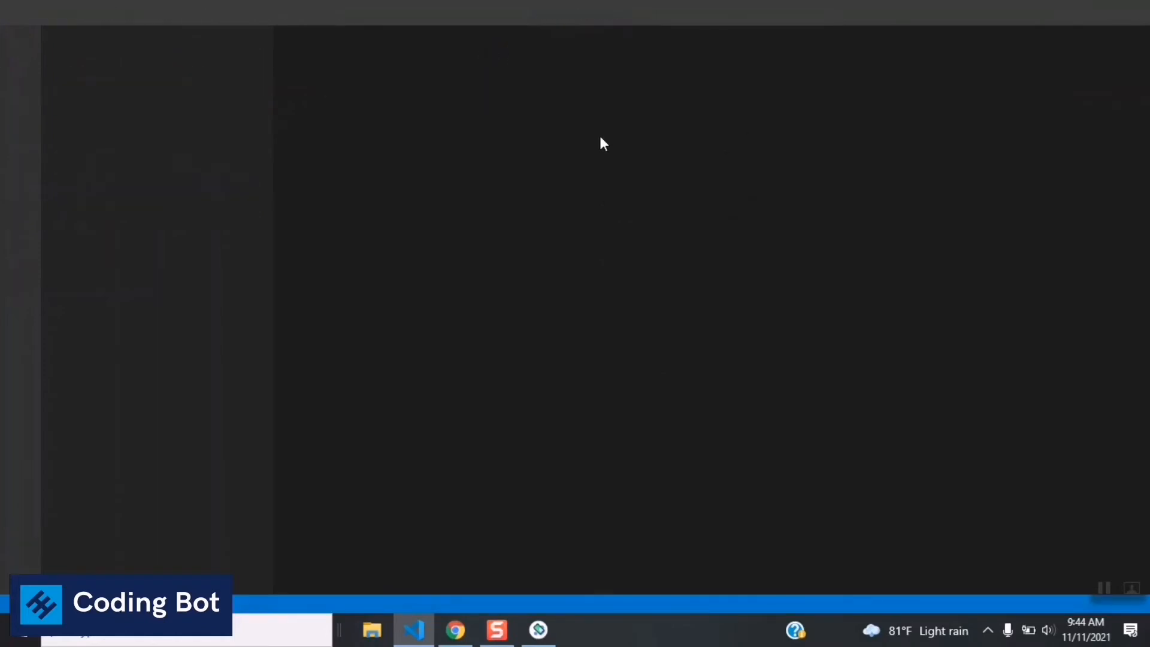
{"action": "left_click", "coordinate": [413, 628]}
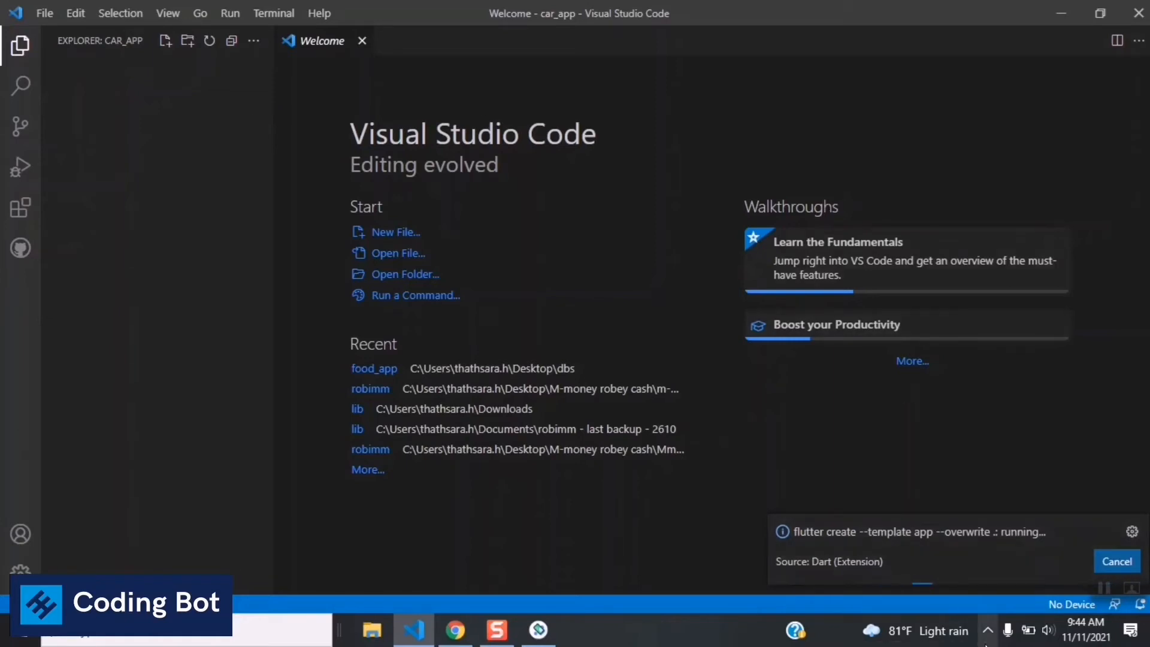
Wait for flutter create to finish generating the car_app project and open main.dart
{"action": "left_click", "coordinate": [988, 631]}
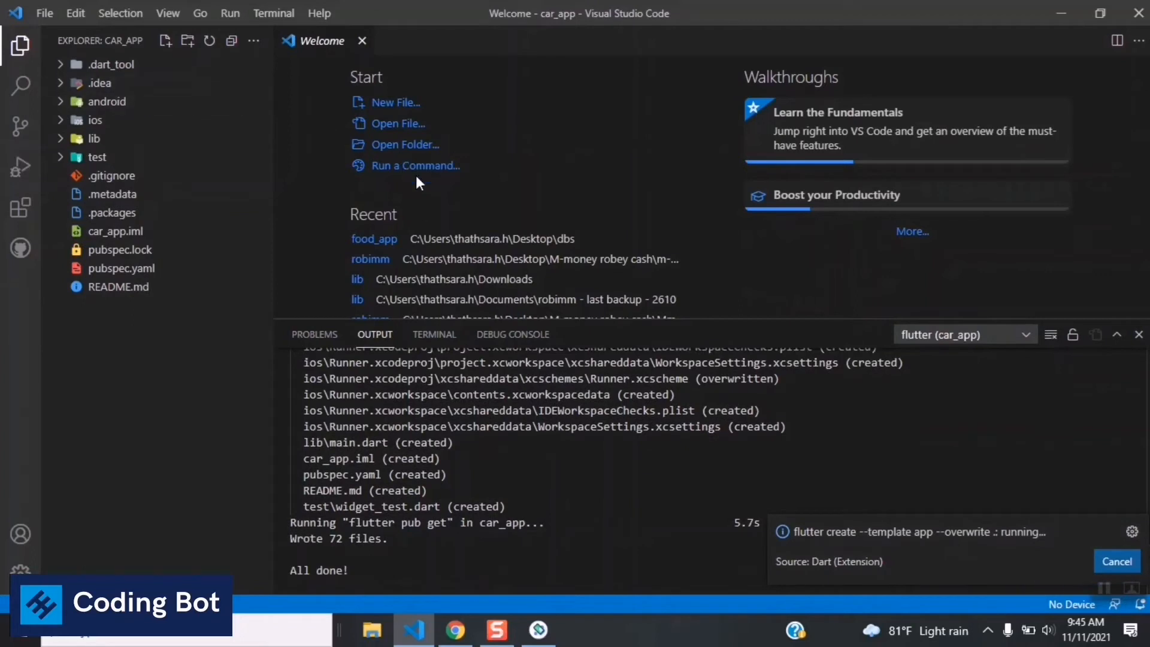
{"action": "mouse_move", "coordinate": [935, 591]}
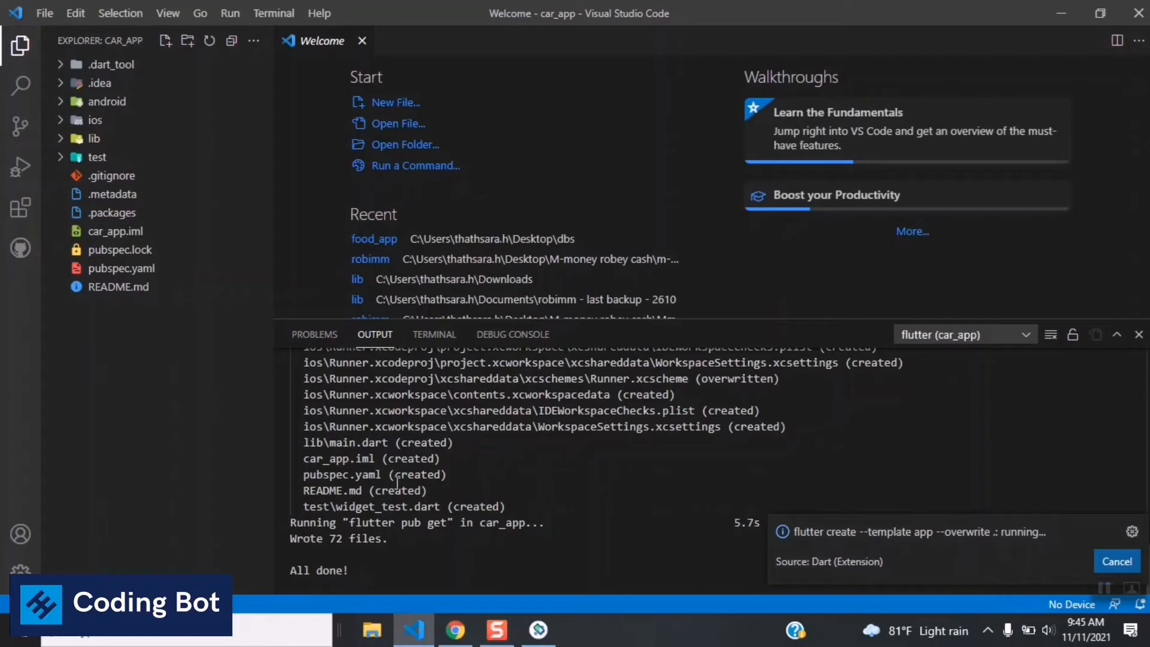
{"action": "mouse_move", "coordinate": [999, 535]}
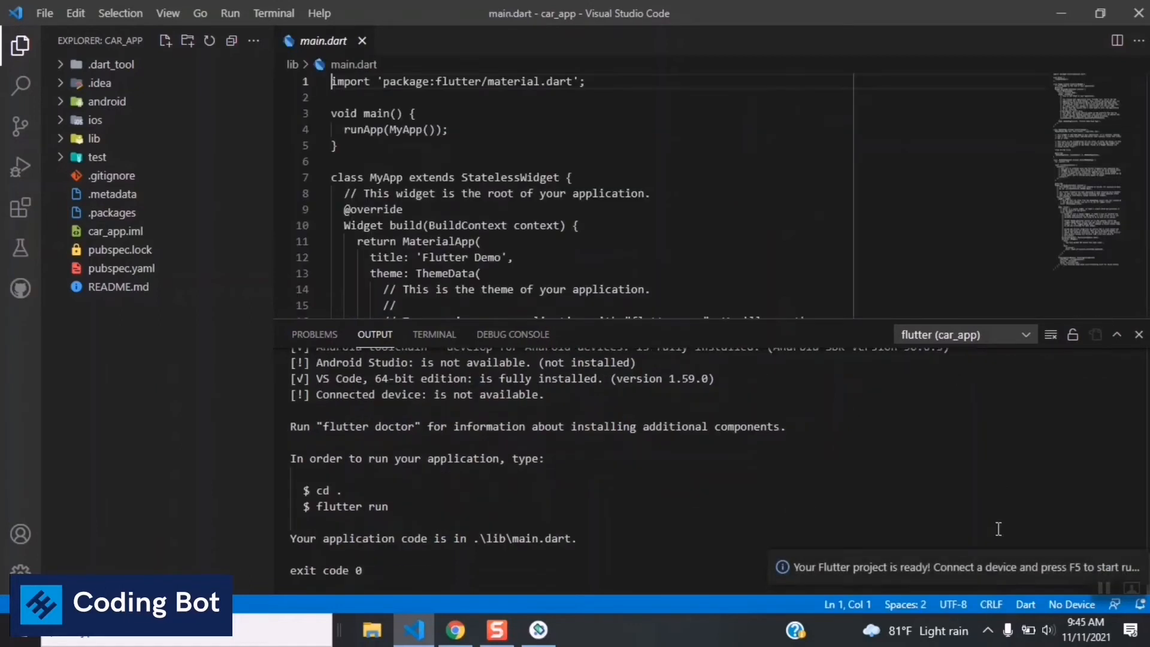
Browse the android, ios and lib folders, then bring up pubspec.yaml in the editor
{"action": "left_click", "coordinate": [95, 139]}
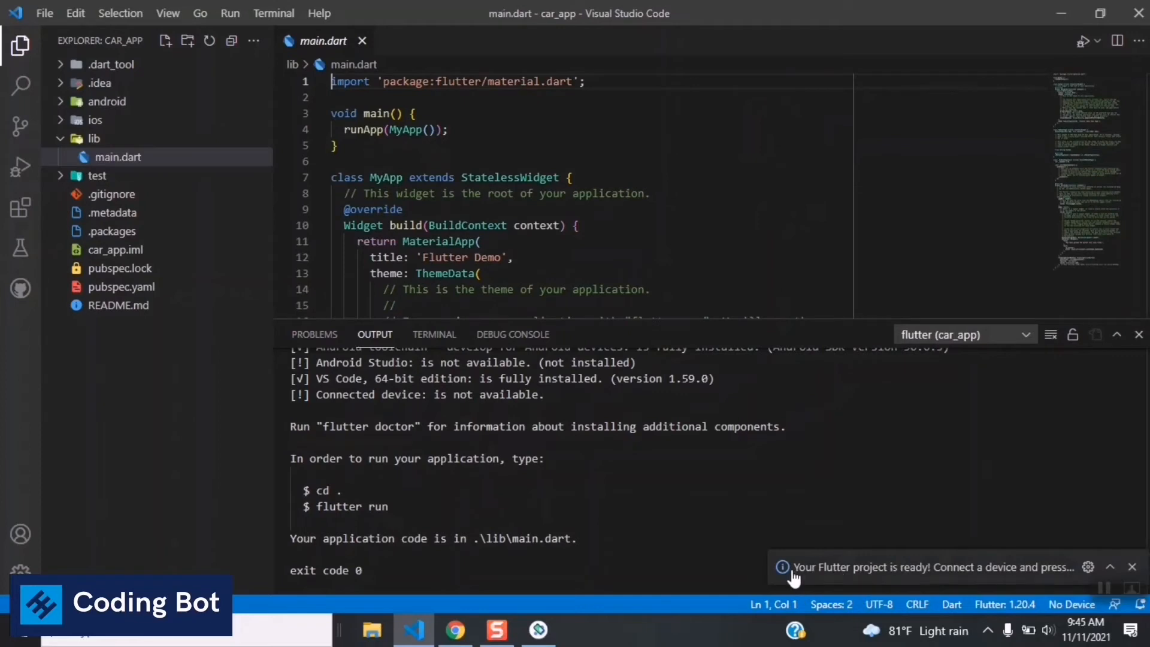
{"action": "mouse_move", "coordinate": [786, 593]}
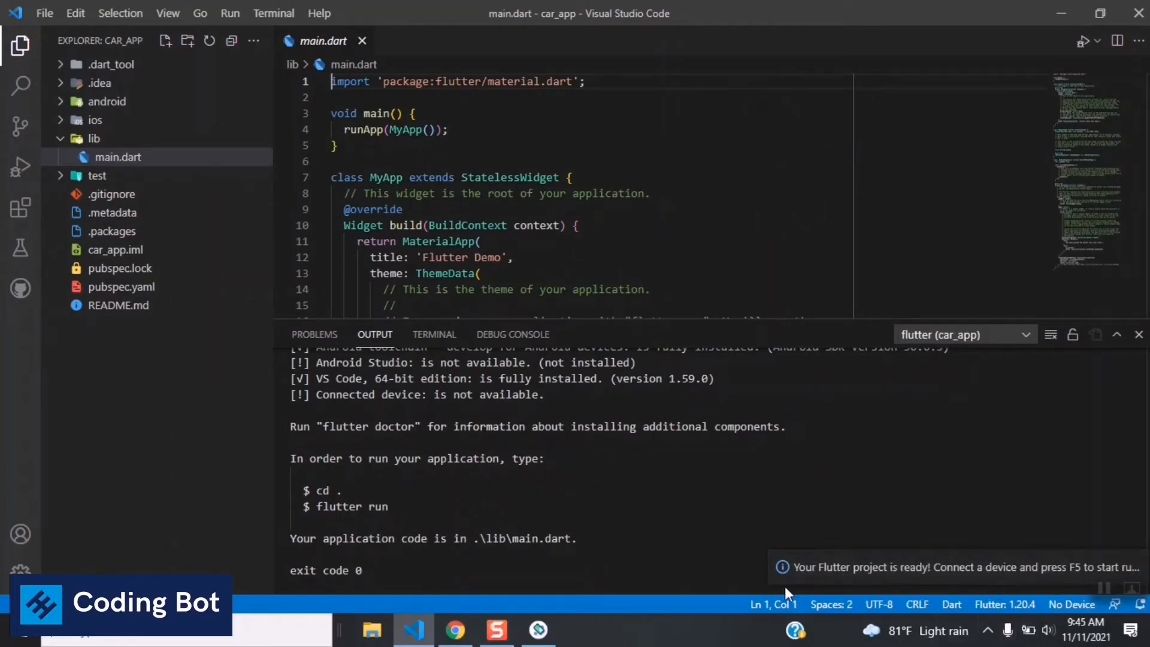
{"action": "mouse_move", "coordinate": [541, 328]}
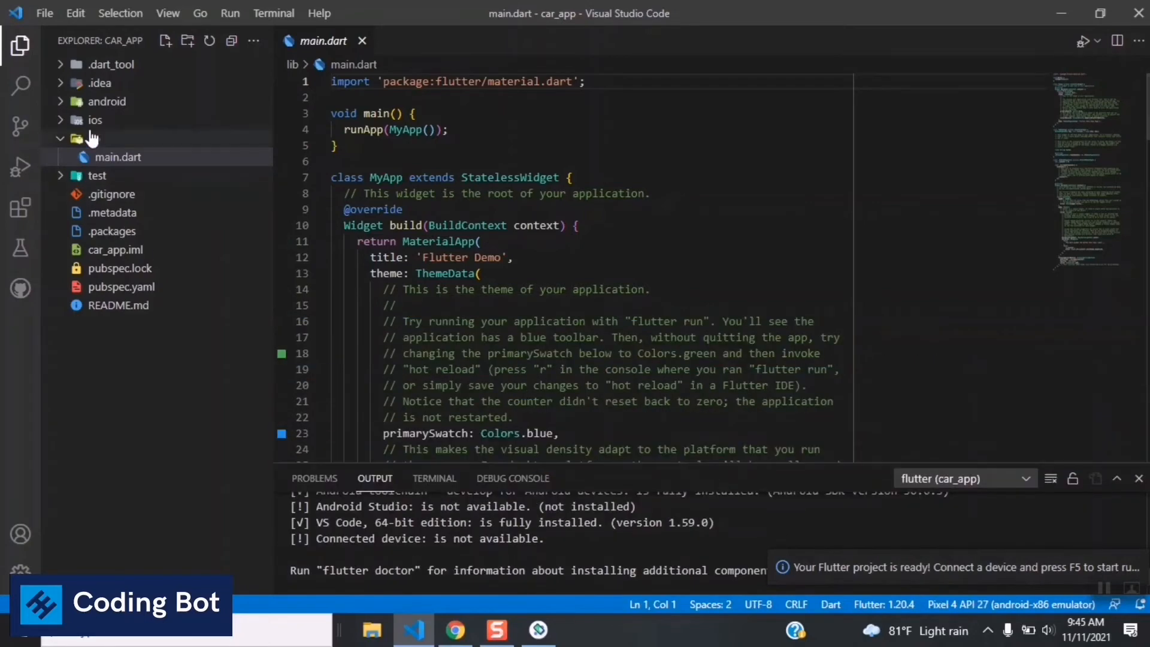
{"action": "left_click", "coordinate": [107, 101]}
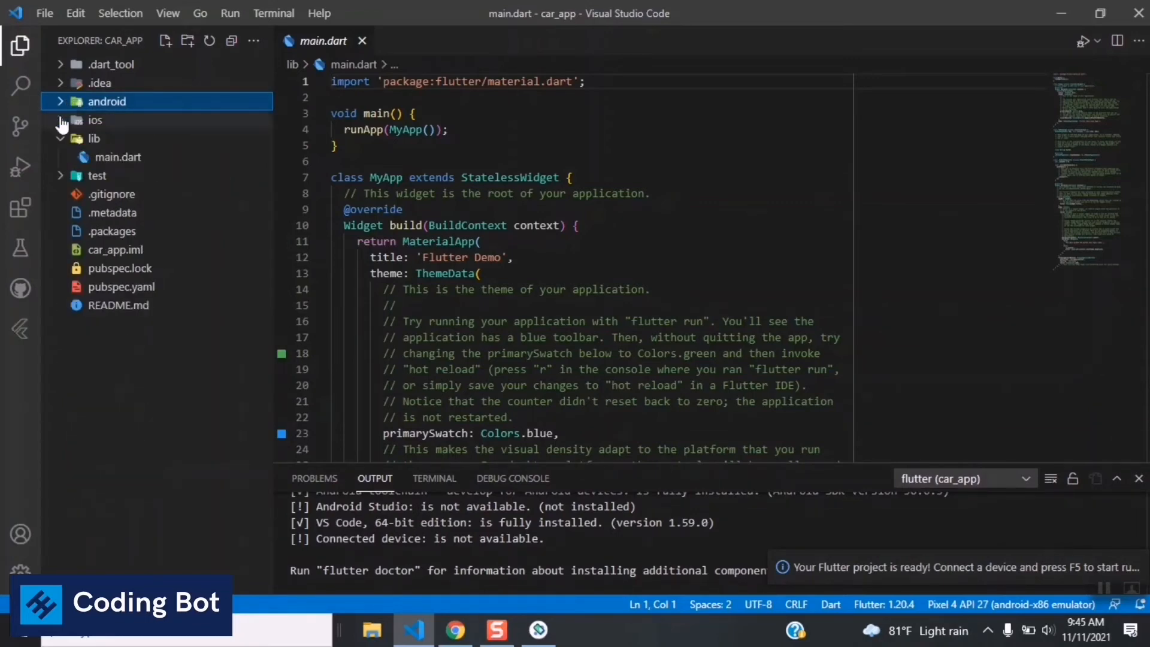
{"action": "left_click", "coordinate": [96, 120]}
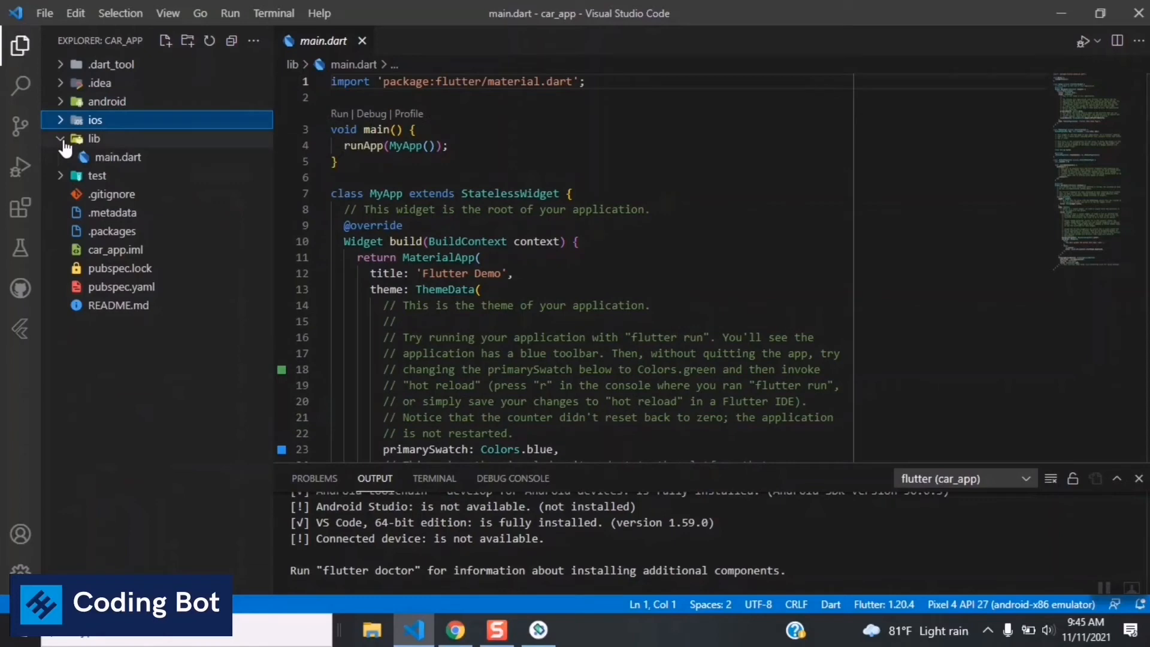
{"action": "left_click", "coordinate": [95, 139]}
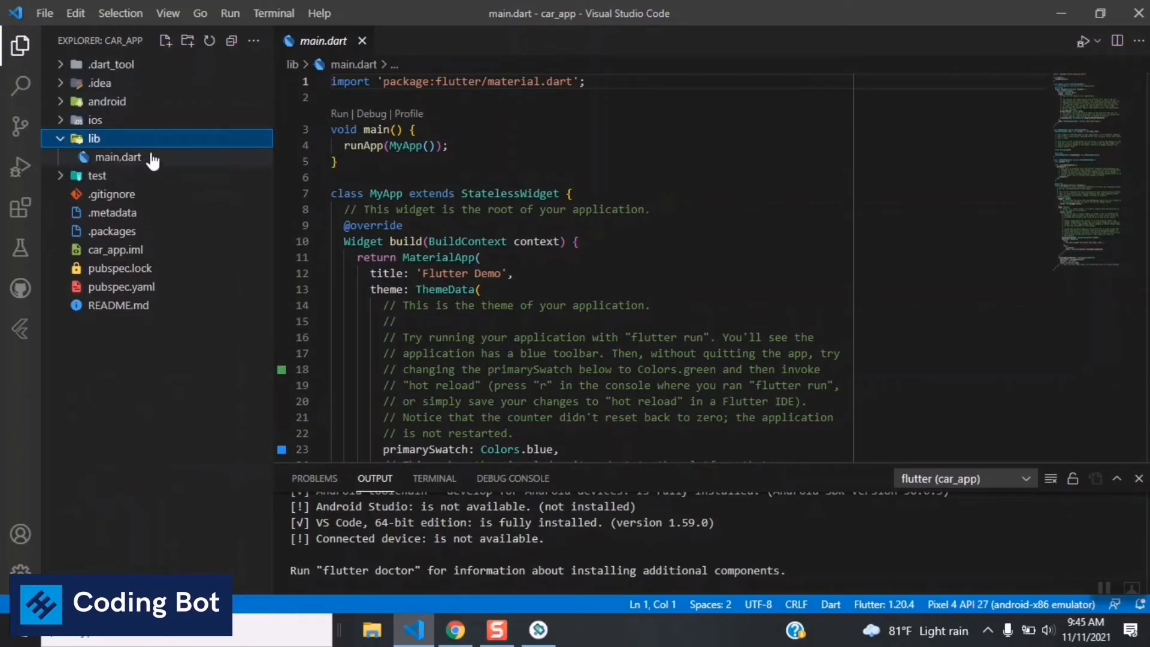
{"action": "mouse_move", "coordinate": [230, 163]}
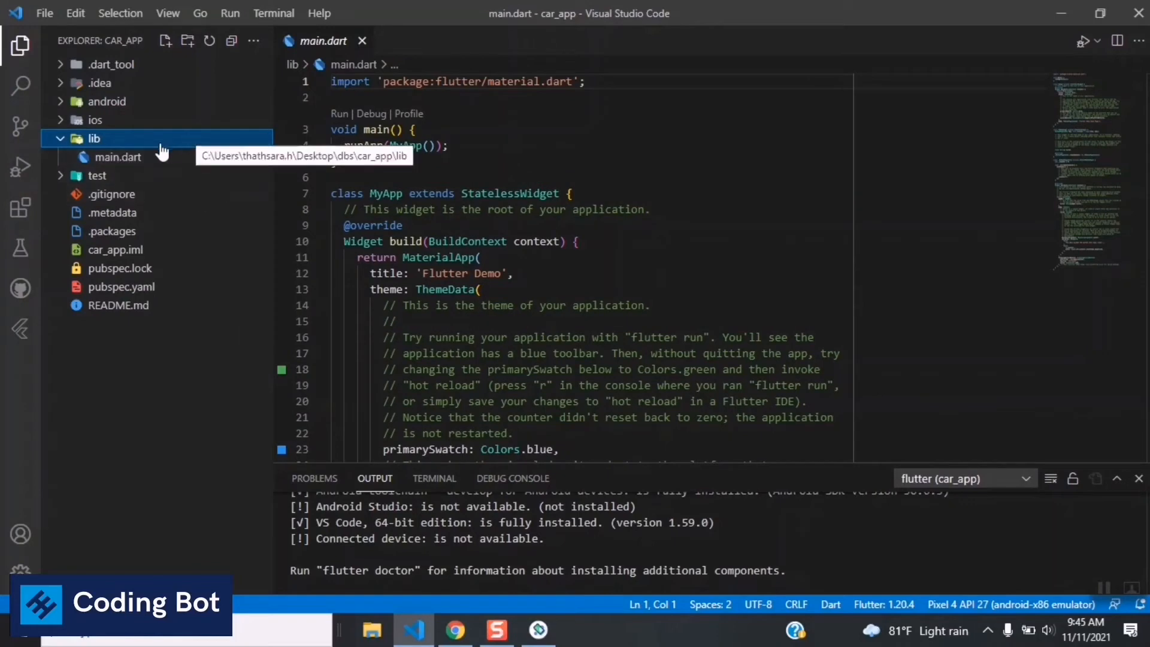
{"action": "mouse_move", "coordinate": [125, 286]}
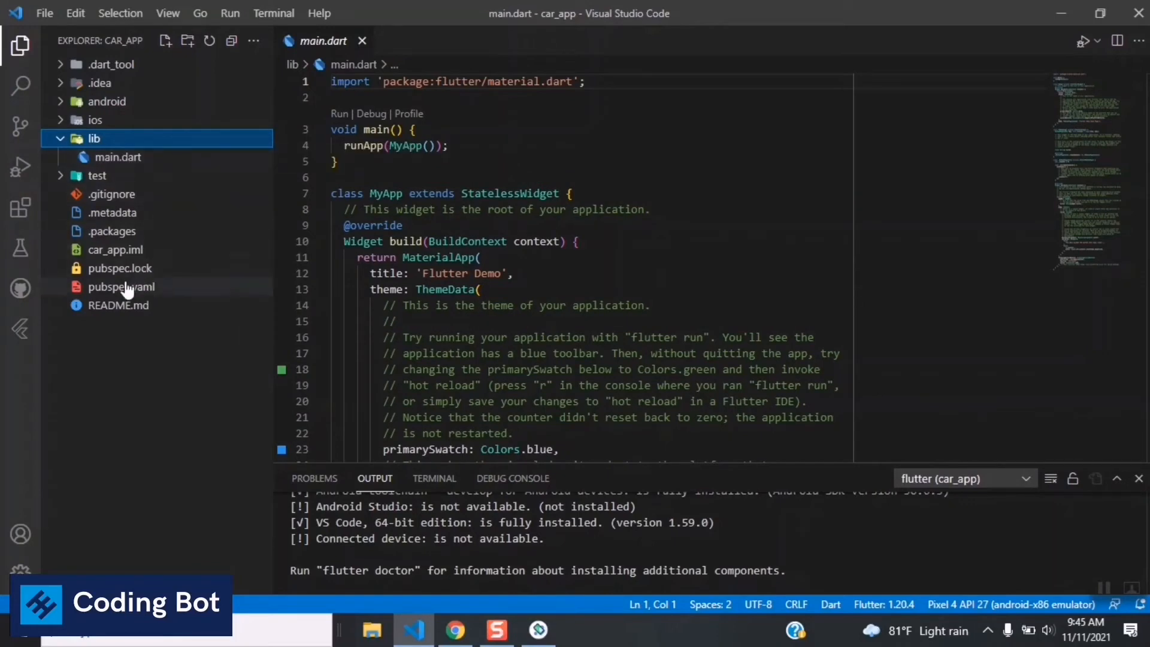
{"action": "left_click", "coordinate": [122, 286]}
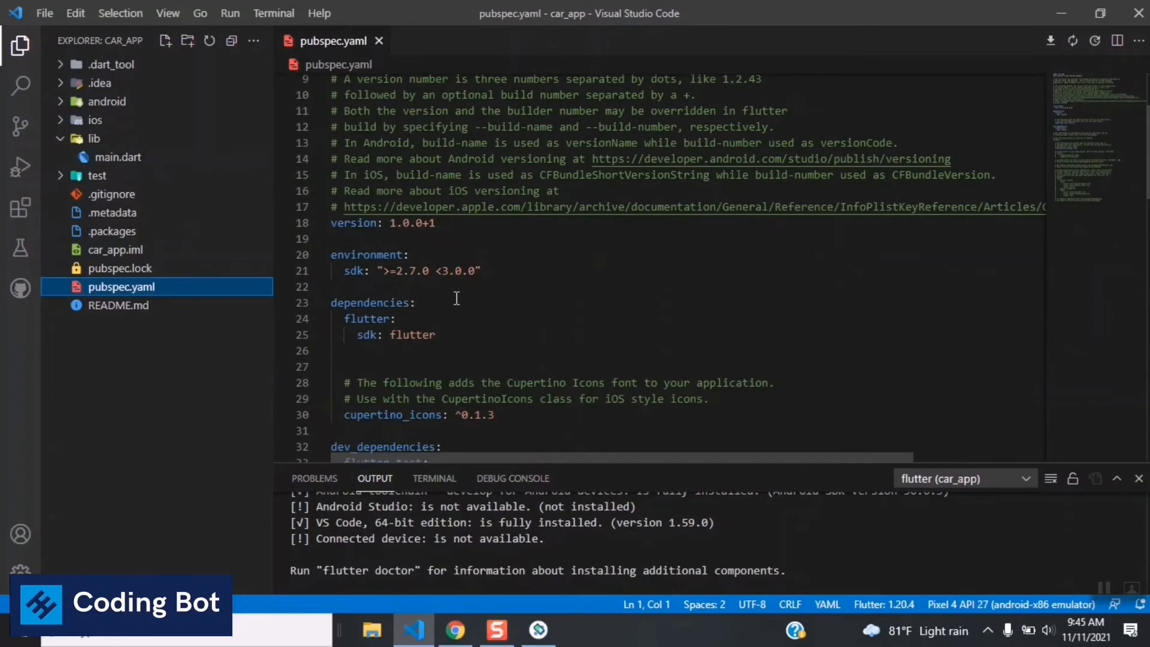
Review pubspec.yaml's dependencies, then show lib/main.dart in its own editor tab
{"action": "scroll", "scroll_direction": "down", "scroll_amount": 3}
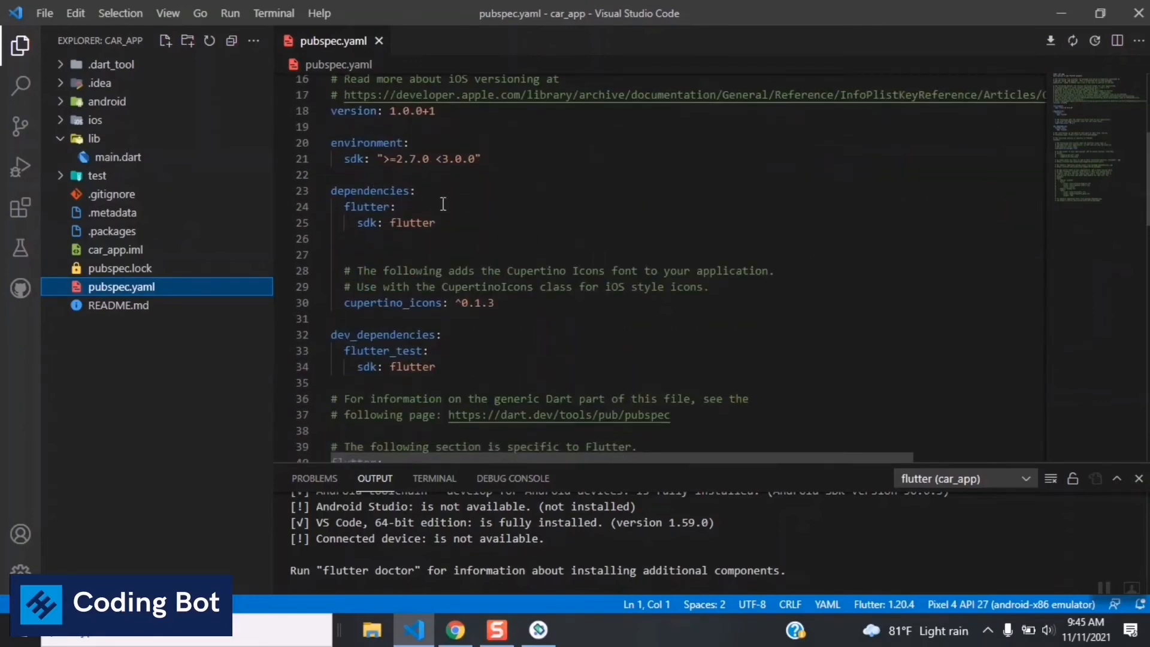
{"action": "left_click_drag", "start_coordinate": [331, 143], "coordinate": [410, 159]}
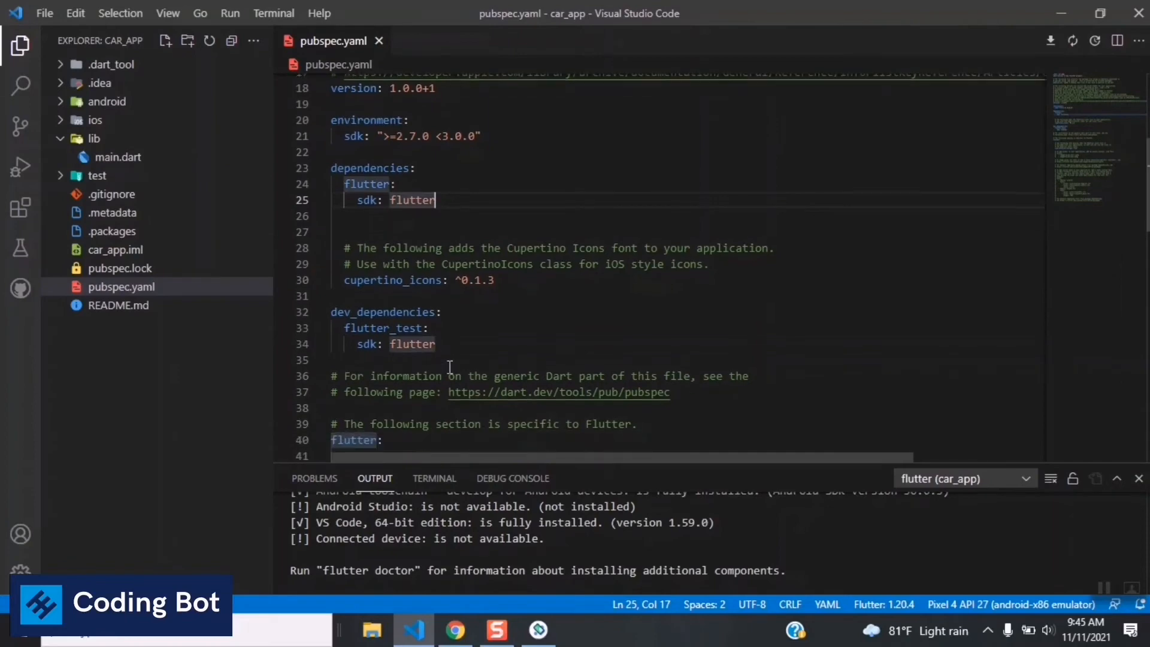
{"action": "scroll", "scroll_direction": "down", "scroll_amount": 3}
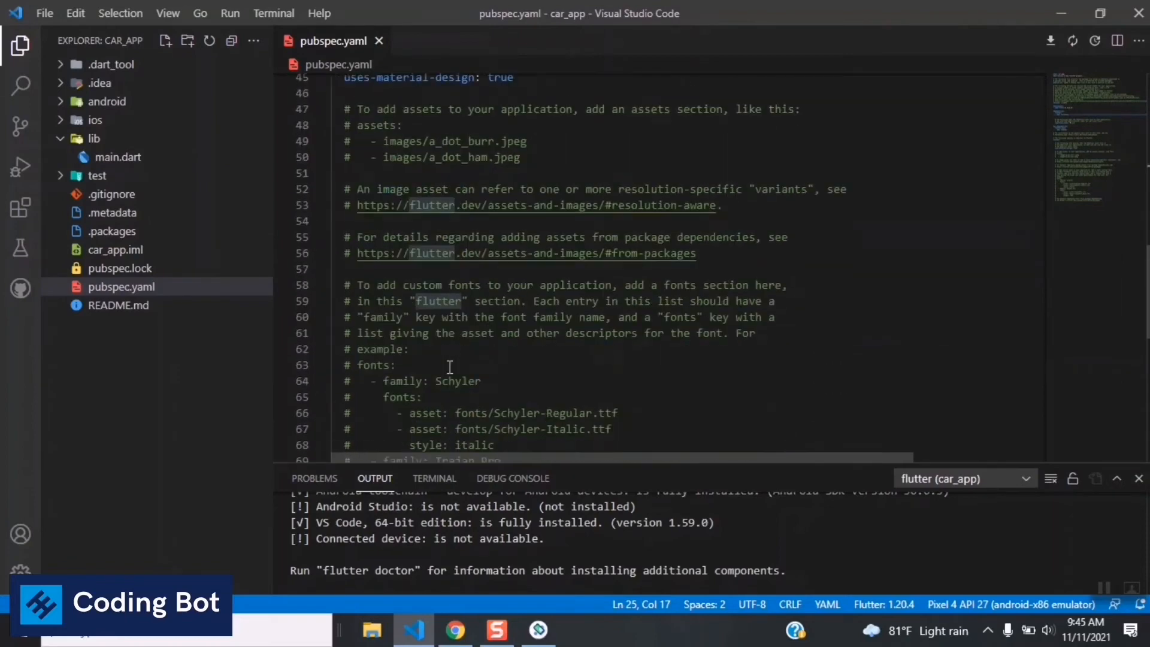
{"action": "scroll", "scroll_direction": "up", "scroll_amount": 3}
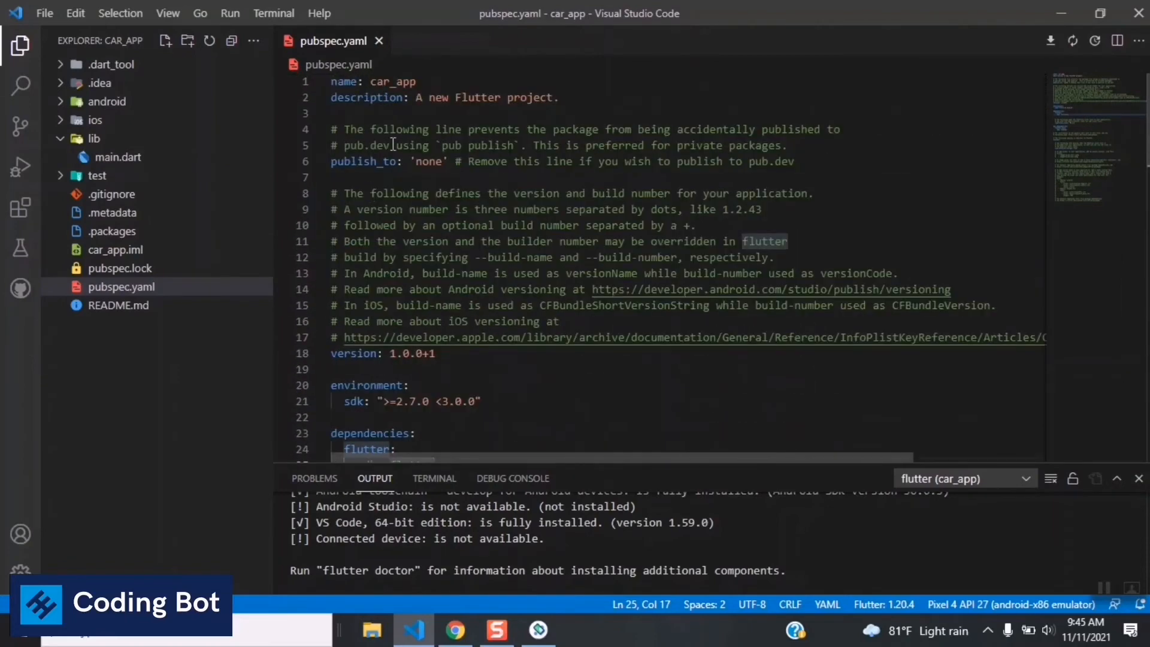
{"action": "mouse_move", "coordinate": [380, 40]}
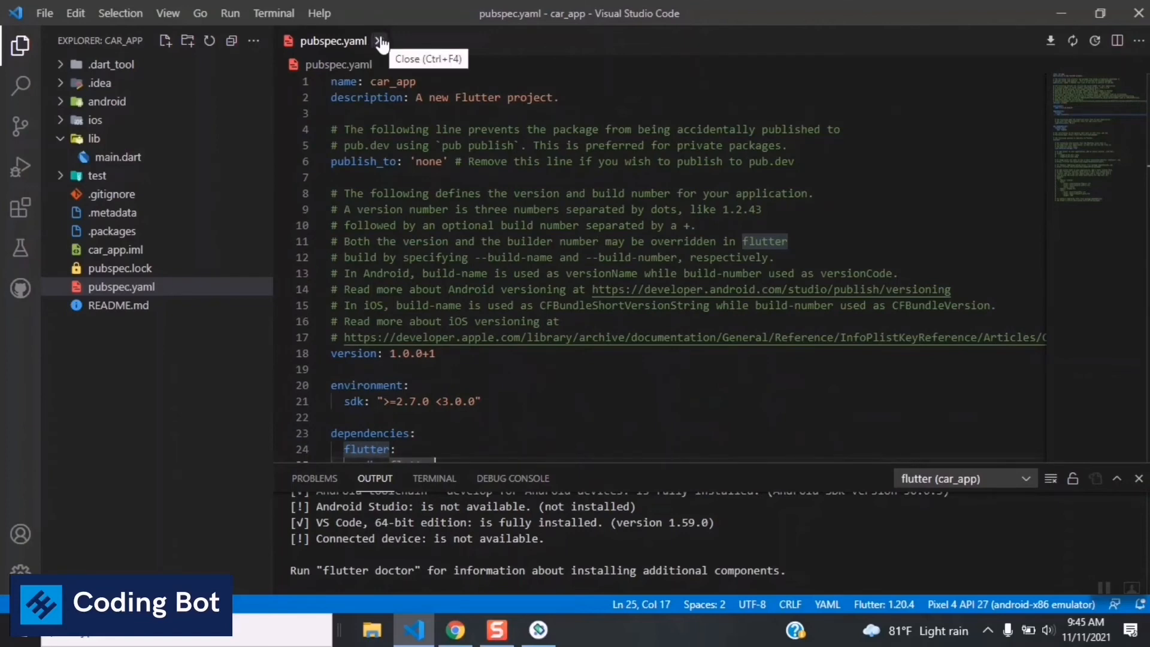
{"action": "mouse_move", "coordinate": [152, 156]}
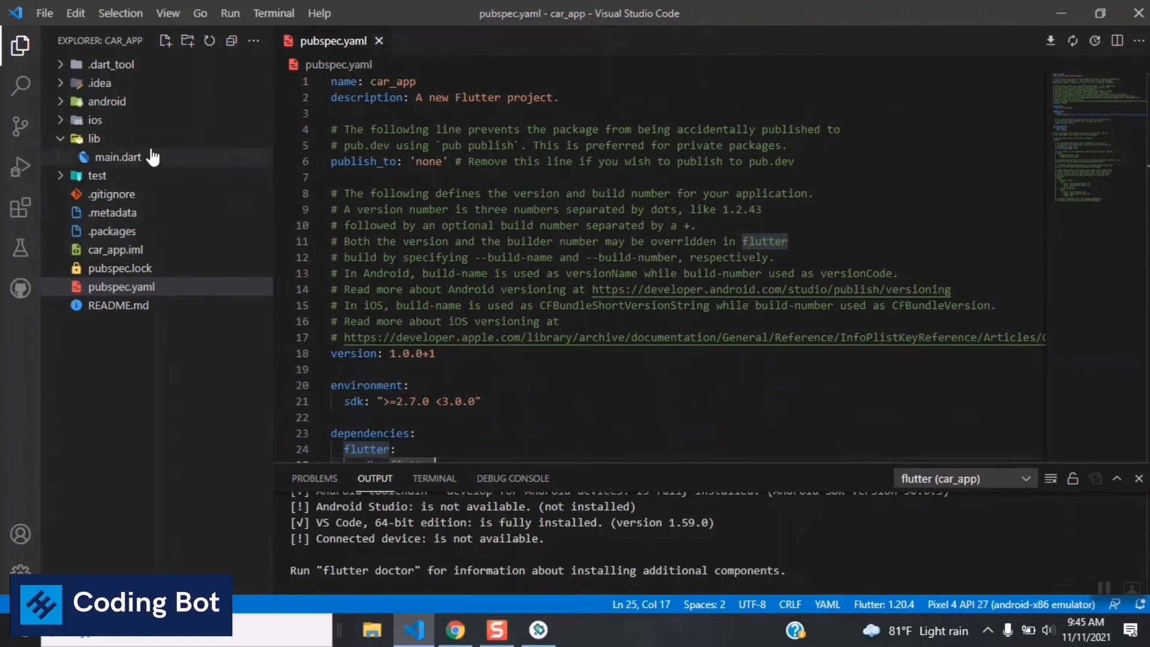
{"action": "left_click", "coordinate": [119, 157]}
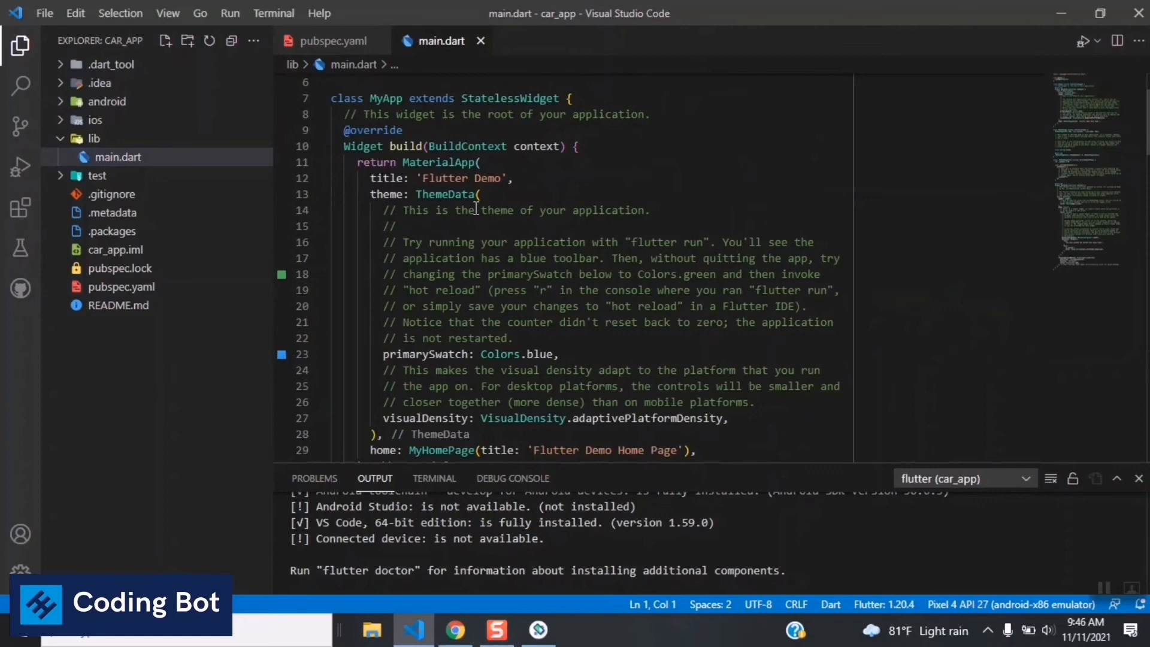
Skim main.dart and bring up a PowerShell terminal at the car_app folder
{"action": "scroll", "scroll_direction": "down", "scroll_amount": 3}
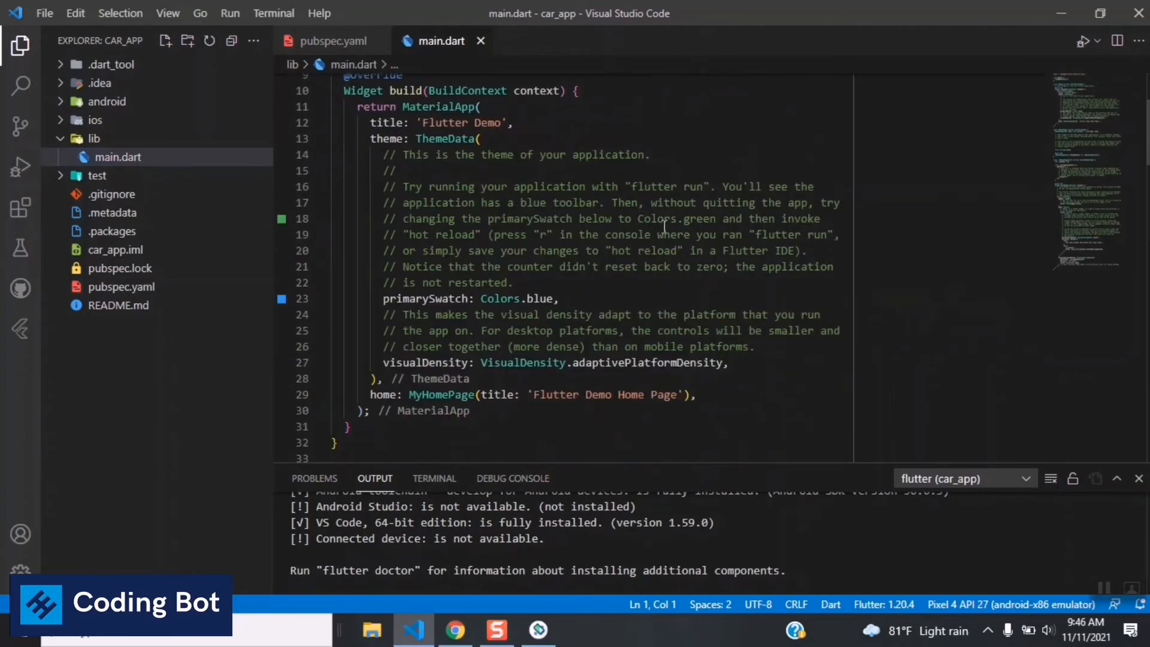
{"action": "scroll", "scroll_direction": "up", "scroll_amount": 3}
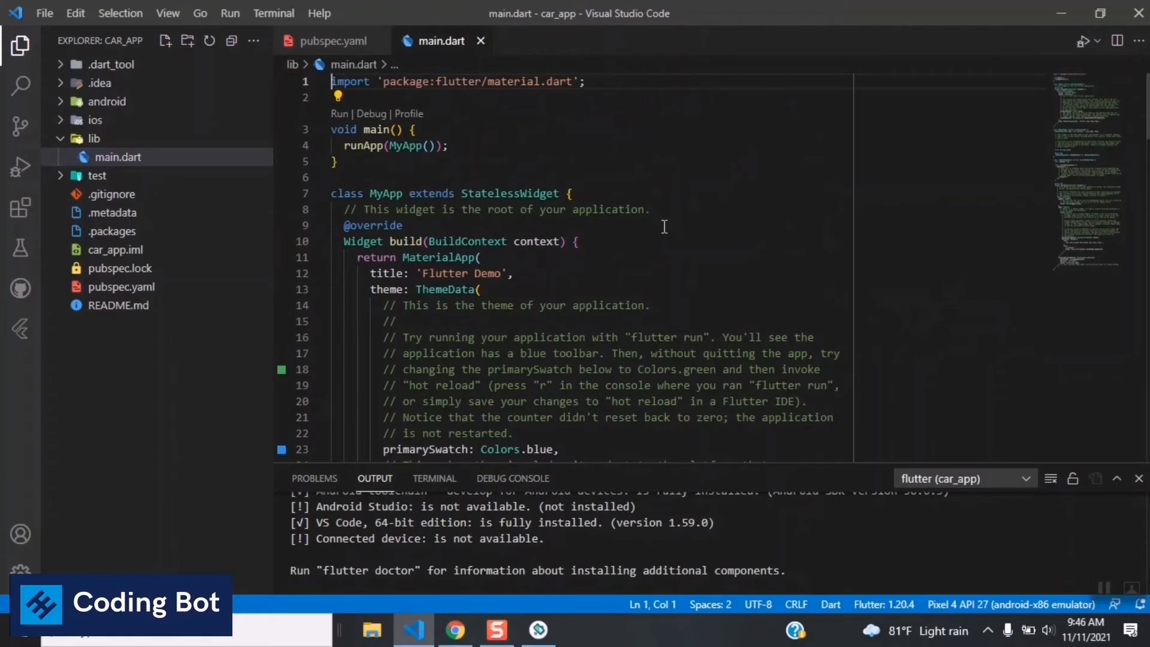
{"action": "mouse_move", "coordinate": [103, 123]}
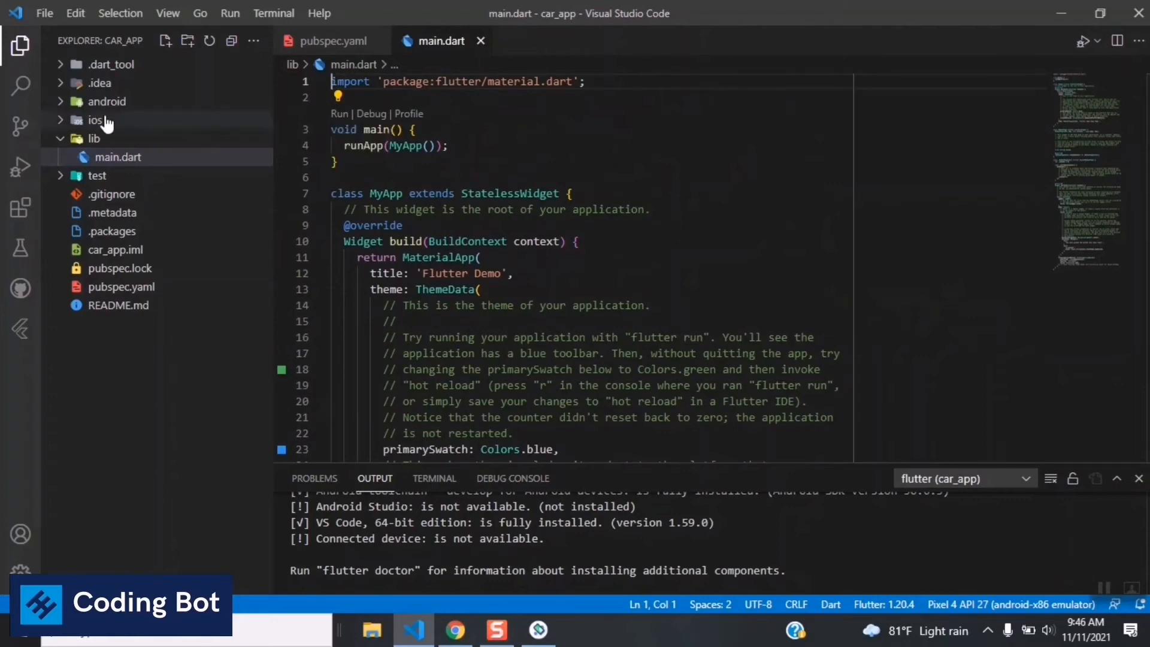
{"action": "mouse_move", "coordinate": [599, 178]}
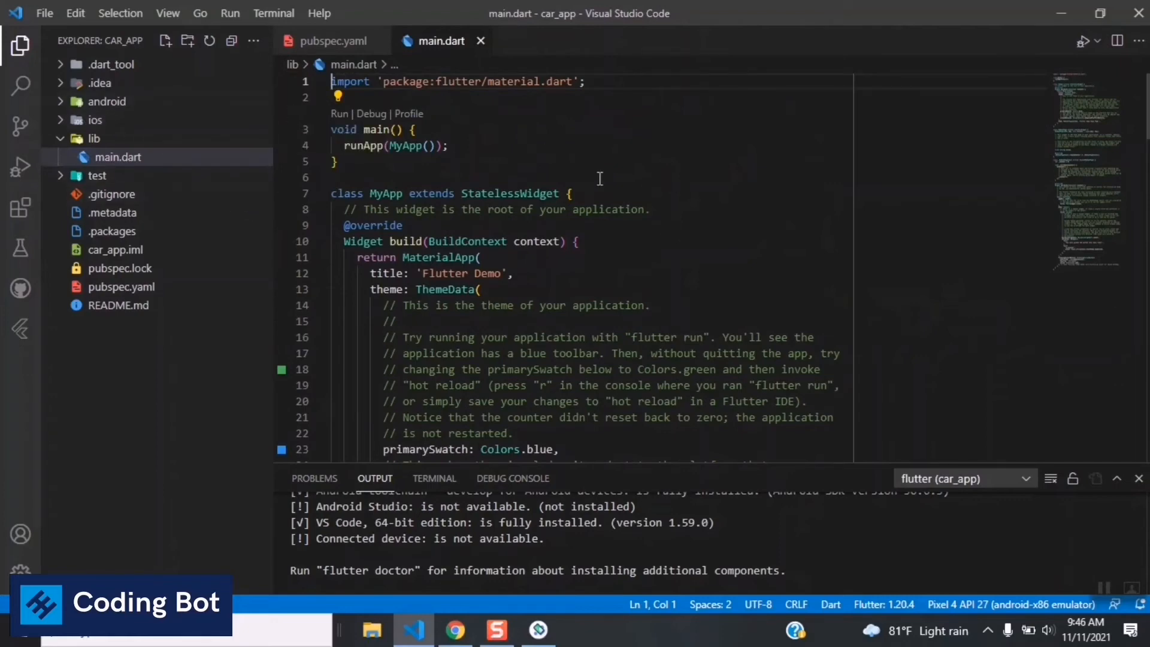
{"action": "scroll", "scroll_direction": "down", "scroll_amount": 3}
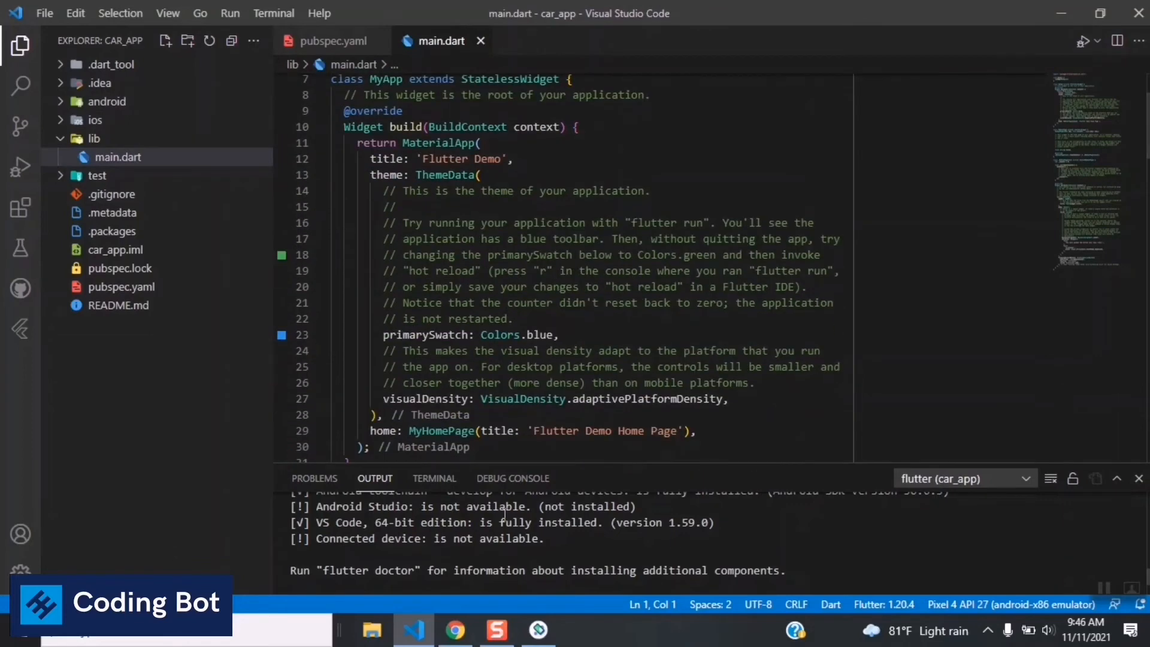
{"action": "left_click", "coordinate": [433, 478]}
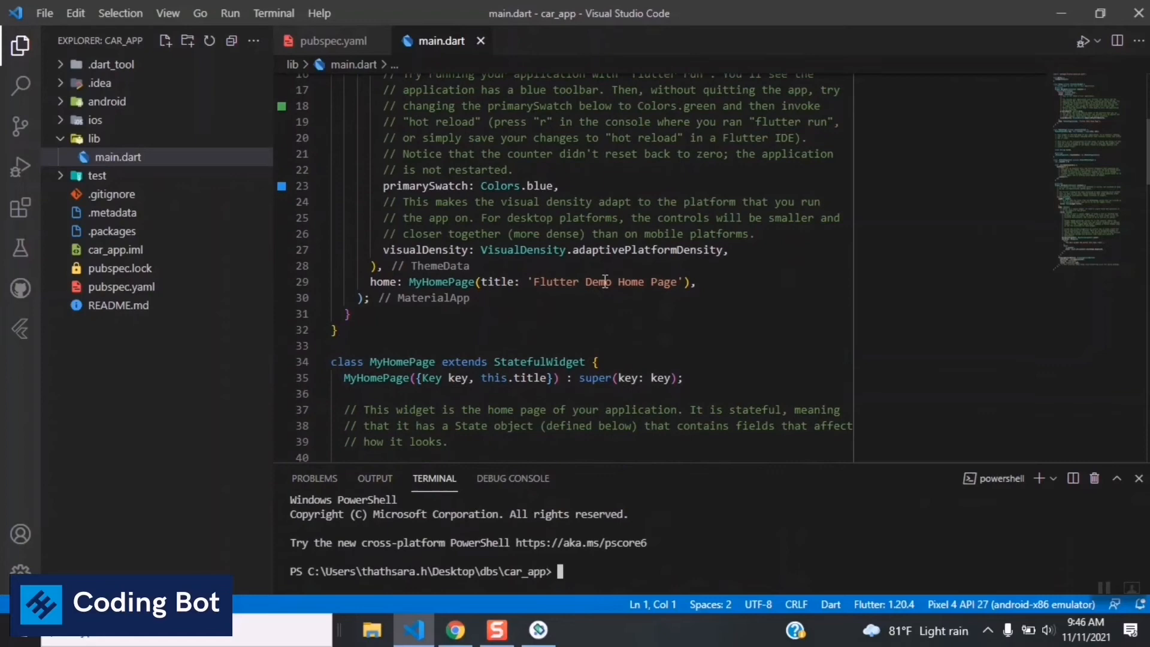
Replace the 'Flutter Demo Home Page' title with 'Coding Bot' and save main.dart
{"action": "double_click", "coordinate": [605, 281]}
{"action": "type", "text": "Coding"}
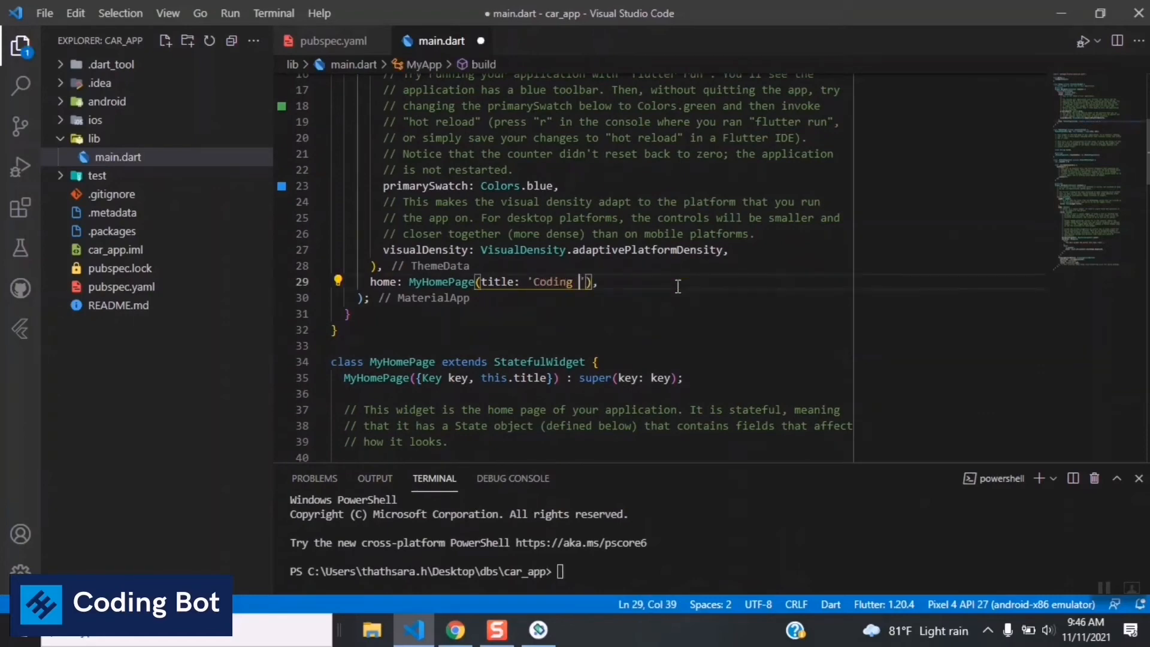
{"action": "type", "text": "Bot"}
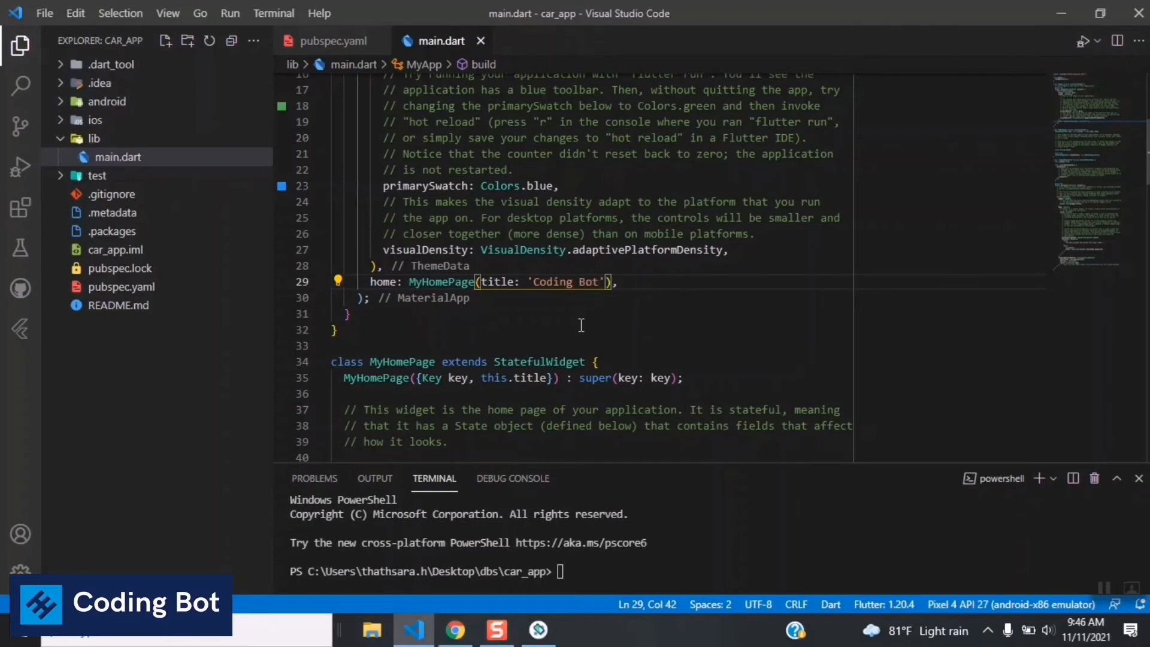
{"action": "scroll", "scroll_direction": "down", "scroll_amount": 3}
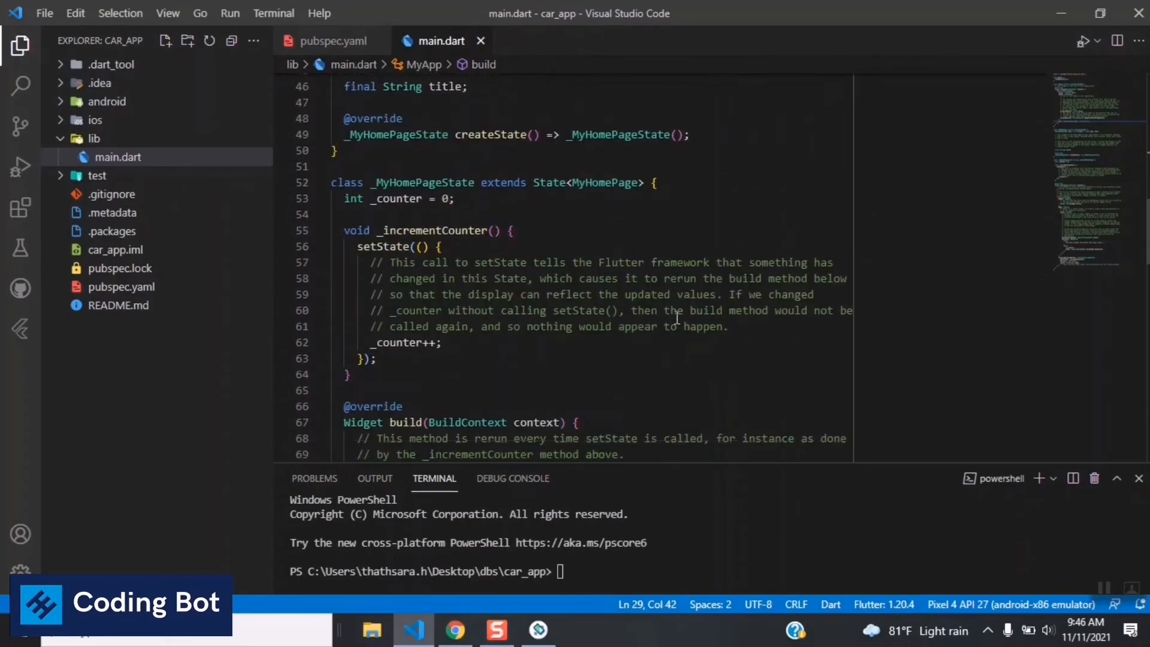
{"action": "scroll", "scroll_direction": "down", "scroll_amount": 3}
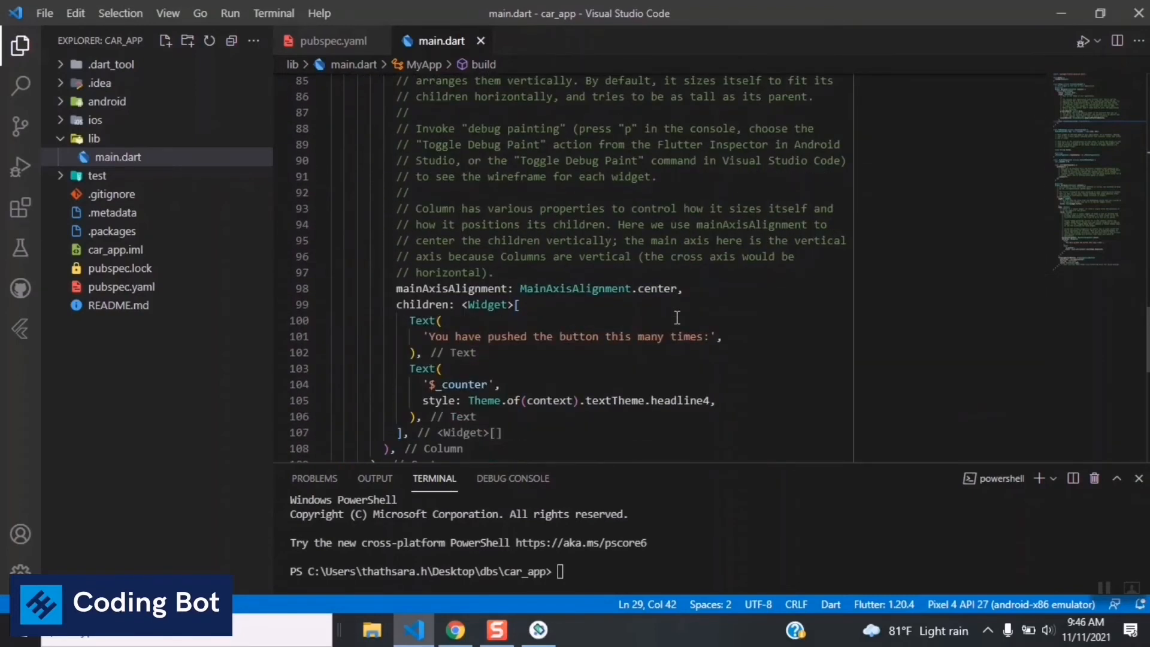
{"action": "scroll", "scroll_direction": "down", "scroll_amount": 3}
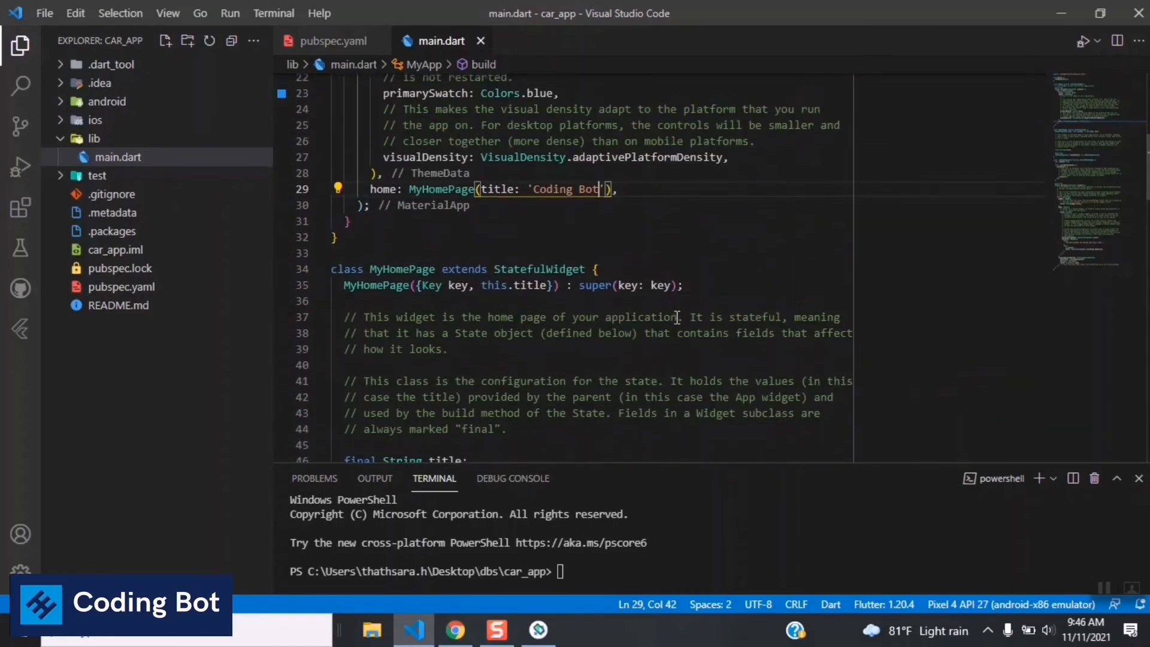
{"action": "scroll", "scroll_direction": "up", "scroll_amount": 3}
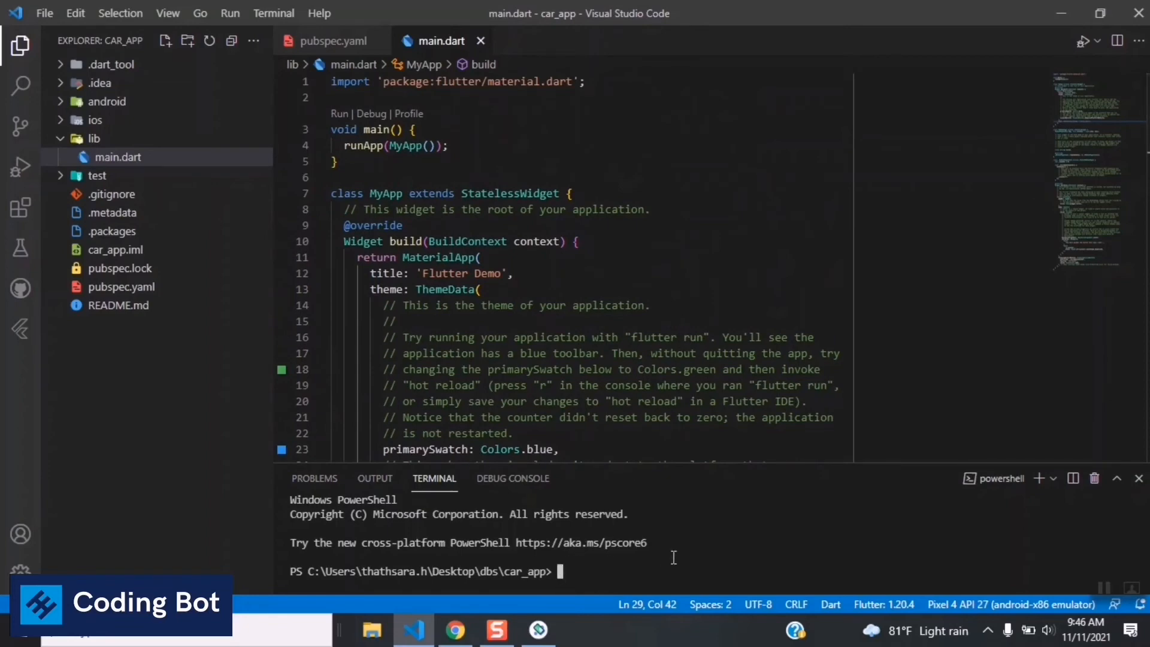
Launch car_app on the emulator with flutter run from the terminal
{"action": "type", "text": "flutter r"}
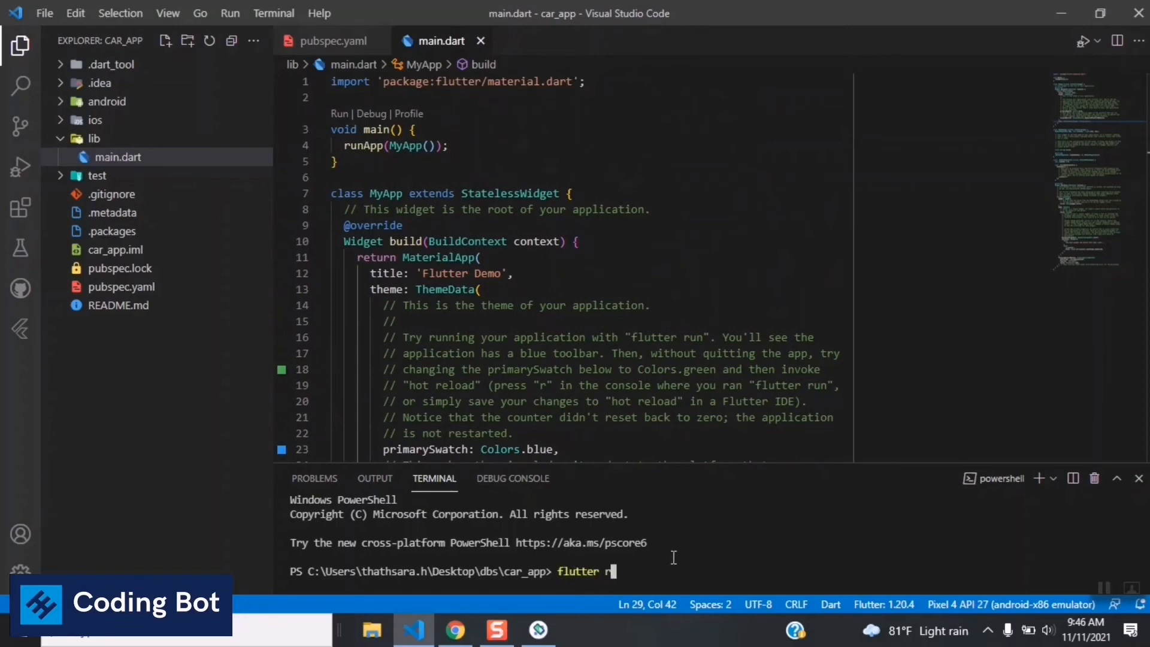
{"action": "type", "text": "un"}
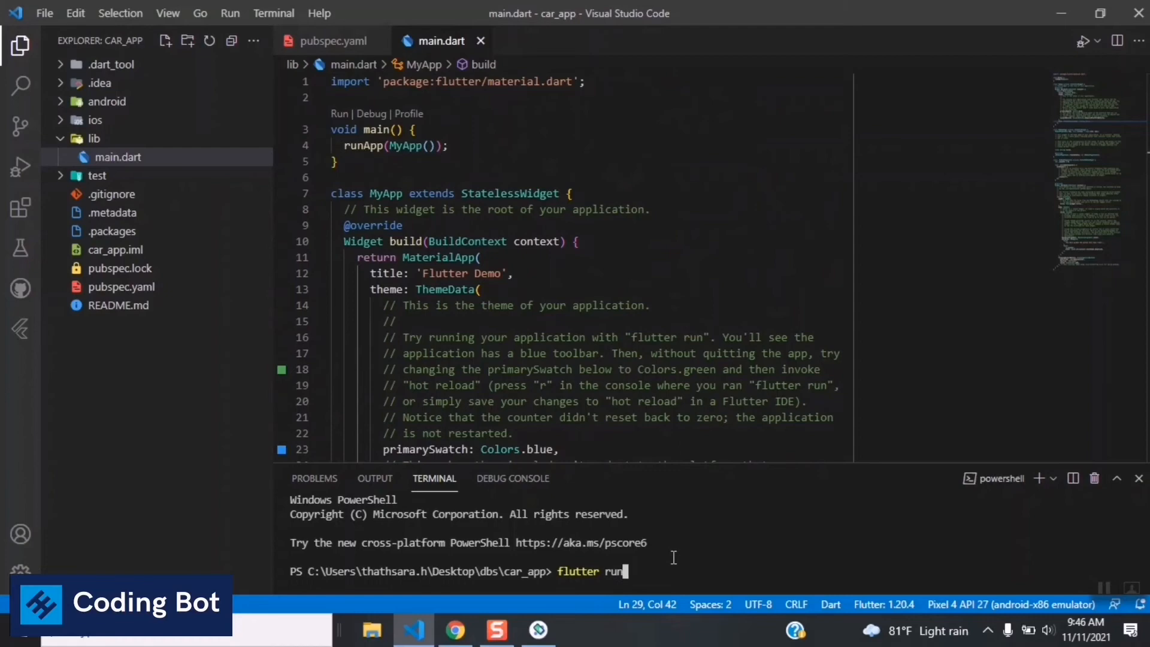
{"action": "key", "text": "Return"}
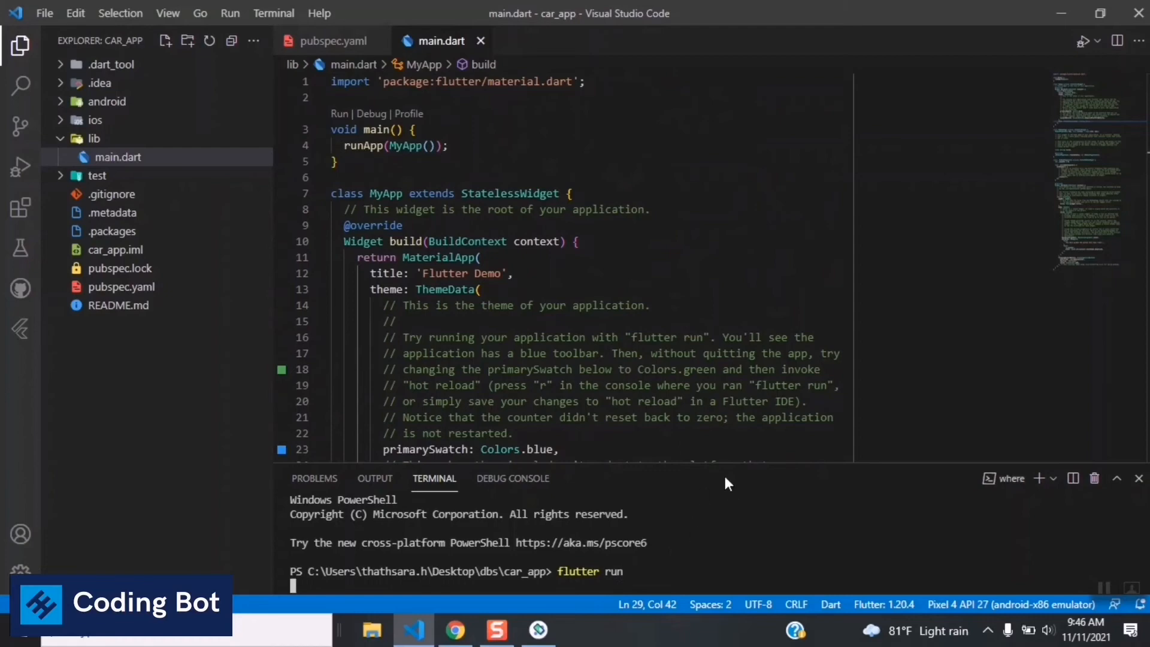
{"action": "mouse_move", "coordinate": [770, 472]}
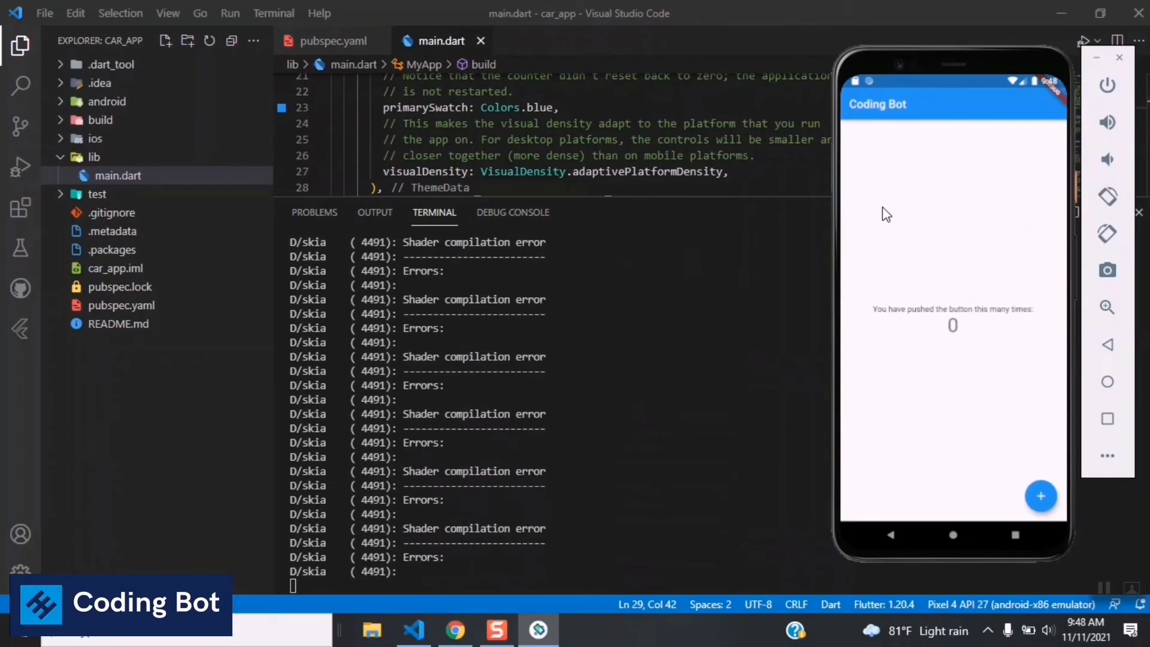
{"action": "mouse_move", "coordinate": [945, 127]}
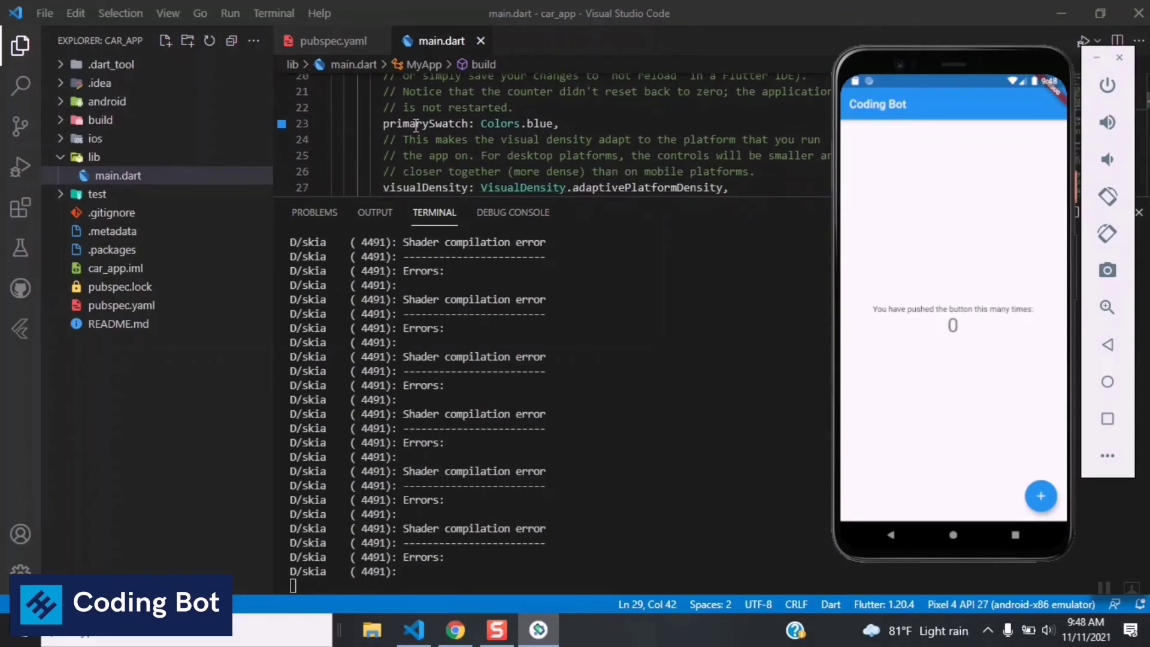
{"action": "mouse_move", "coordinate": [933, 132]}
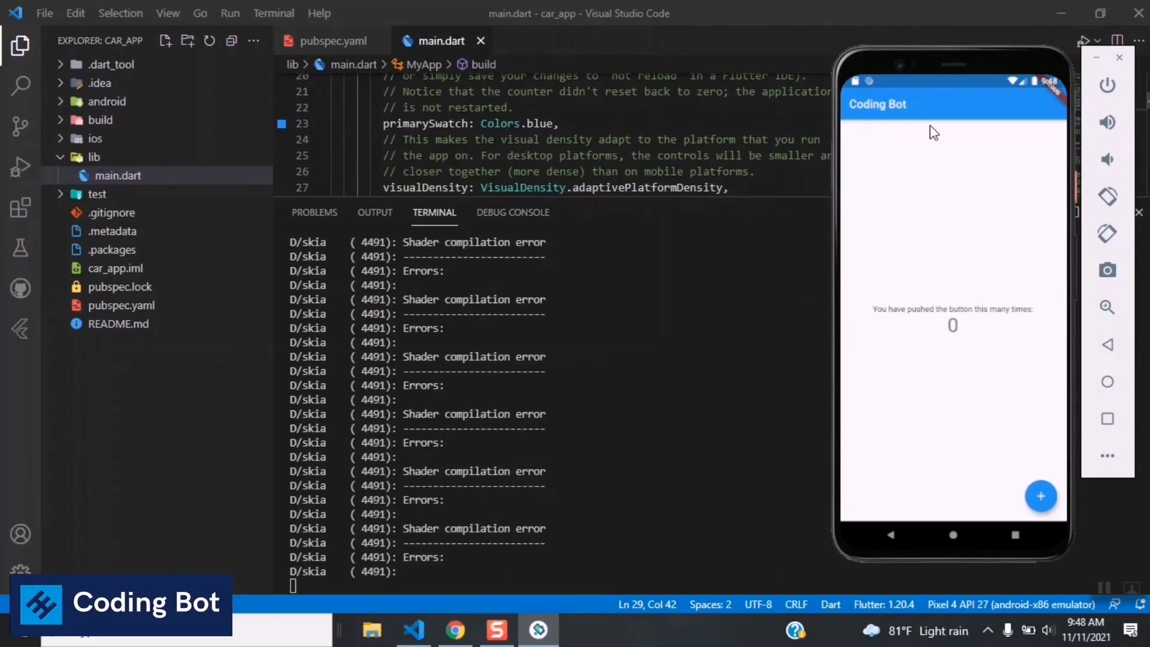
{"action": "mouse_move", "coordinate": [1011, 123]}
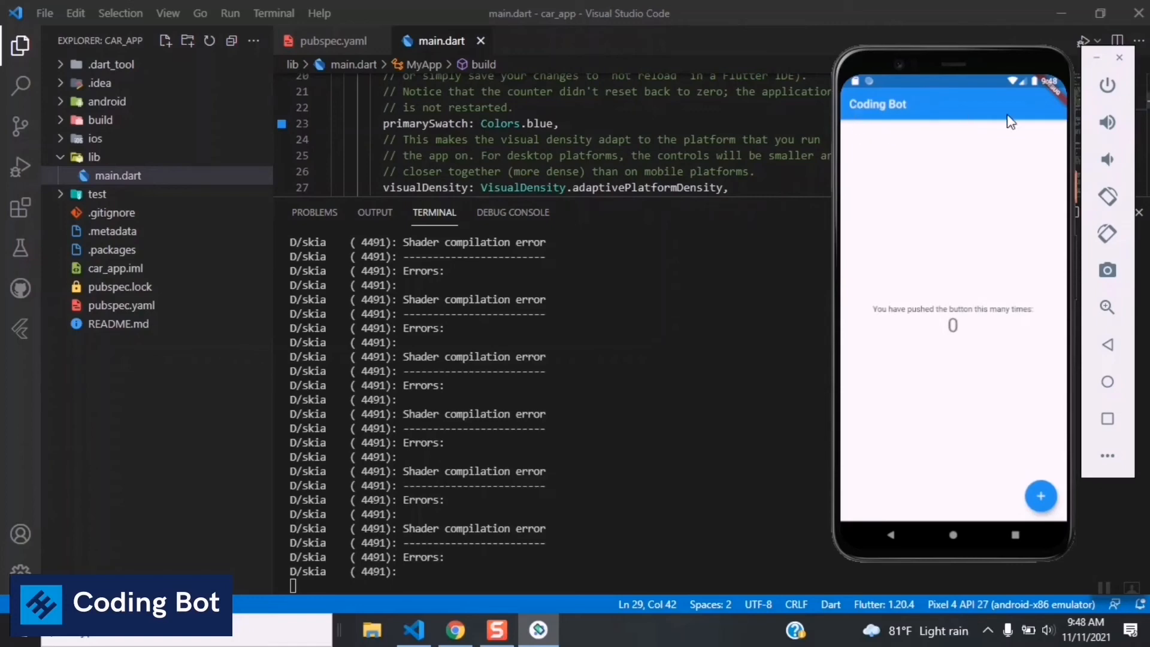
{"action": "double_click", "coordinate": [538, 123]}
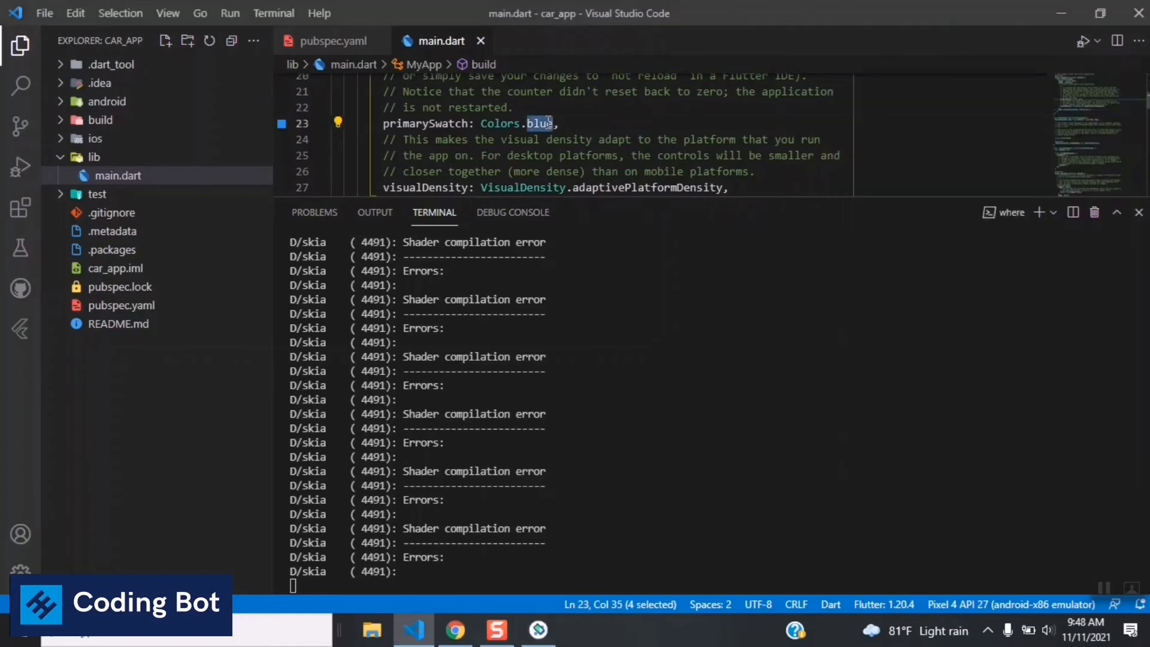
Change primarySwatch from Colors.blue to Colors.red and save to hot-reload the app bar
{"action": "type", "text": "red"}
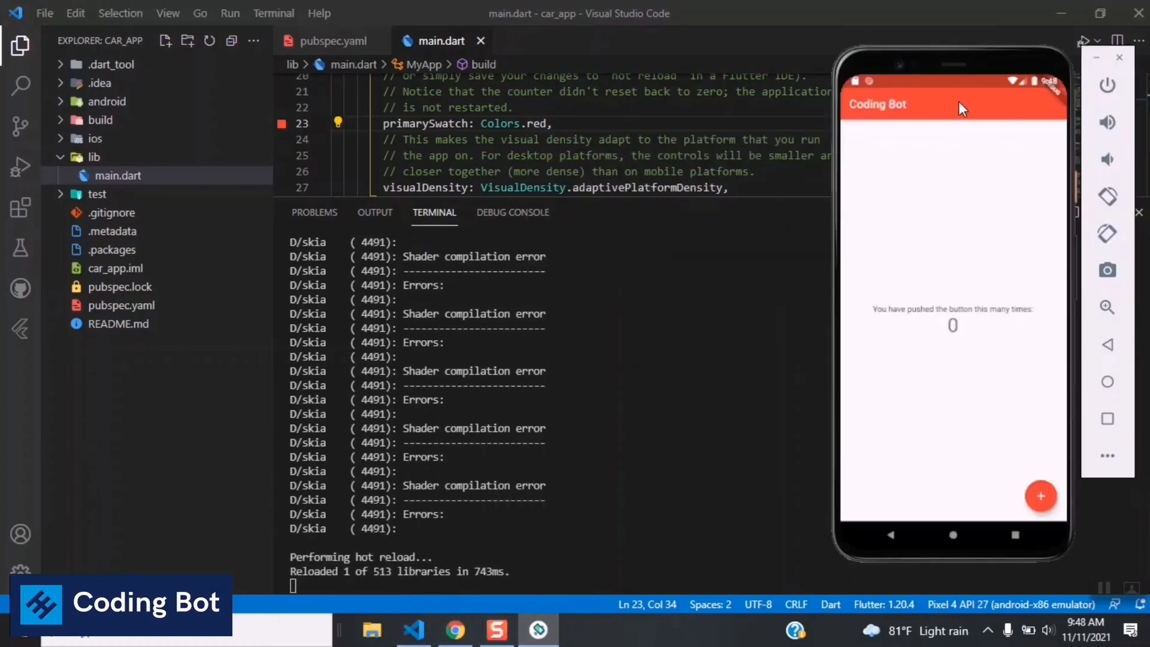
{"action": "scroll", "scroll_direction": "up", "scroll_amount": 3}
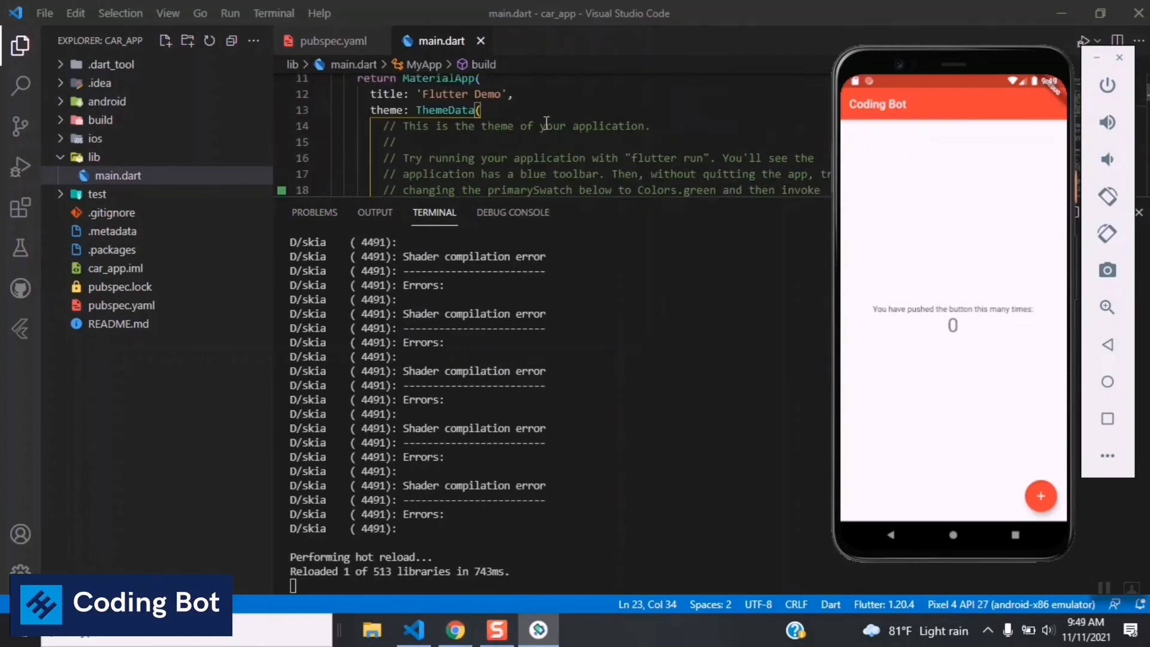
{"action": "scroll", "scroll_direction": "up", "scroll_amount": 3}
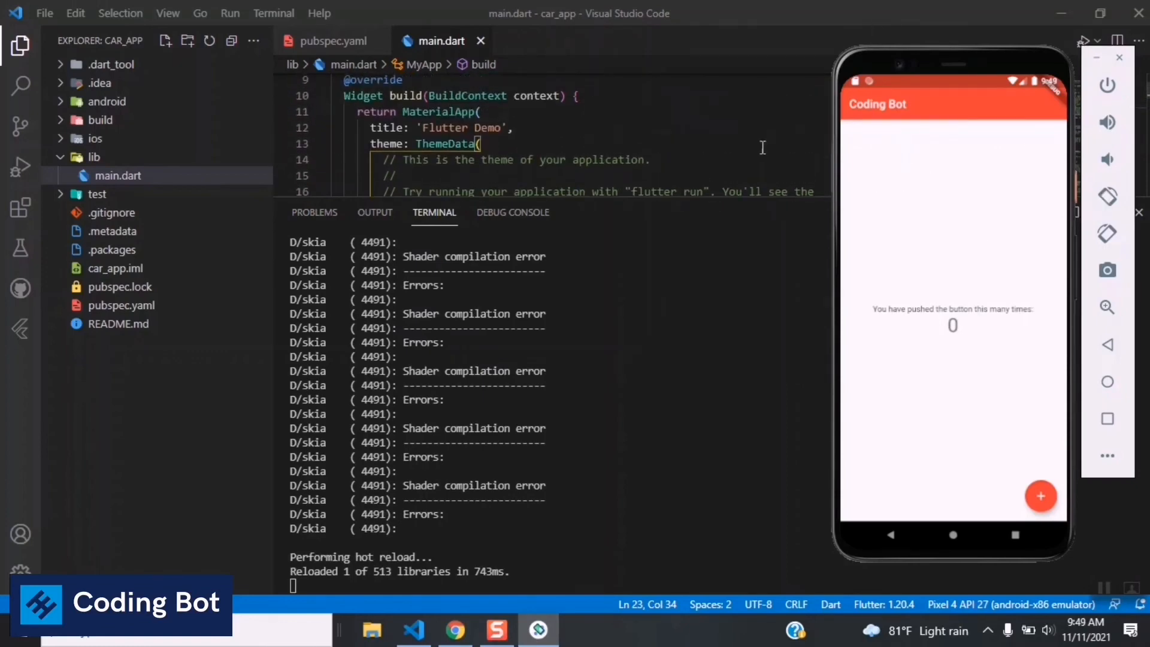
{"action": "scroll", "scroll_direction": "up", "scroll_amount": 3}
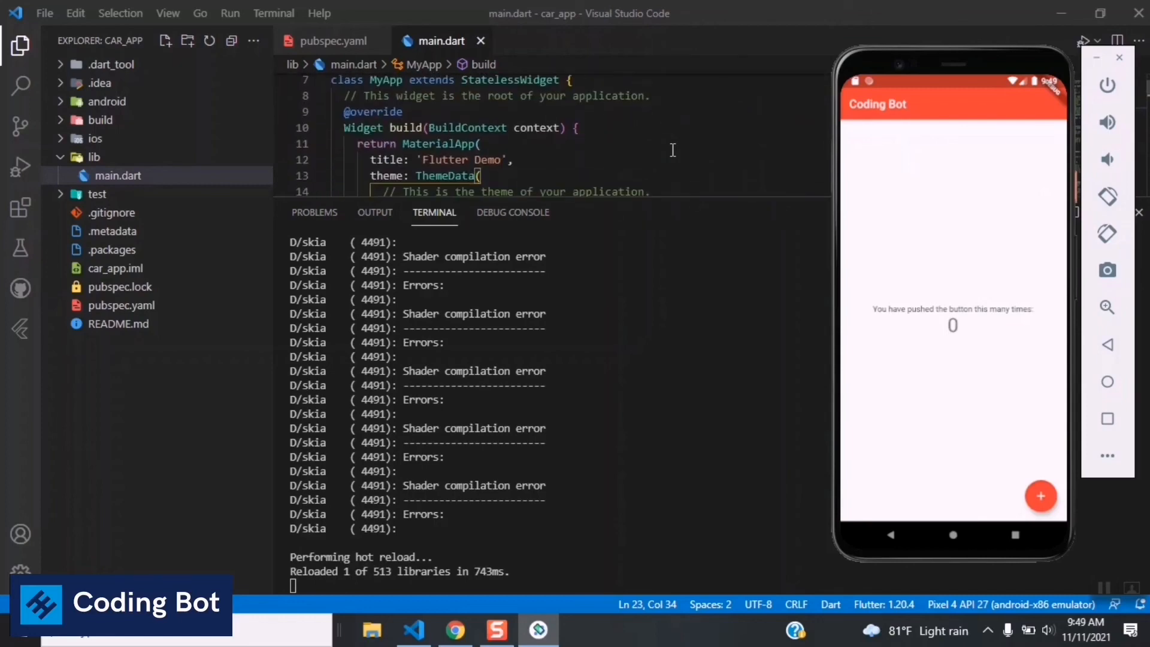
{"action": "scroll", "scroll_direction": "down", "scroll_amount": 3}
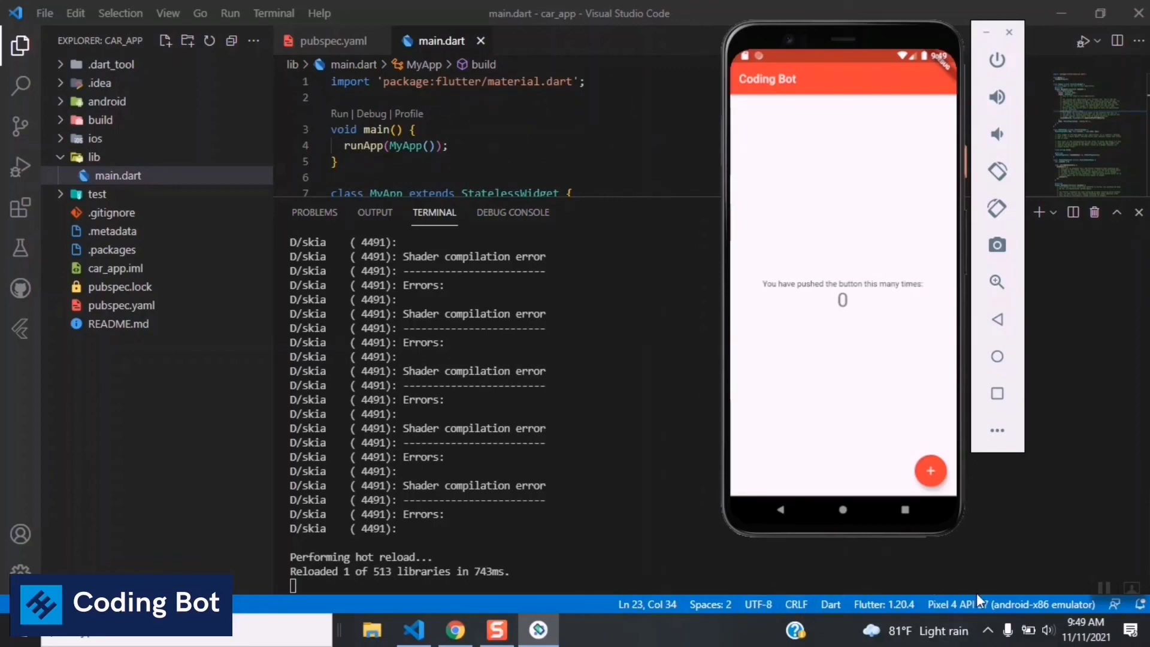
{"action": "mouse_move", "coordinate": [883, 603]}
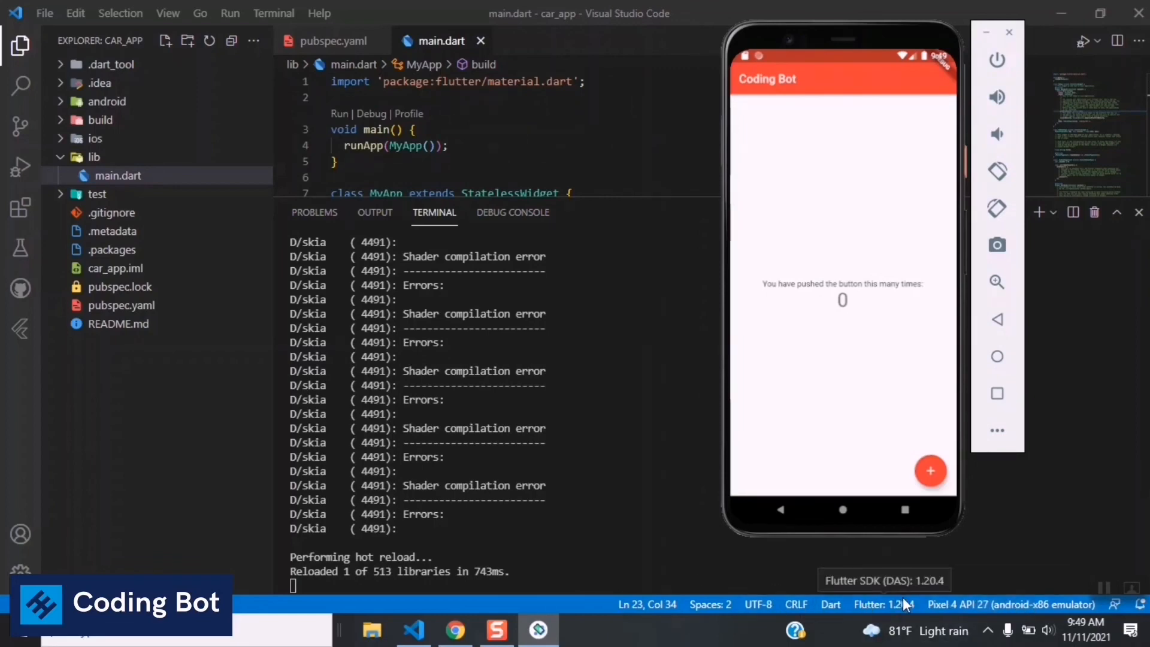
{"action": "mouse_move", "coordinate": [1014, 603]}
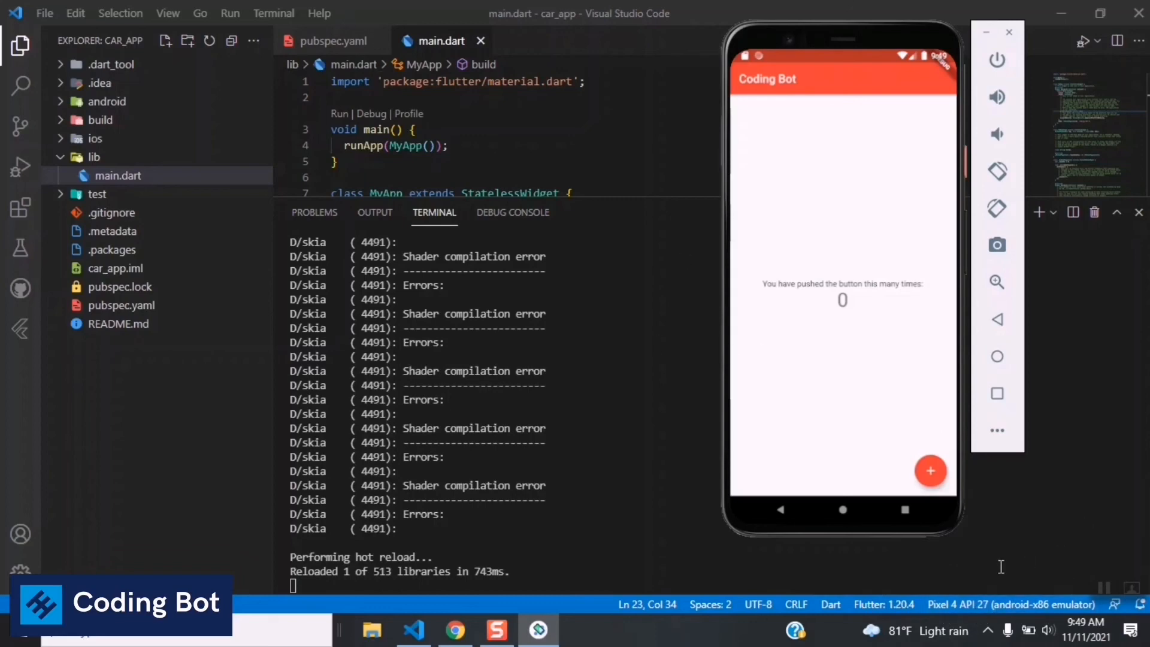
Bring up the device picker offering Pixel 4 API 27 or a new Android emulator
{"action": "left_click", "coordinate": [1011, 604]}
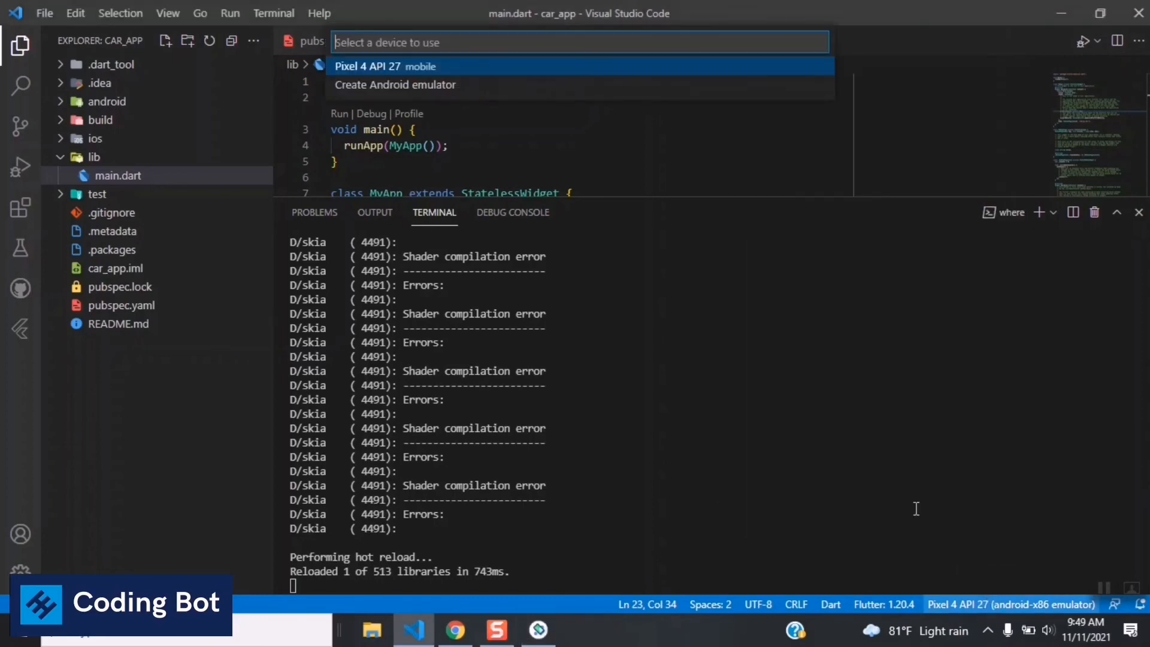
{"action": "mouse_move", "coordinate": [387, 97]}
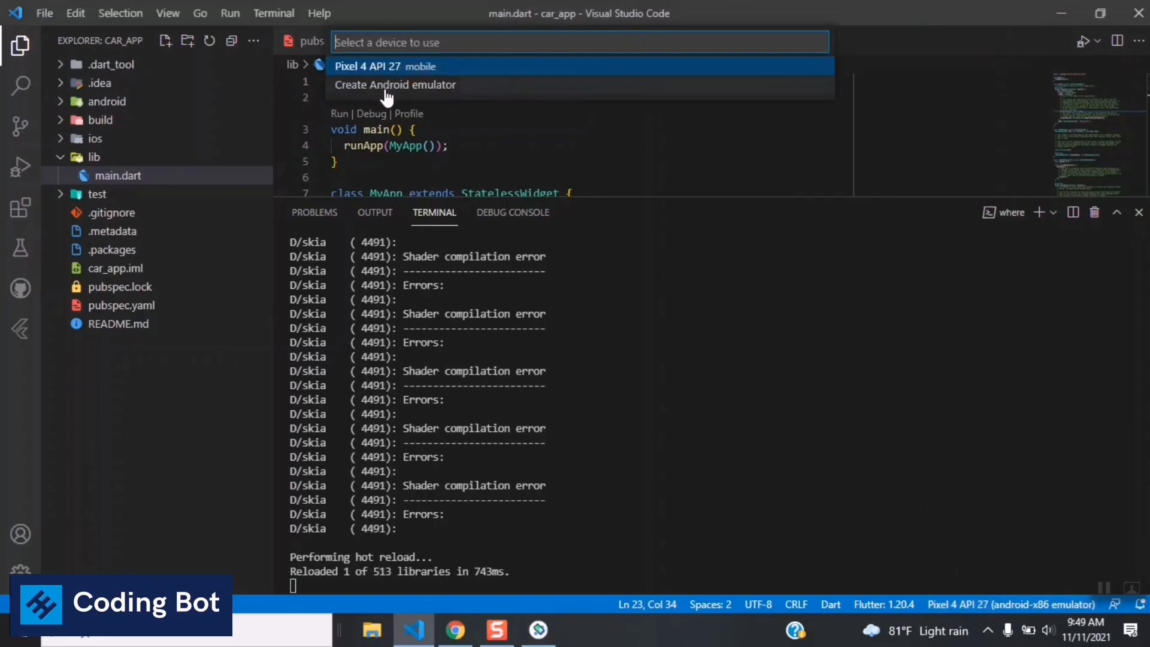
{"action": "mouse_move", "coordinate": [529, 101]}
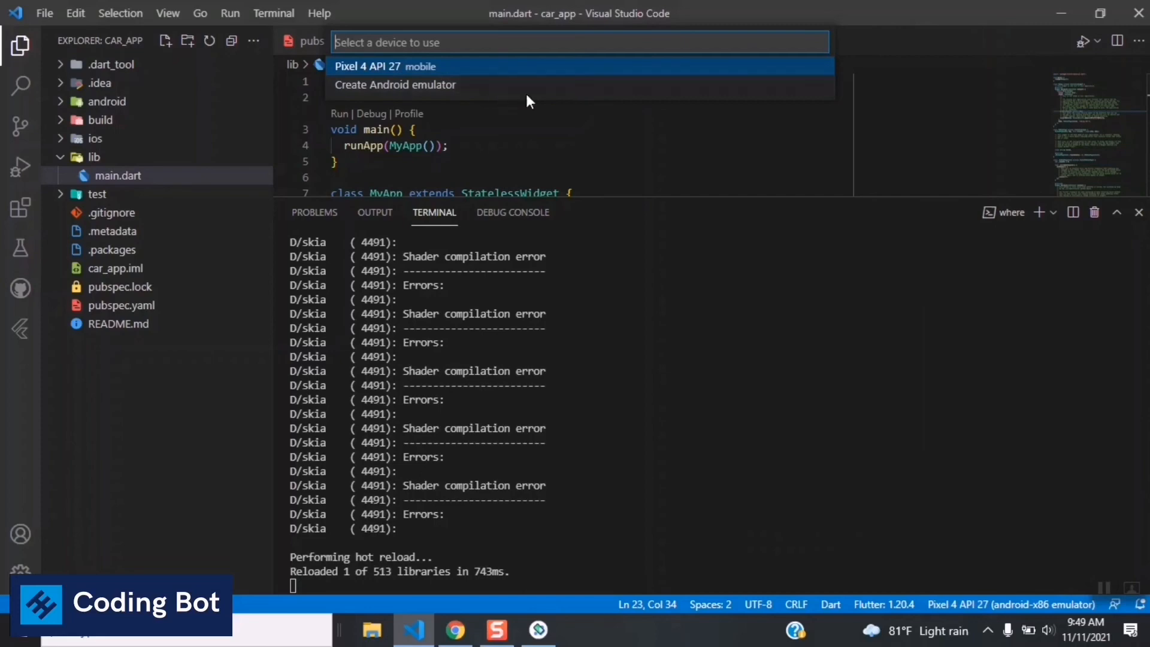